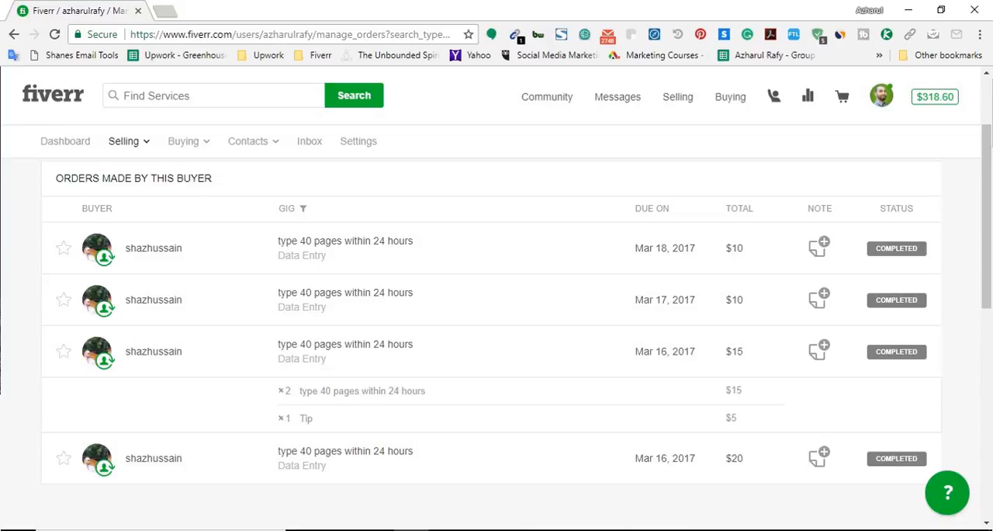
# Step: Return to the Fiverr marketplace home page via the logo
pyautogui.click(52, 95)
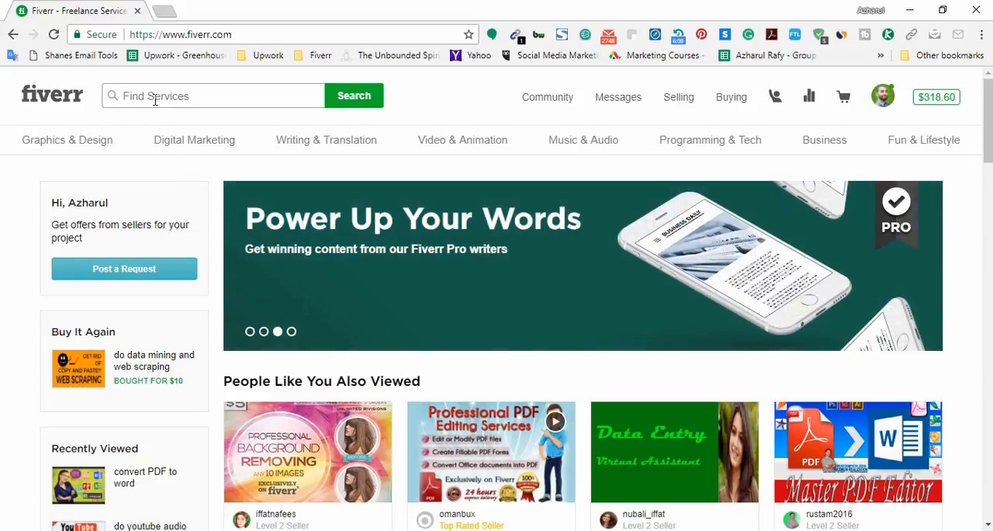
# Step: Search the marketplace for 'pdf to word' services and skim the gig results
pyautogui.write('PDF to Word')
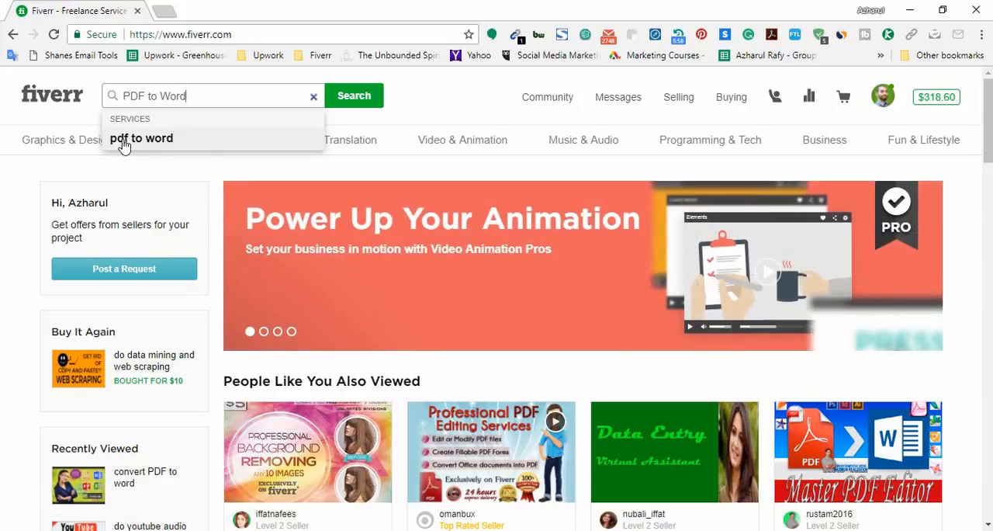
pyautogui.click(142, 138)
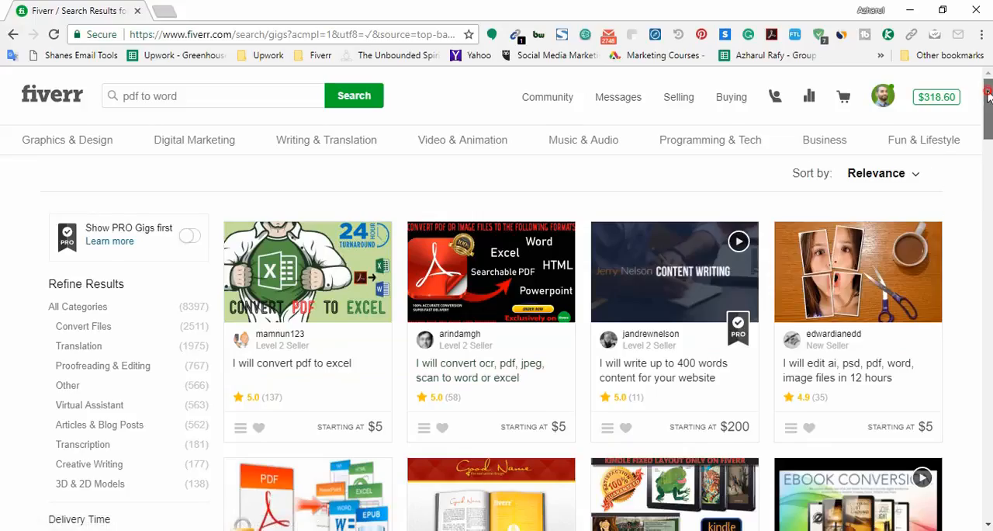
pyautogui.scroll(-3)
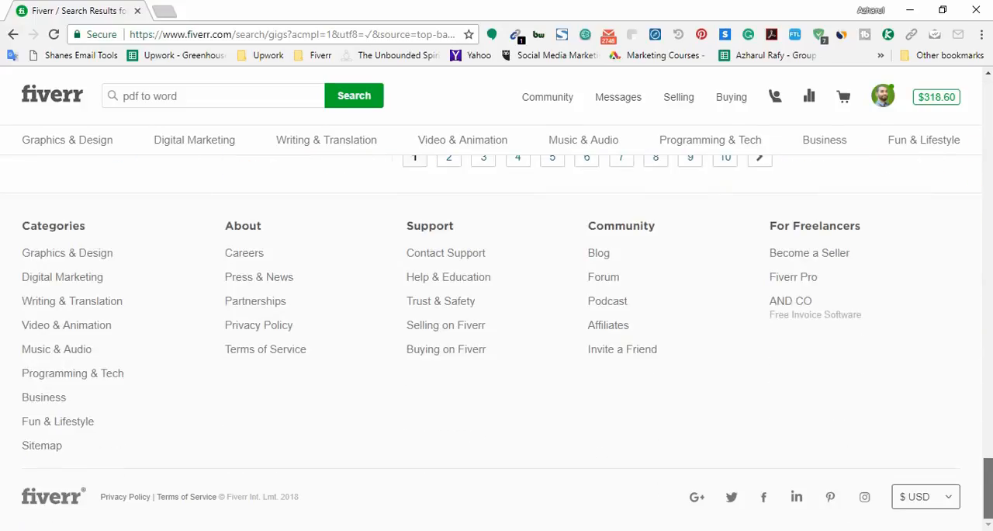
pyautogui.scroll(3)
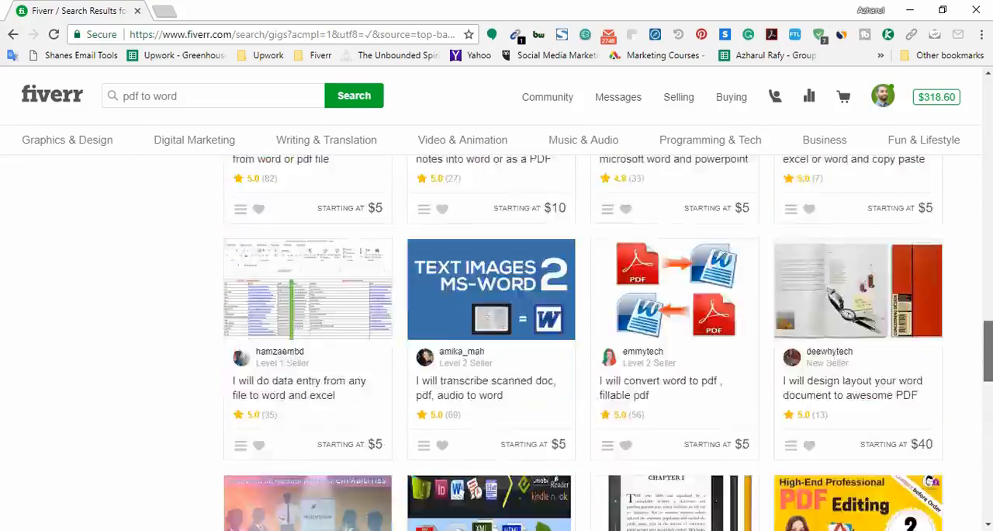
pyautogui.scroll(3)
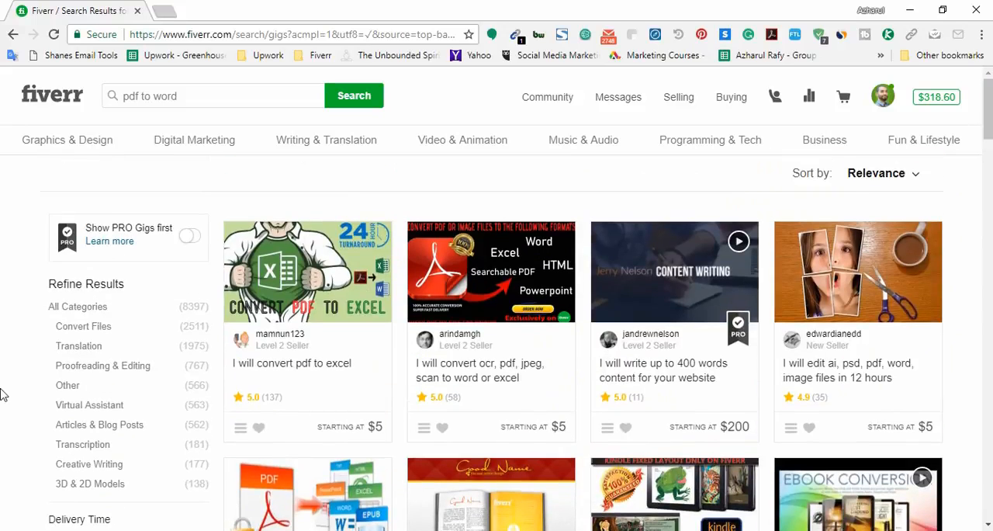
pyautogui.moveTo(16, 386)
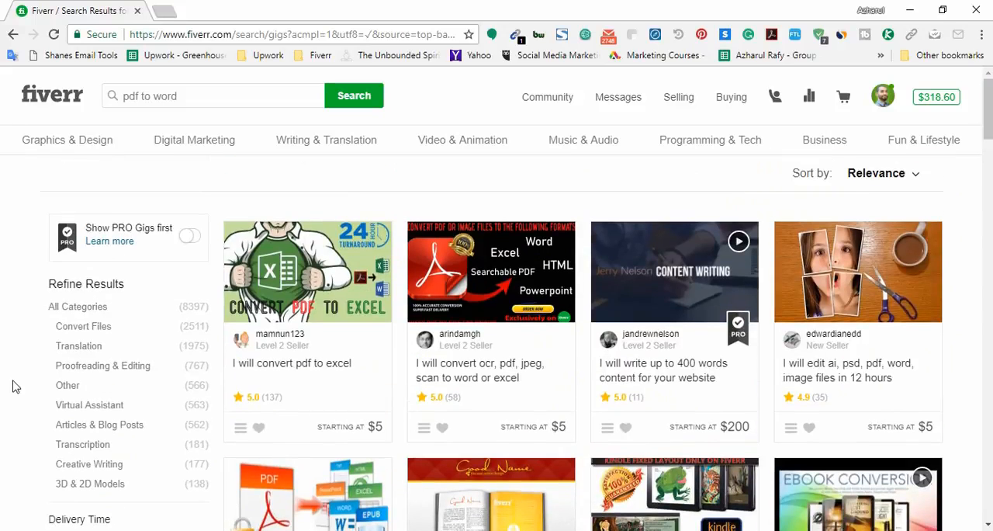
pyautogui.moveTo(291, 363)
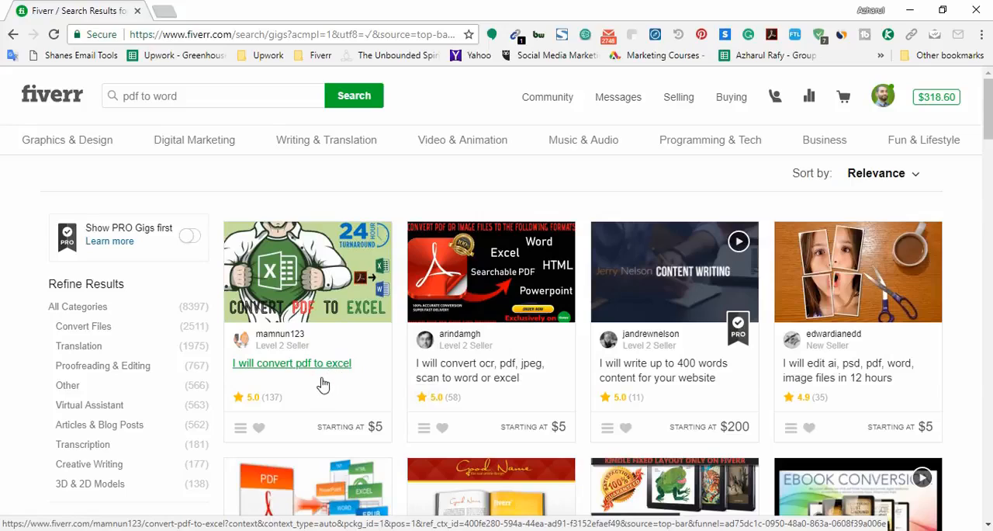
pyautogui.moveTo(293, 371)
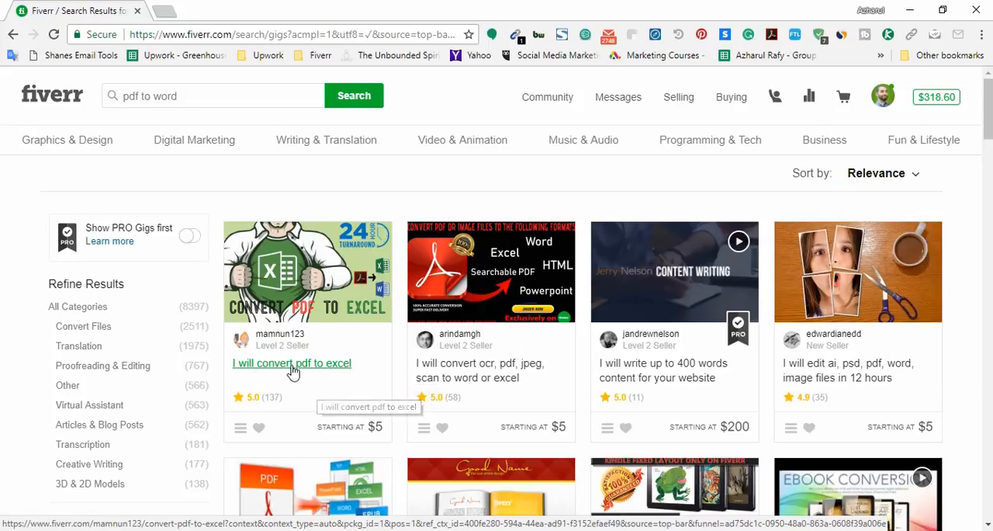
pyautogui.moveTo(266, 294)
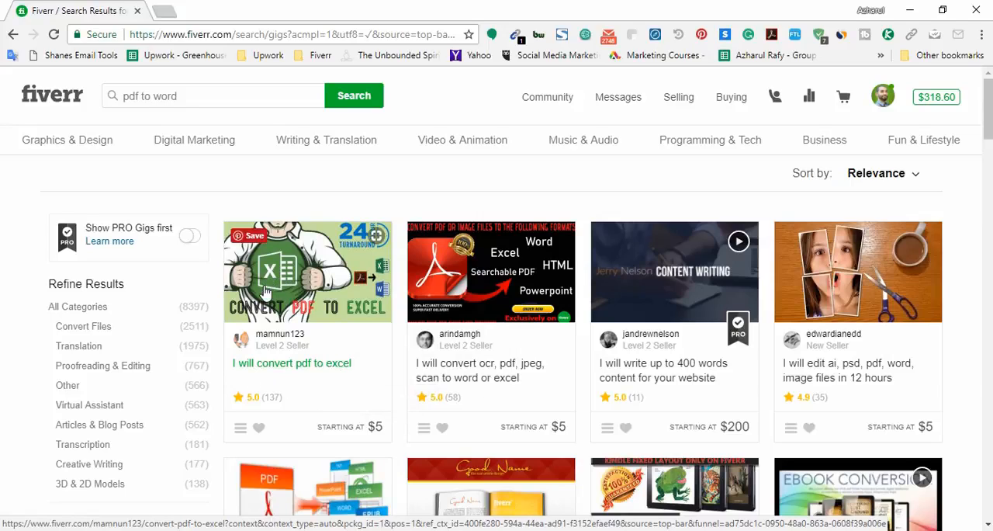
pyautogui.moveTo(311, 357)
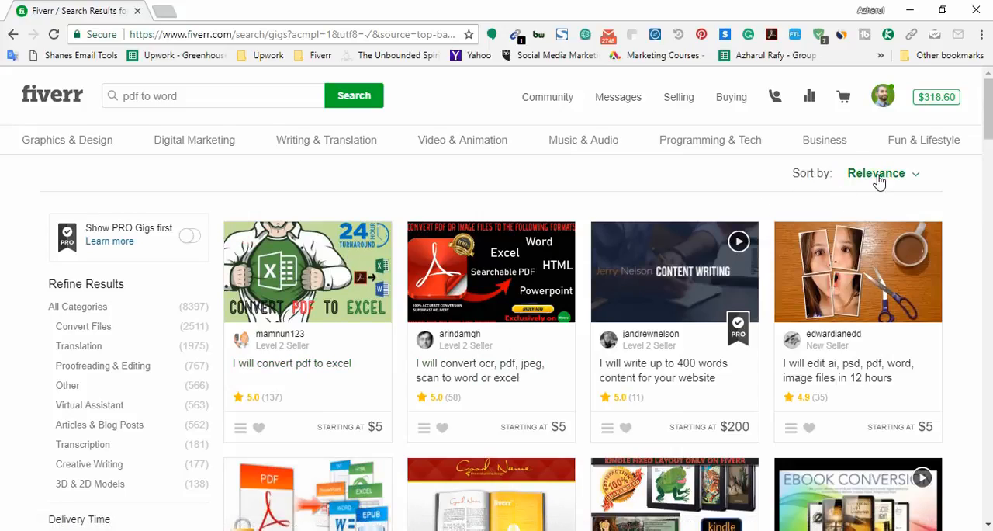
# Step: Sort the pdf to word results by Best Selling
pyautogui.click(883, 173)
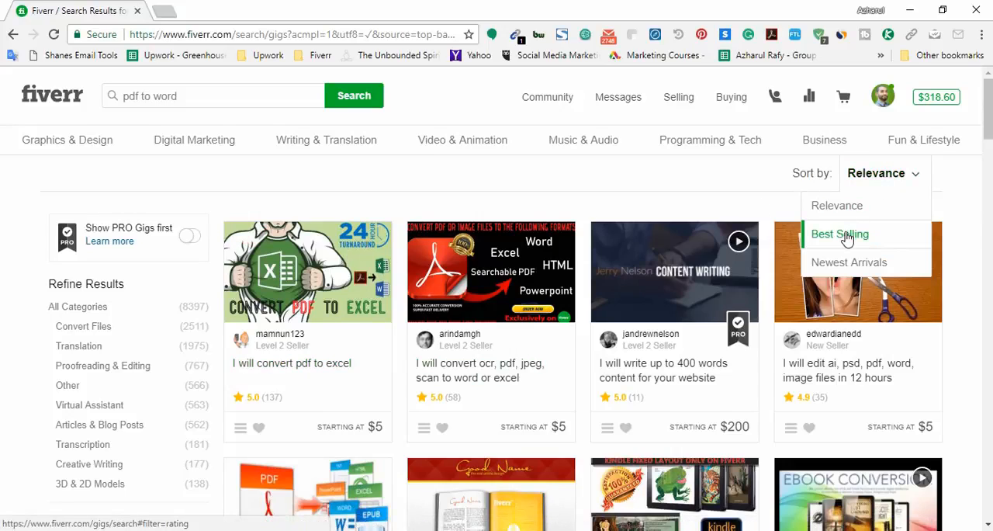
pyautogui.click(840, 233)
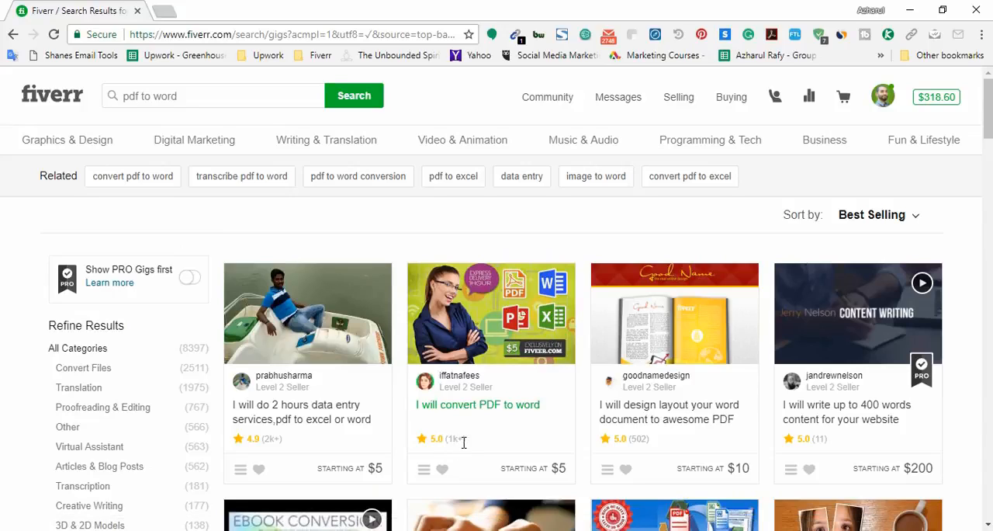
pyautogui.moveTo(458, 442)
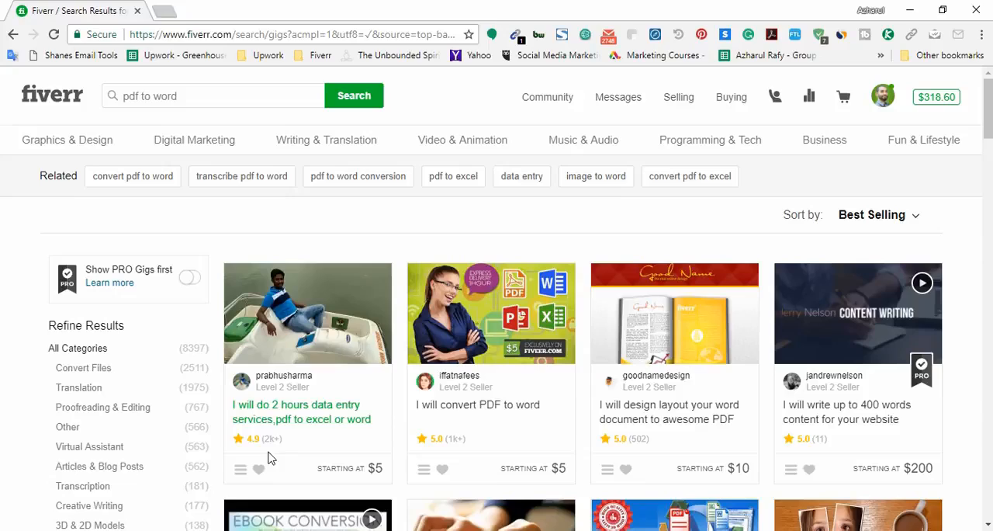
pyautogui.moveTo(279, 440)
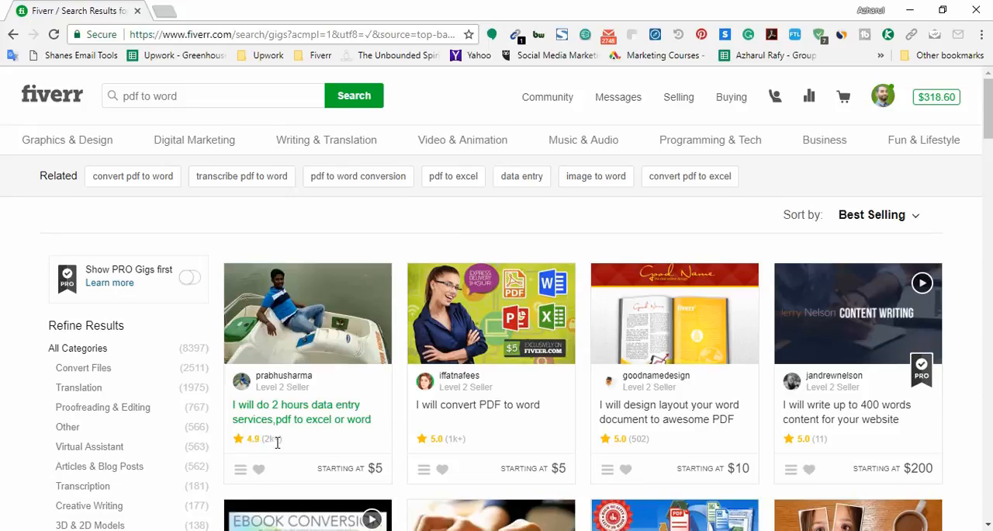
pyautogui.moveTo(295, 411)
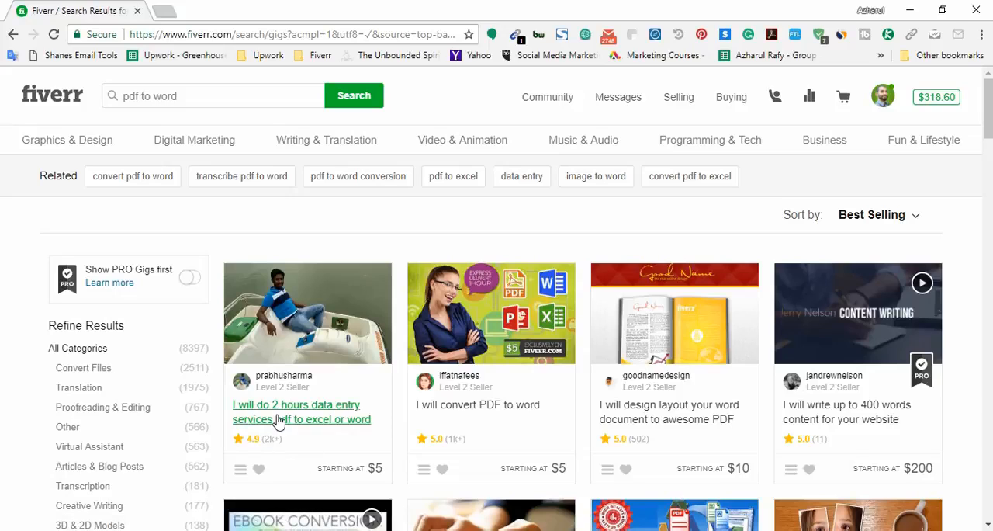
# Step: Open the top 2-hour data entry gig in a new tab
pyautogui.rightClick(279, 419)
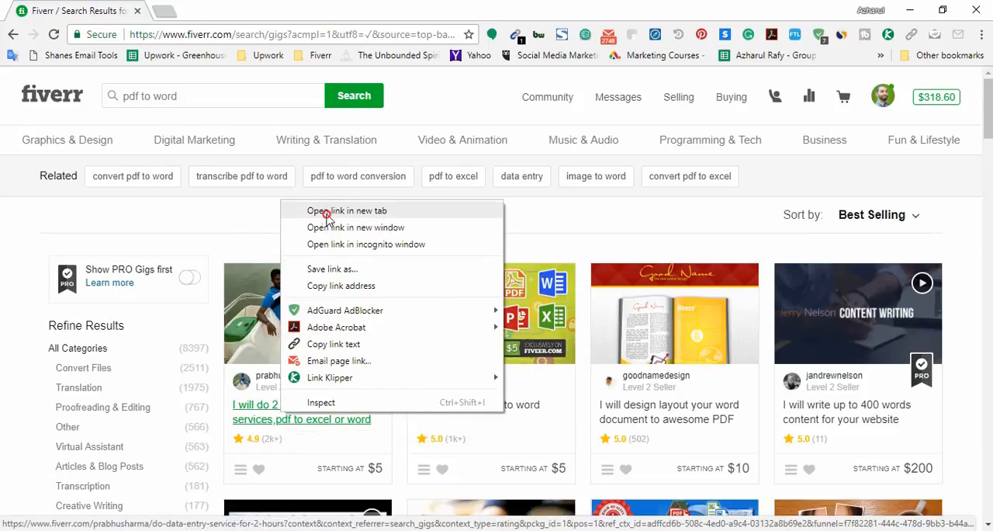
pyautogui.click(347, 210)
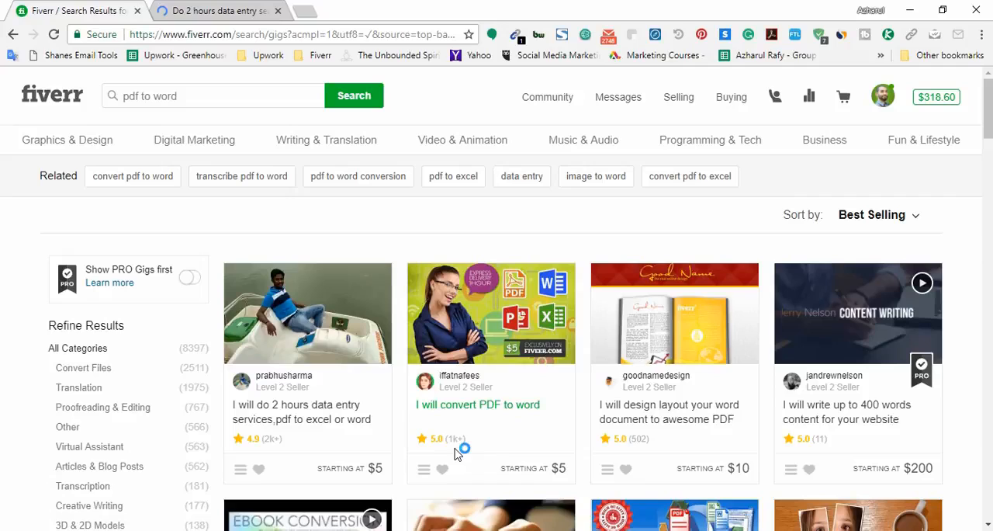
pyautogui.moveTo(458, 452)
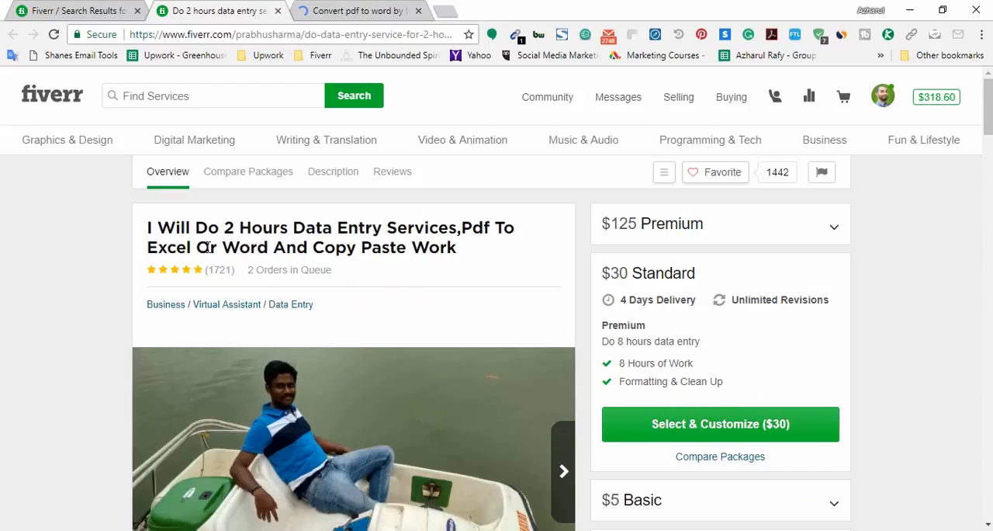
pyautogui.moveTo(347, 236)
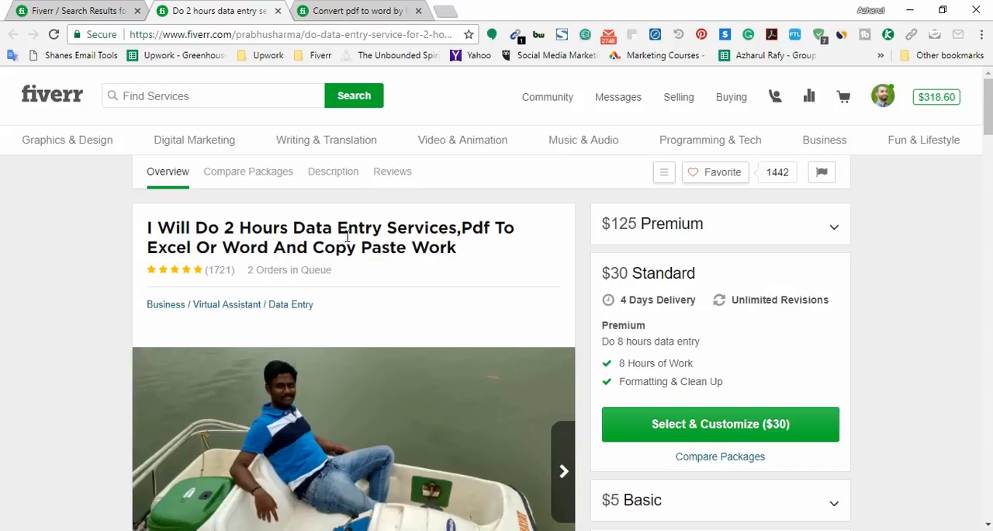
pyautogui.moveTo(203, 242)
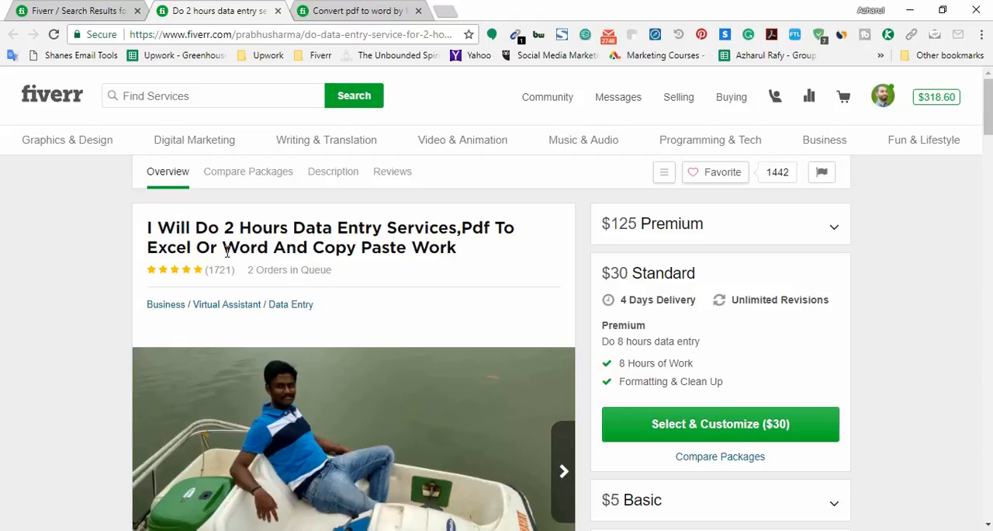
pyautogui.moveTo(391, 229)
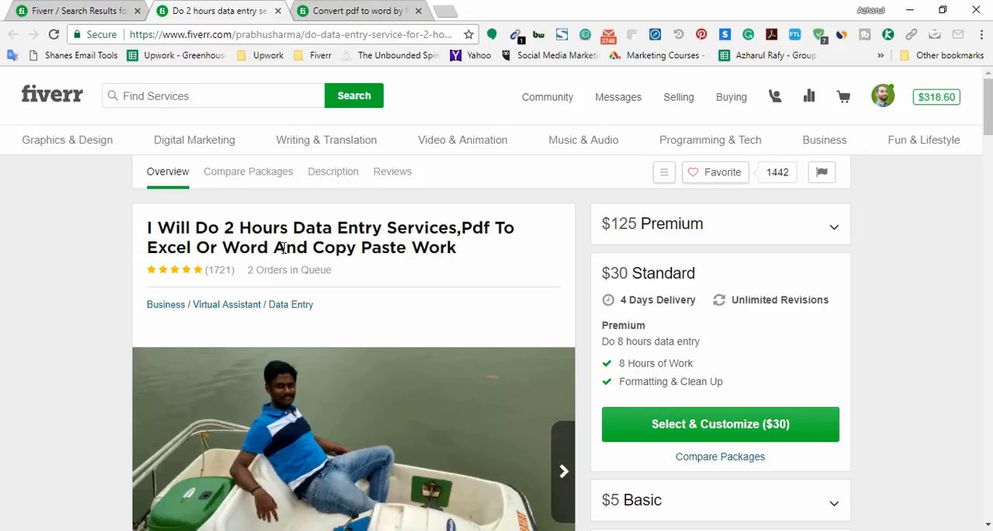
pyautogui.moveTo(126, 349)
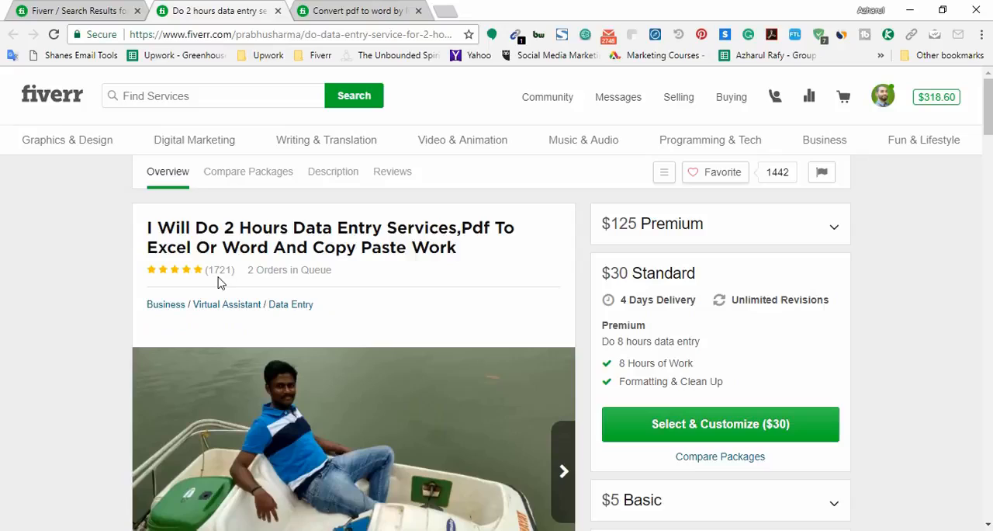
pyautogui.moveTo(257, 287)
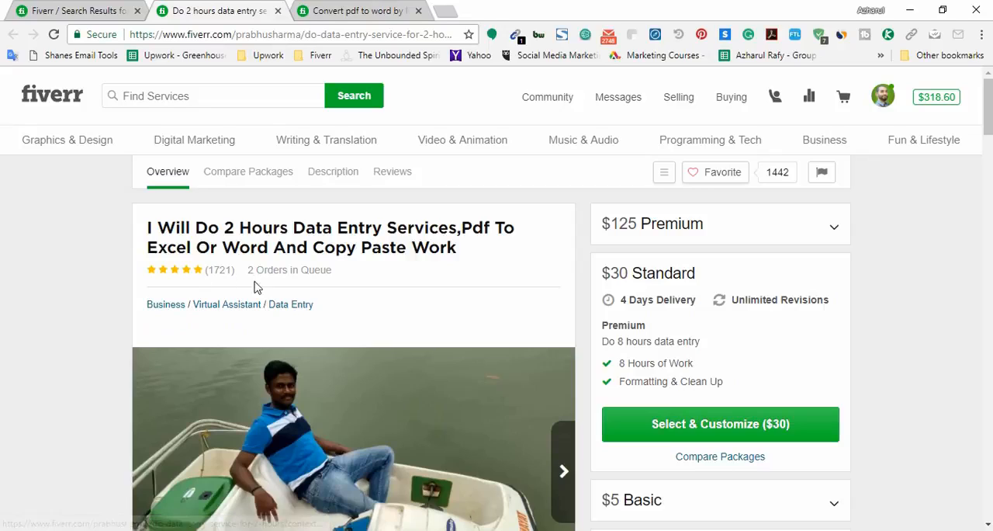
pyautogui.moveTo(240, 309)
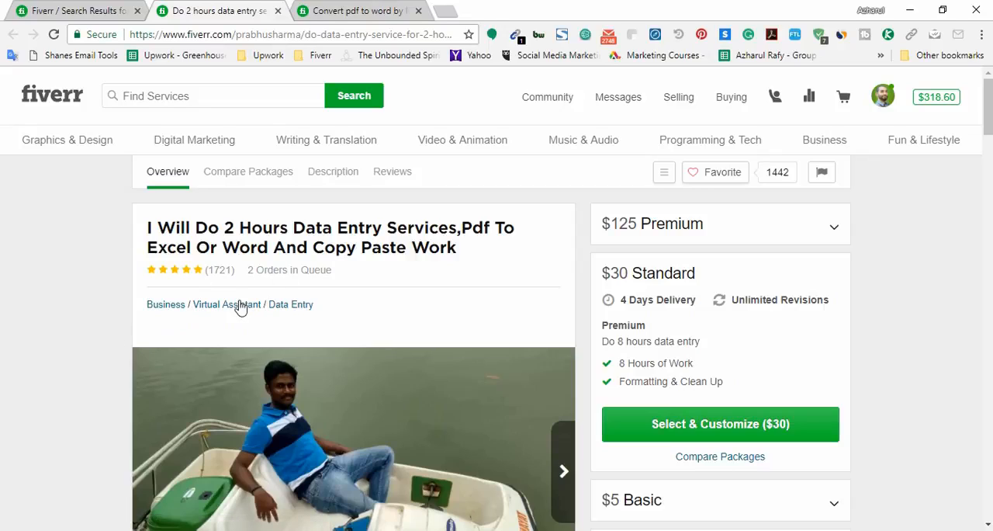
pyautogui.moveTo(293, 279)
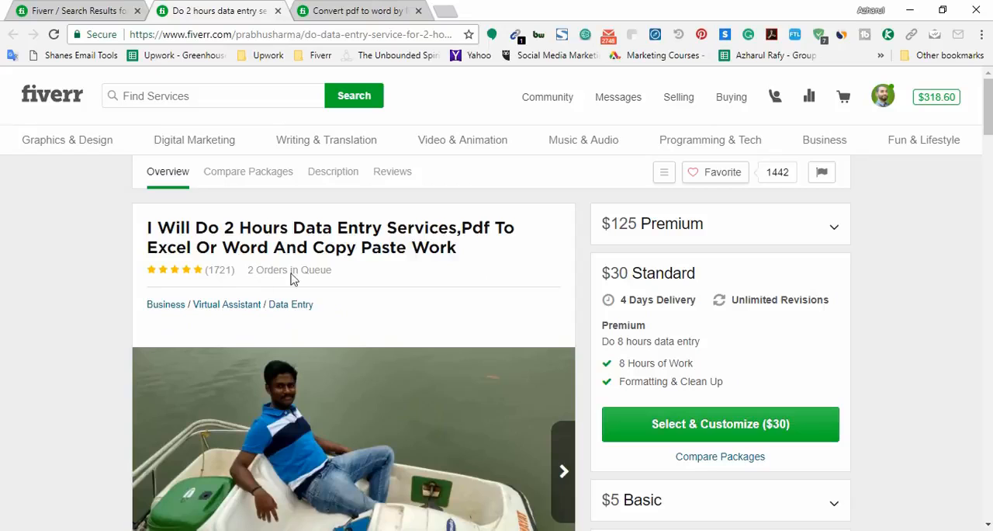
pyautogui.scroll(-3)
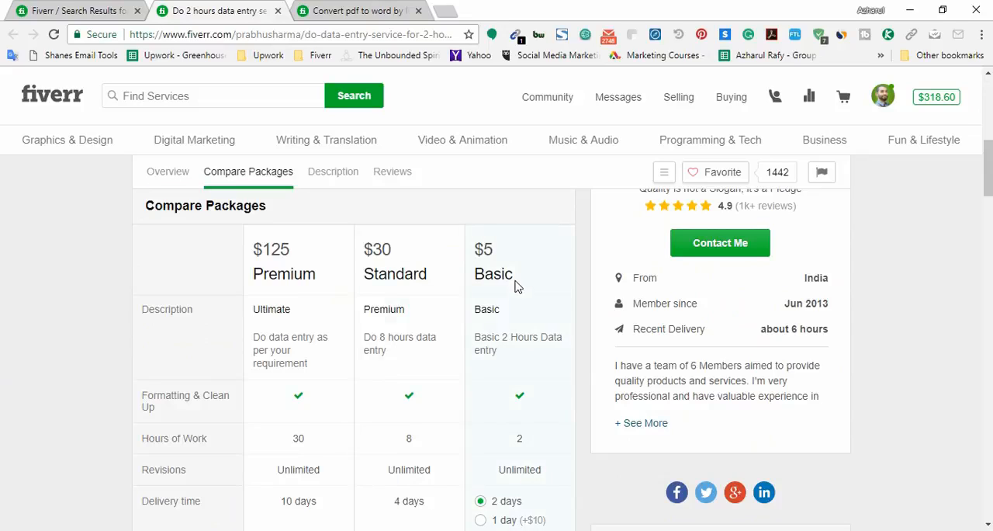
pyautogui.moveTo(507, 271)
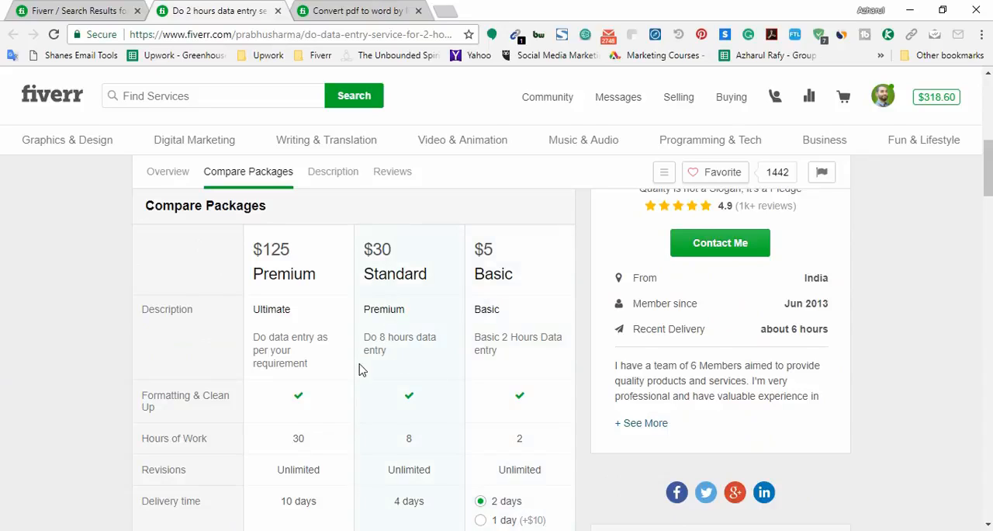
pyautogui.moveTo(380, 295)
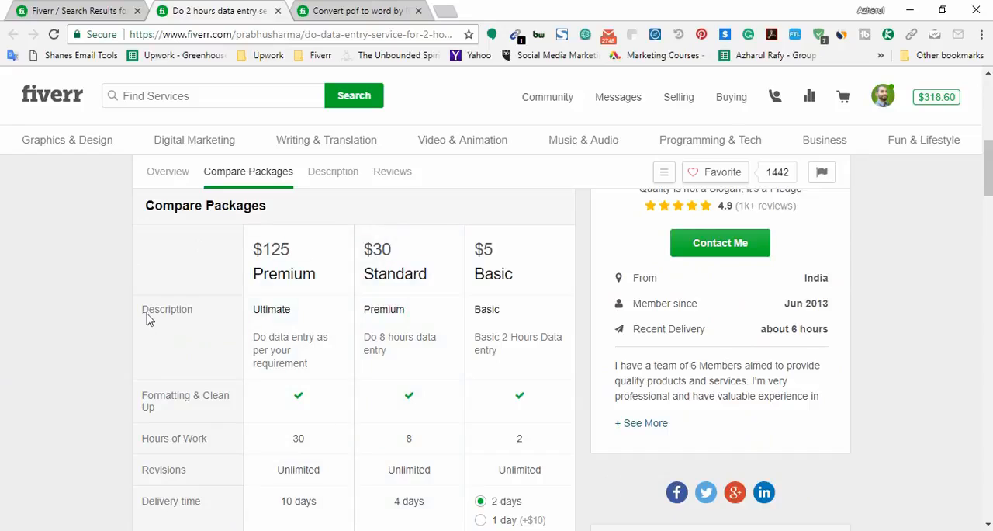
pyautogui.moveTo(232, 448)
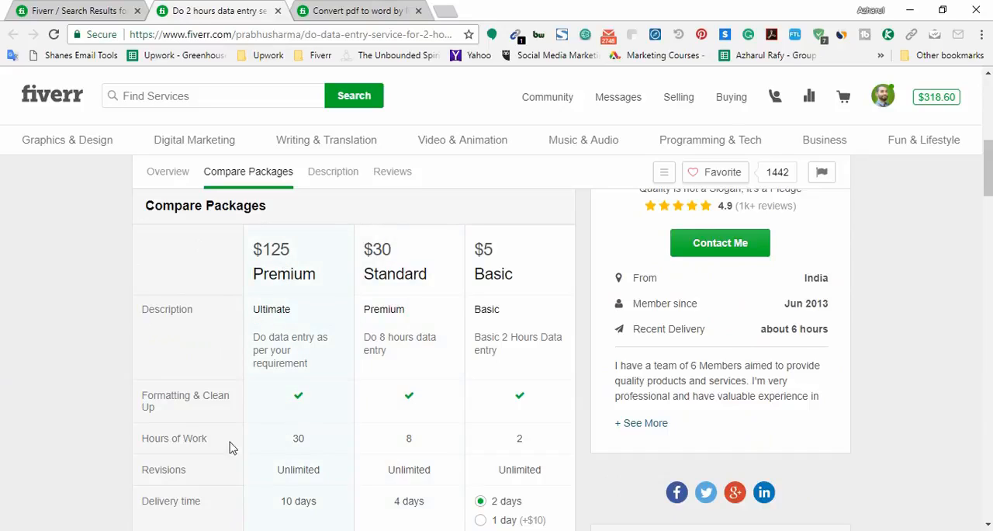
pyautogui.moveTo(175, 437)
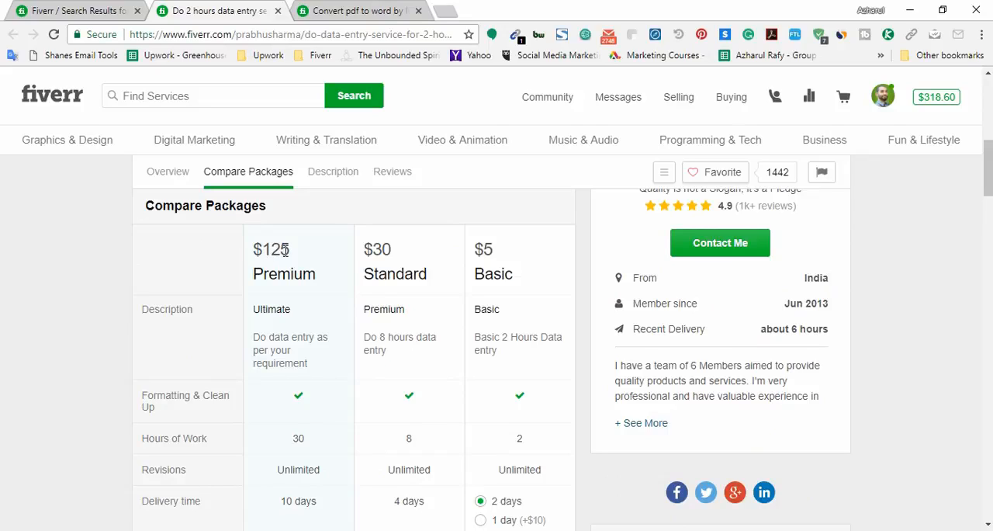
pyautogui.moveTo(307, 272)
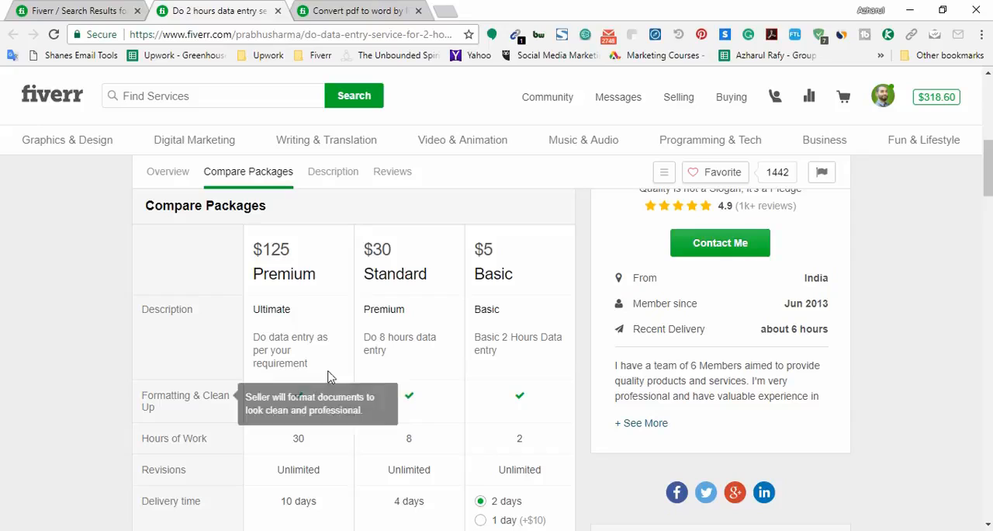
pyautogui.moveTo(177, 278)
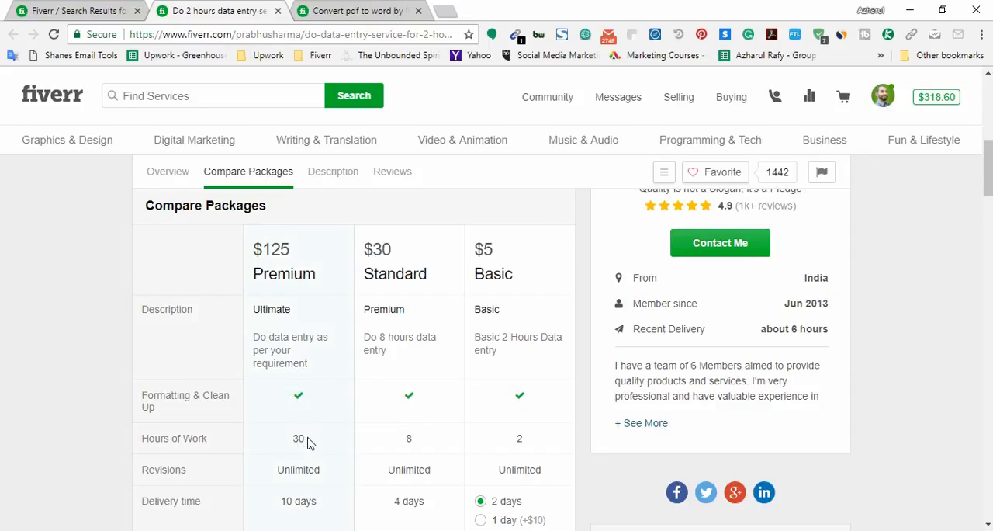
pyautogui.moveTo(278, 381)
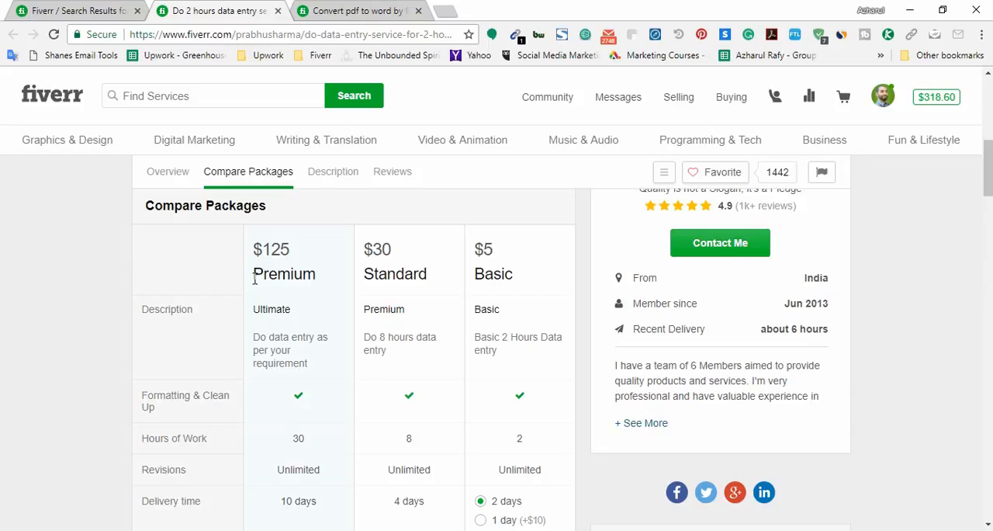
# Step: Read the data entry gig's About This Gig description and its services list
pyautogui.scroll(-3)
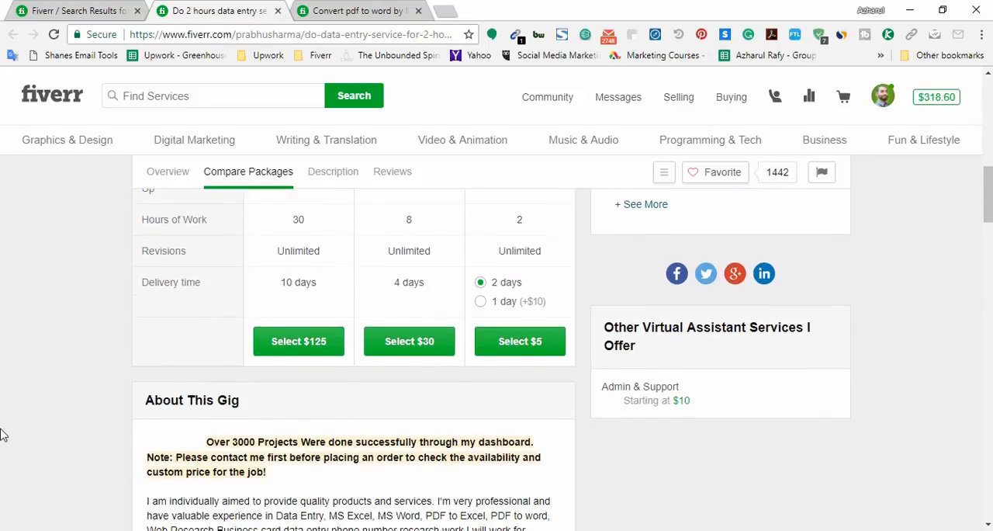
pyautogui.click(332, 172)
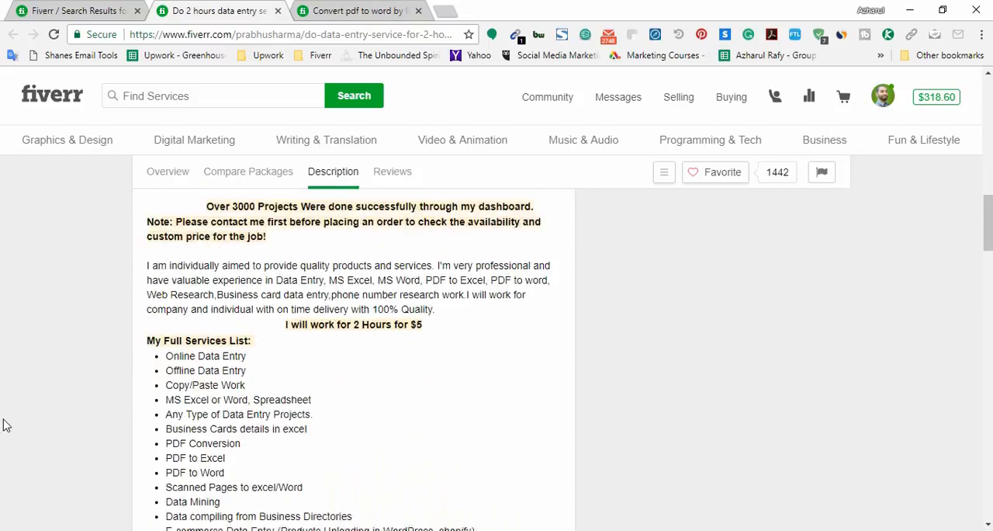
pyautogui.scroll(-3)
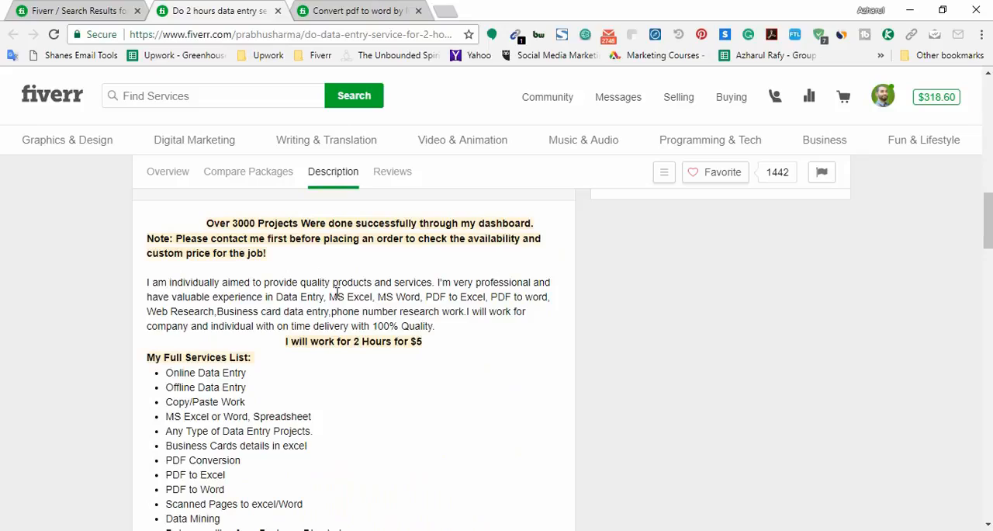
pyautogui.moveTo(235, 313)
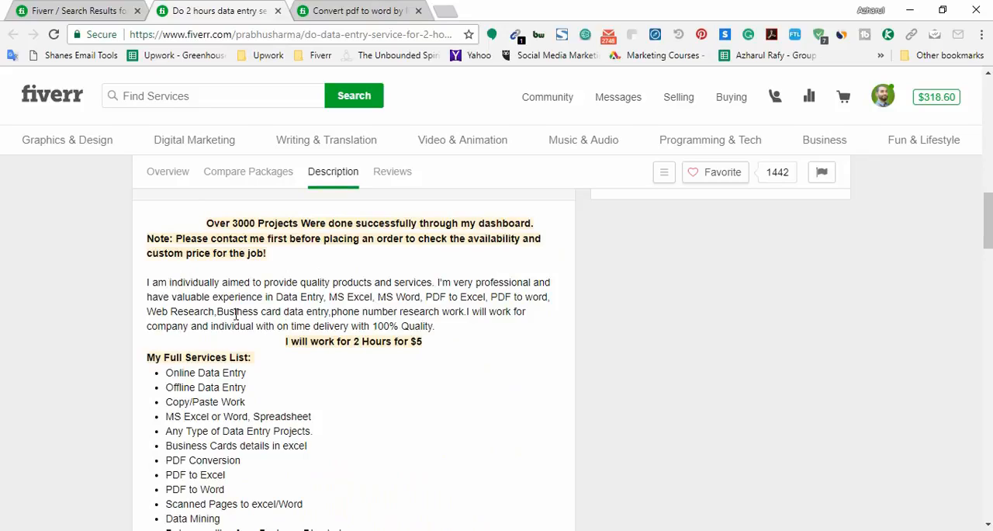
pyautogui.moveTo(241, 298)
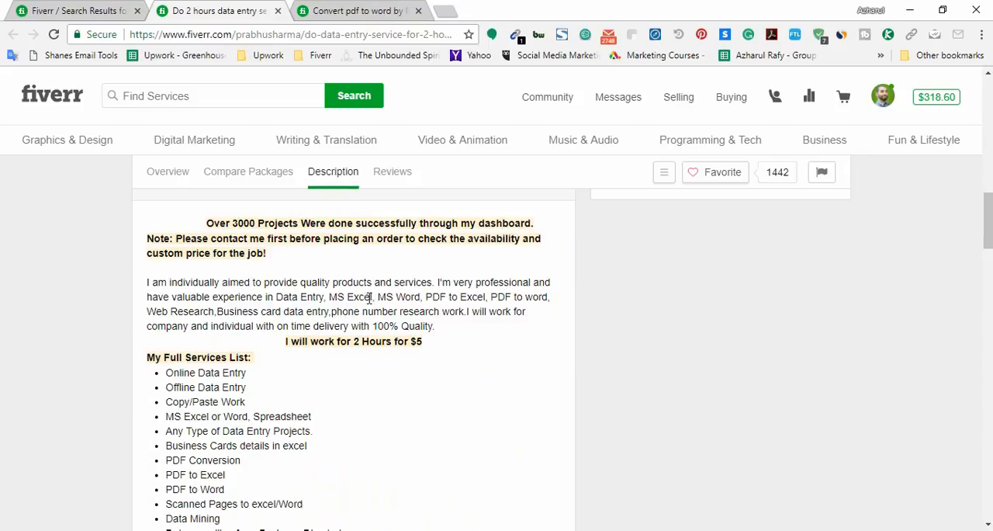
pyautogui.moveTo(533, 296)
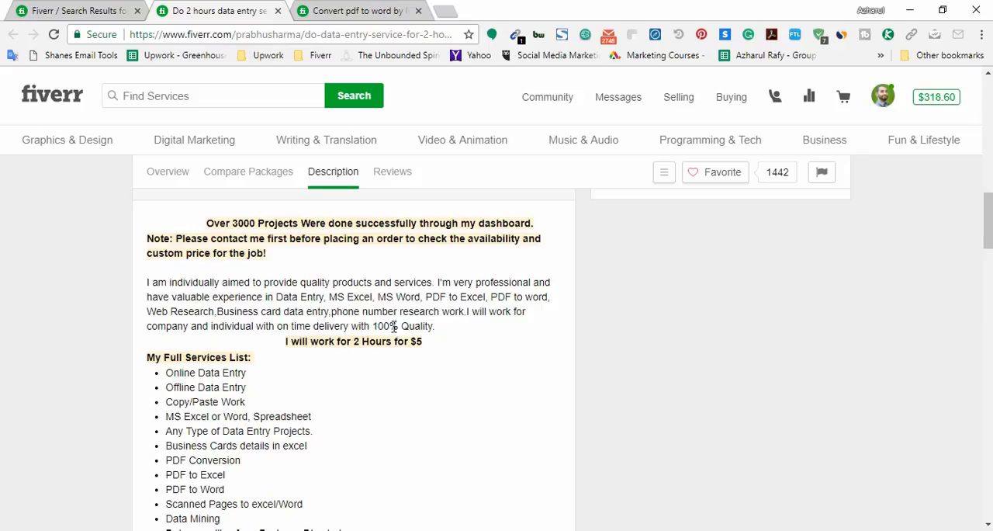
pyautogui.moveTo(18, 414)
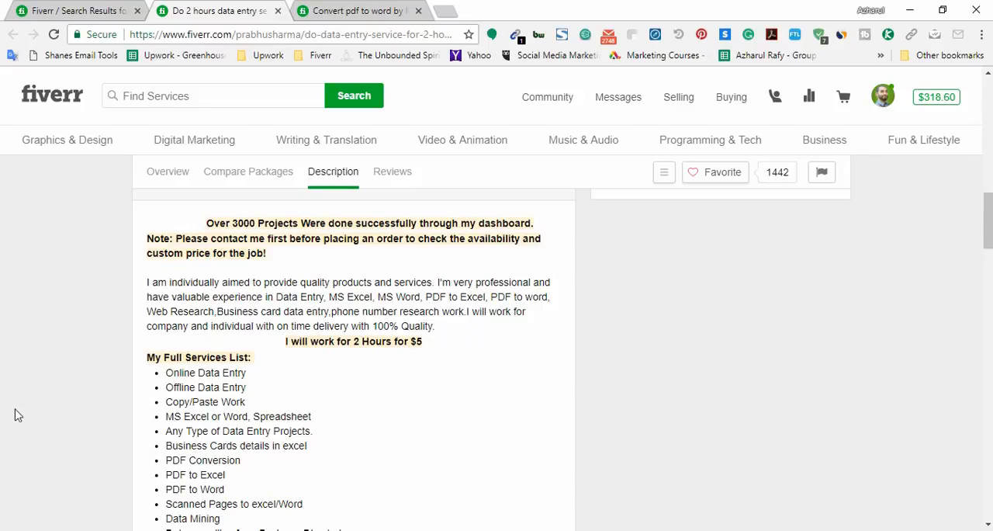
pyautogui.moveTo(346, 301)
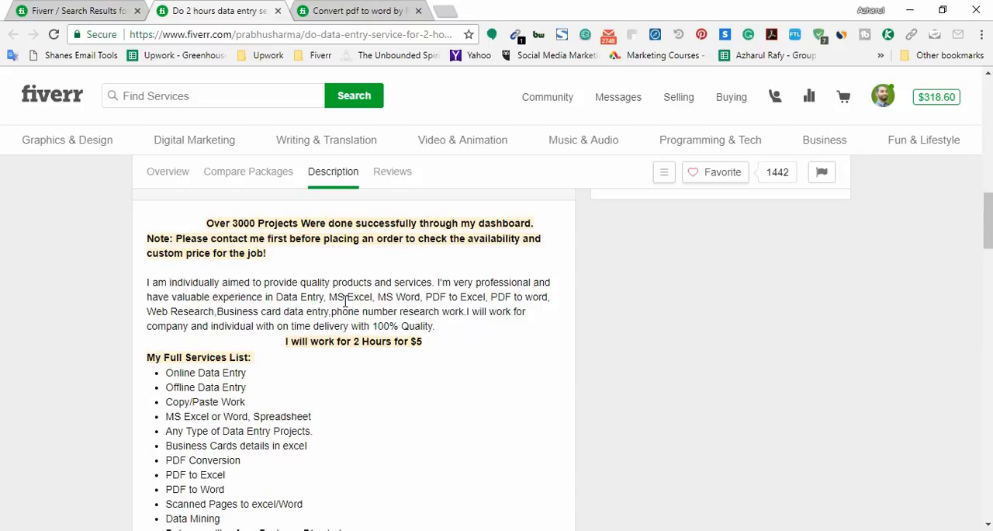
pyautogui.moveTo(335, 298)
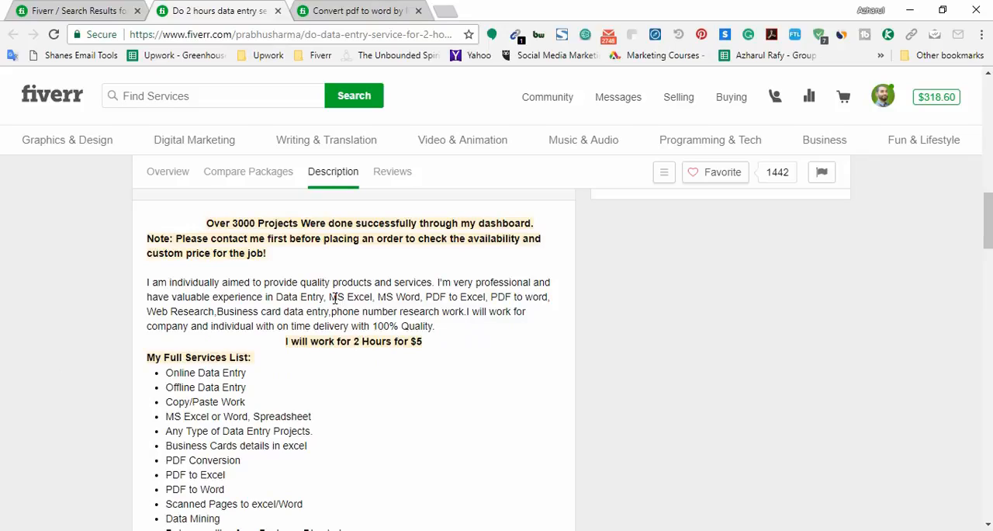
pyautogui.doubleClick(336, 296)
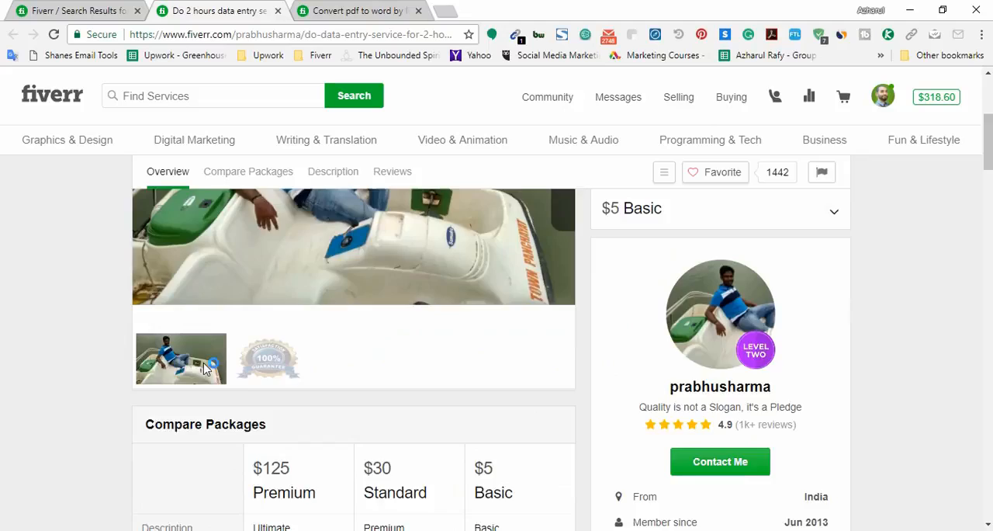
pyautogui.click(332, 172)
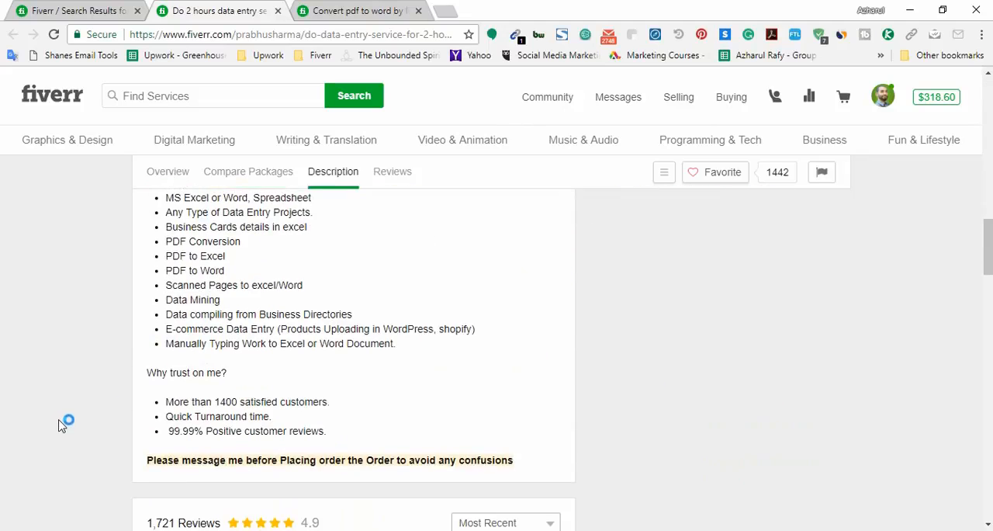
pyautogui.scroll(-3)
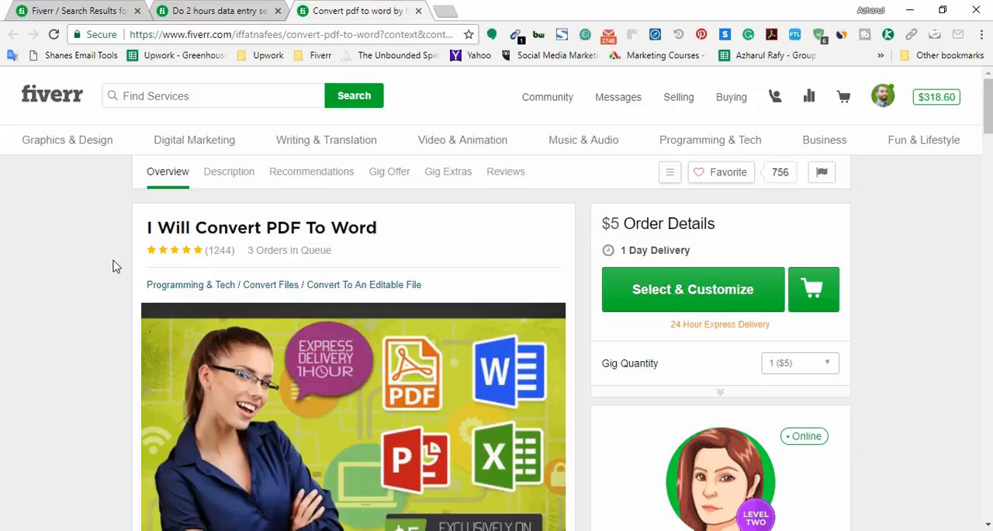
# Step: Read the PDF-to-Word gig's introduction and highlight its first two conversion services
pyautogui.scroll(-3)
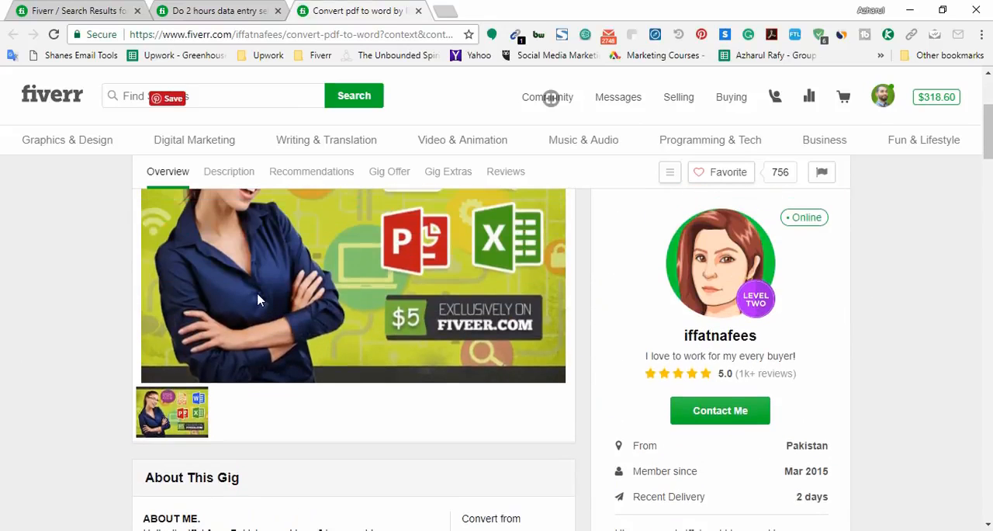
pyautogui.scroll(-3)
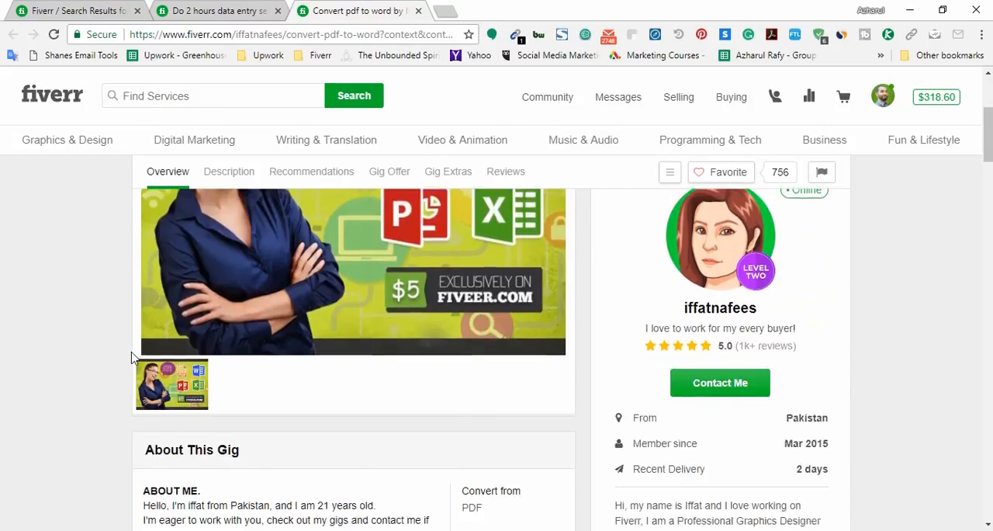
pyautogui.scroll(-3)
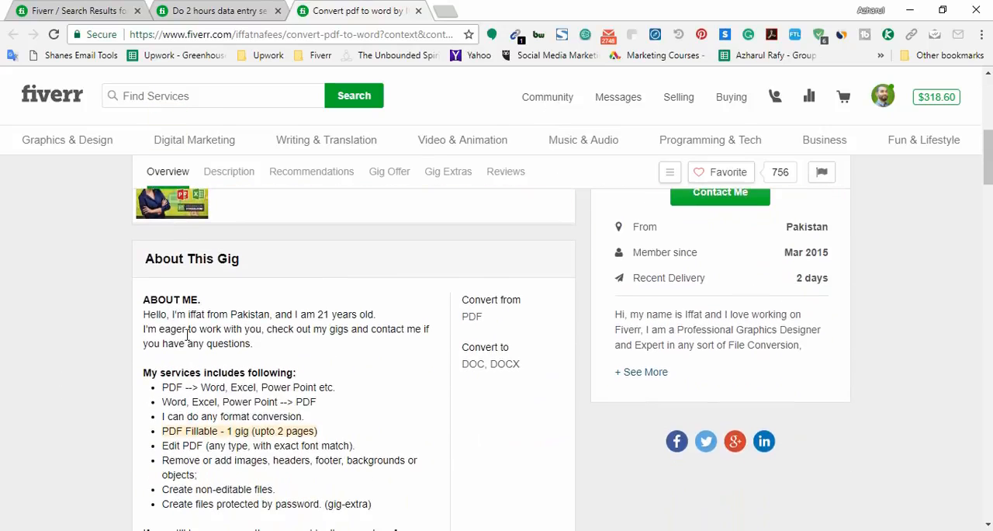
pyautogui.doubleClick(195, 314)
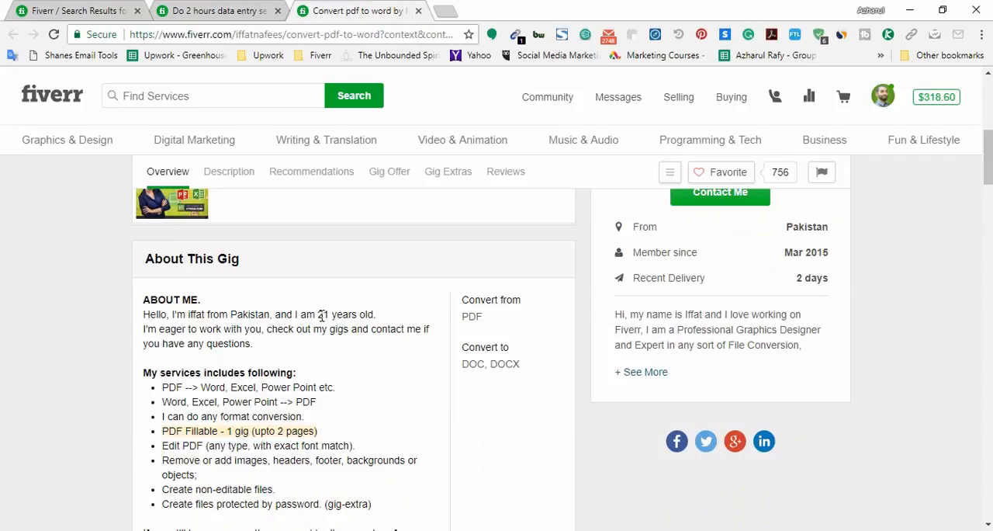
pyautogui.scroll(-3)
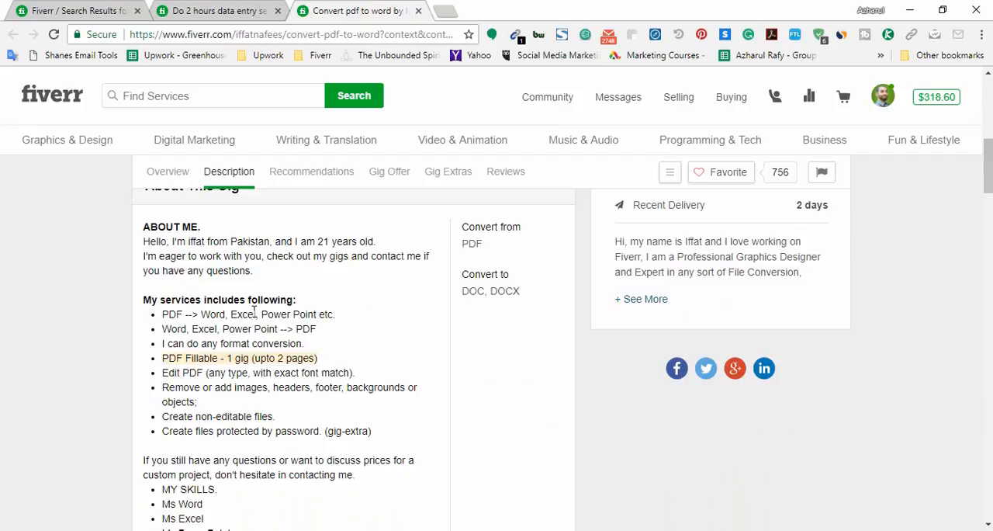
pyautogui.doubleClick(310, 315)
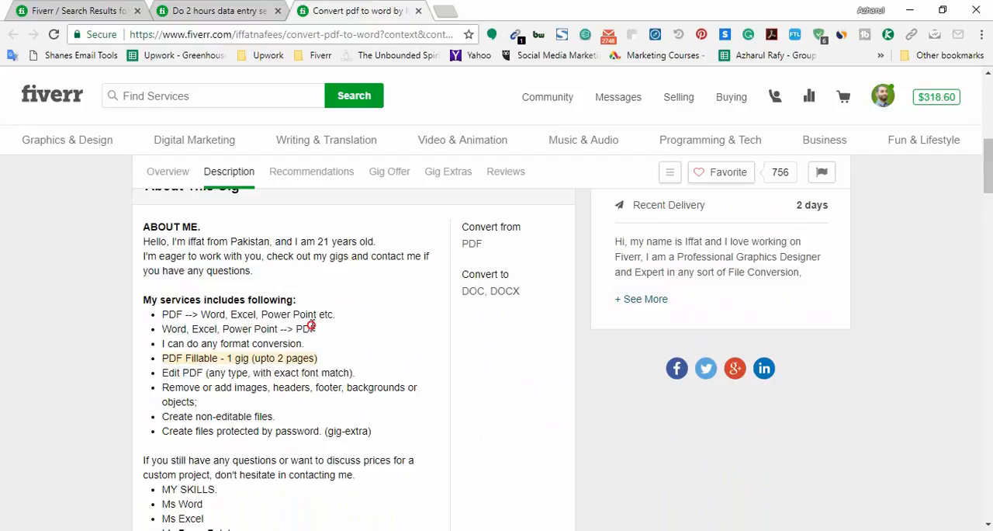
pyautogui.moveTo(311, 326); pyautogui.dragTo(162, 314)
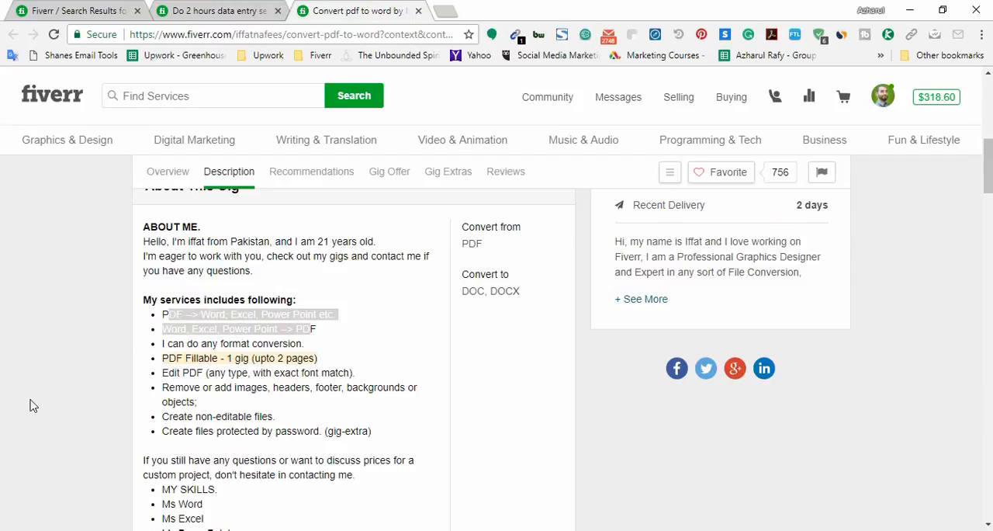
pyautogui.moveTo(282, 335)
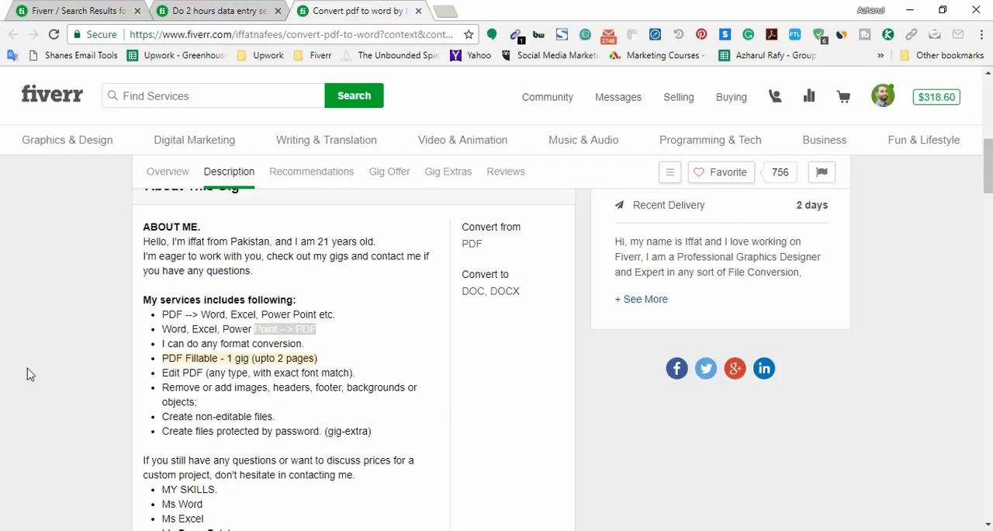
# Step: Highlight the Ms Word and Ms Excel skills, then show the gig's $5 overview
pyautogui.scroll(-3)
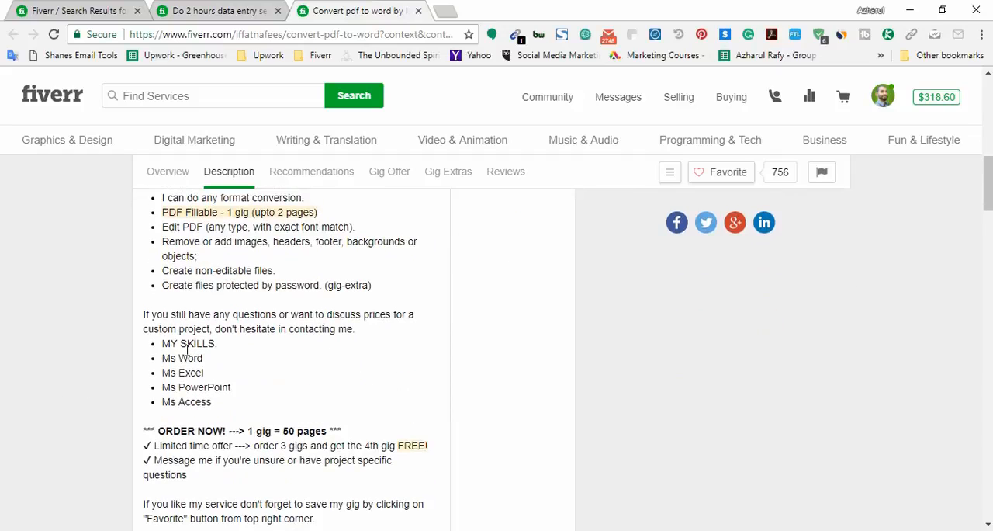
pyautogui.doubleClick(181, 358)
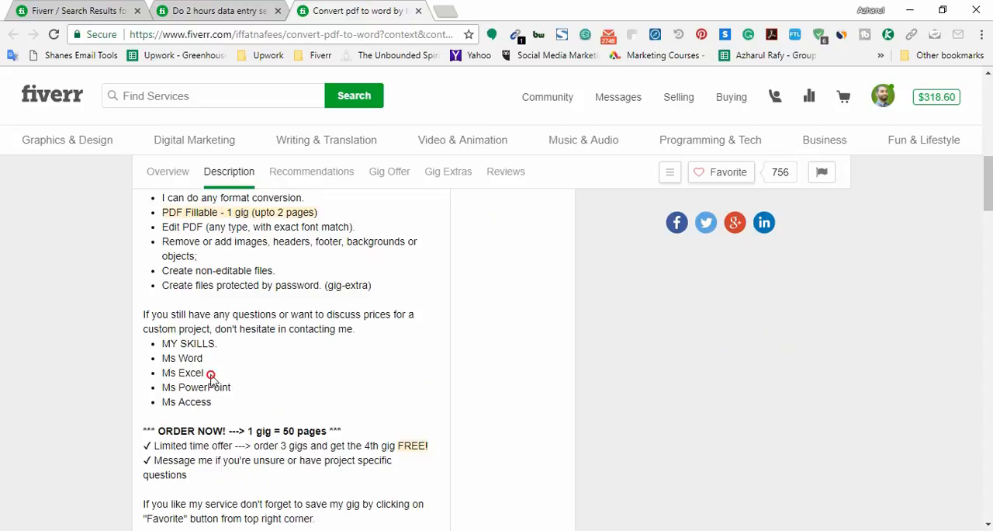
pyautogui.moveTo(162, 358); pyautogui.dragTo(209, 373)
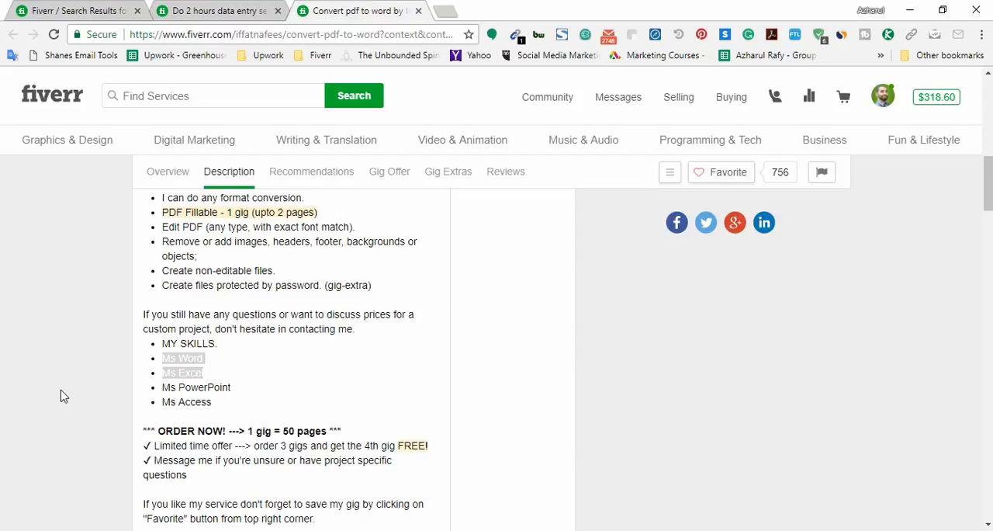
pyautogui.click(167, 171)
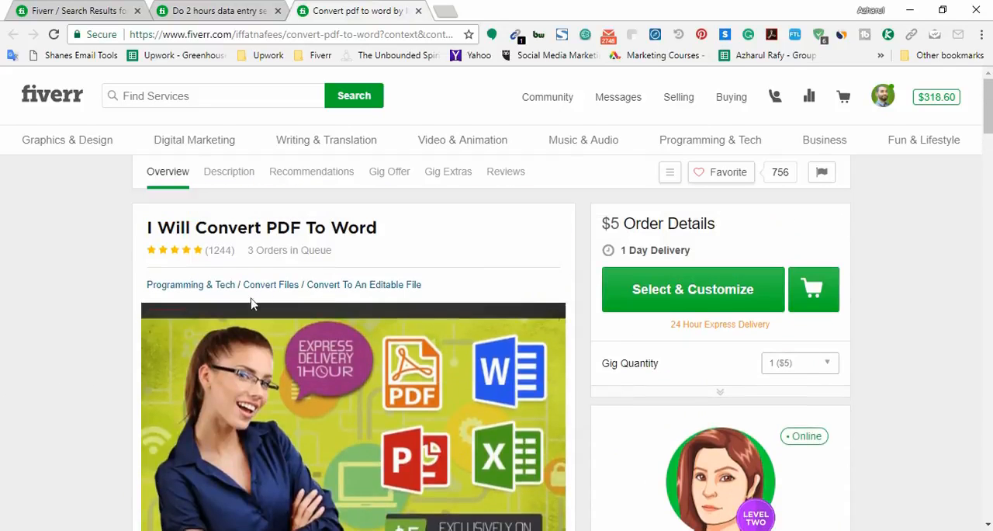
pyautogui.scroll(-3)
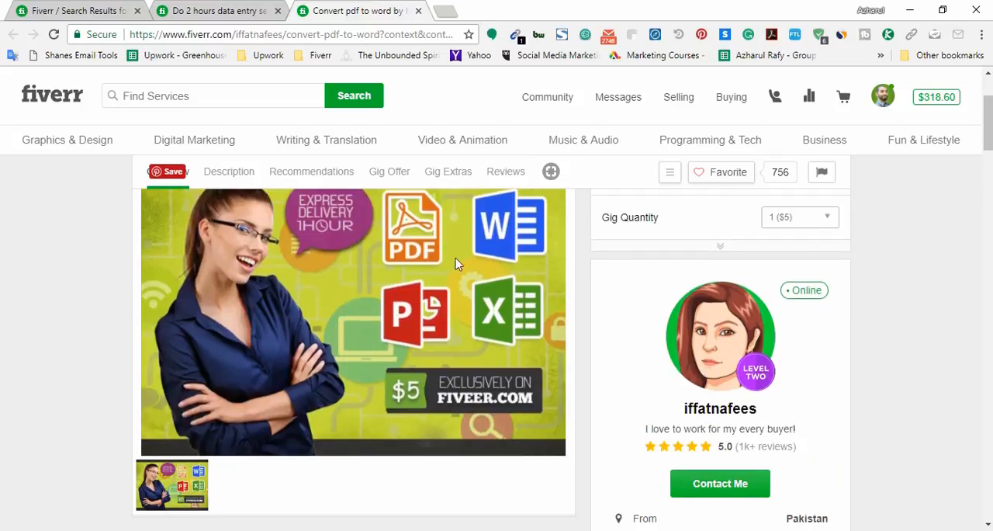
pyautogui.moveTo(518, 354)
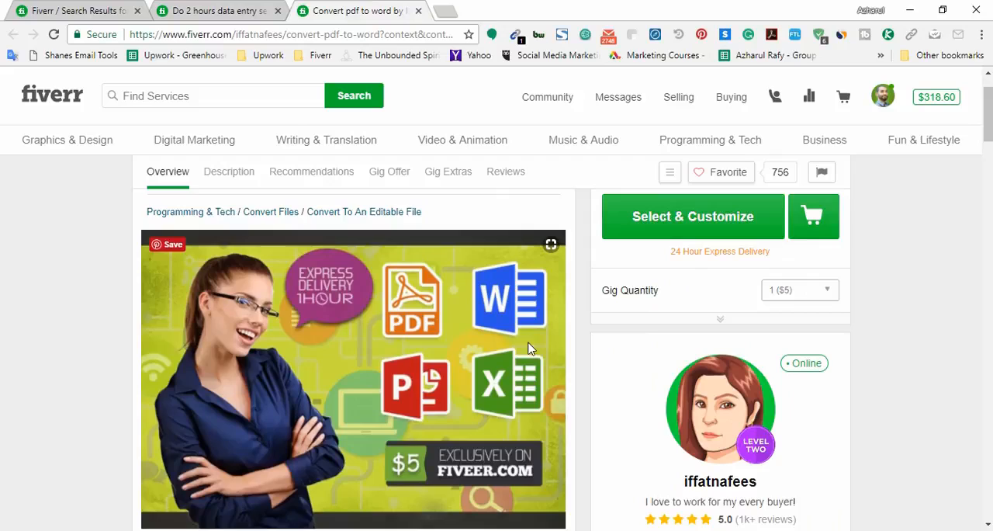
pyautogui.scroll(-3)
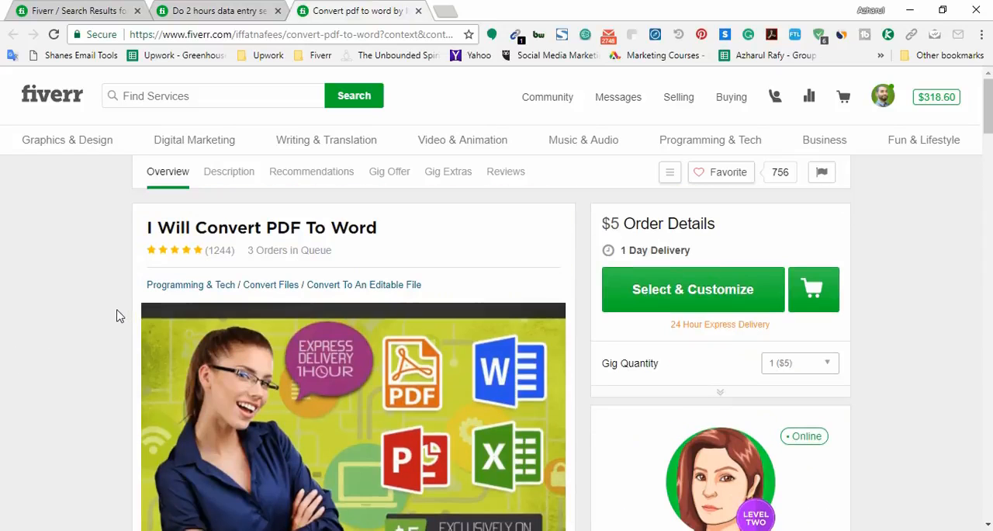
pyautogui.scroll(-3)
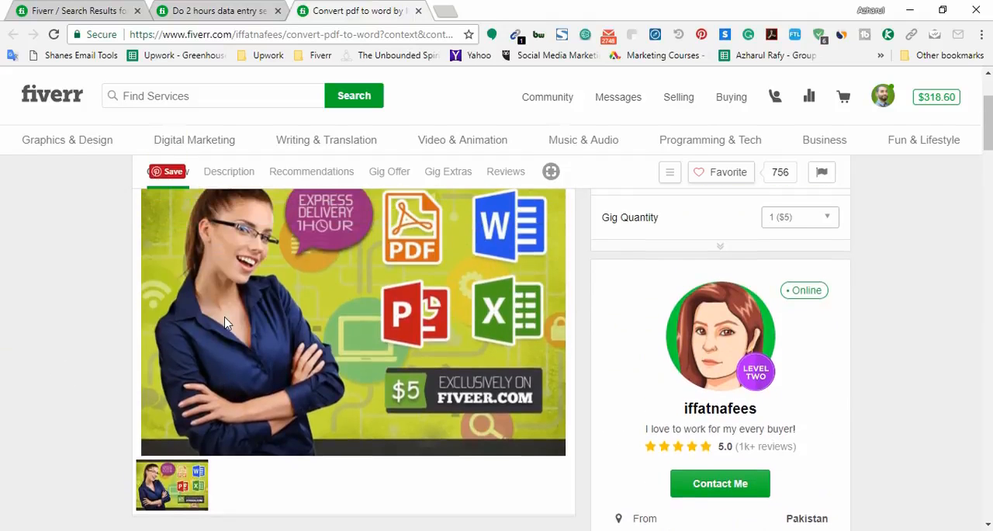
pyautogui.click(218, 10)
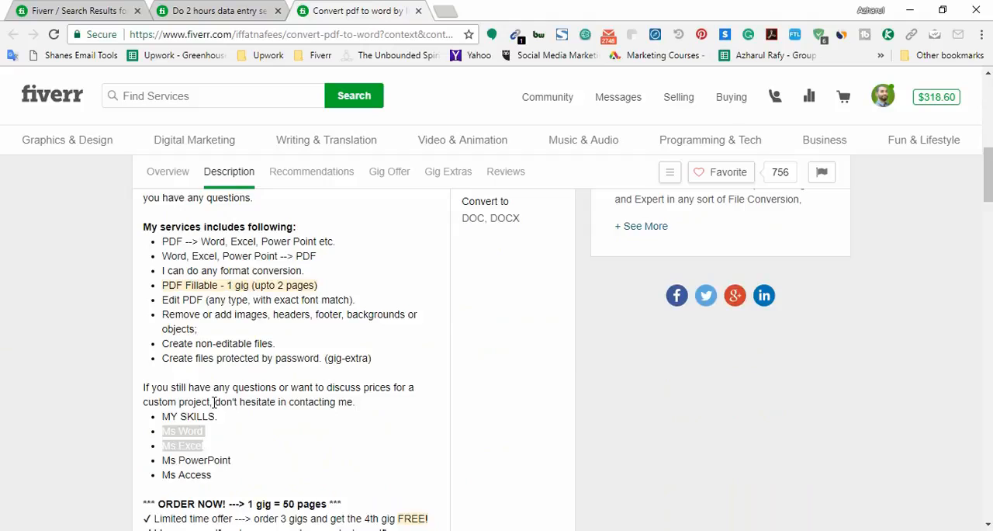
pyautogui.scroll(-3)
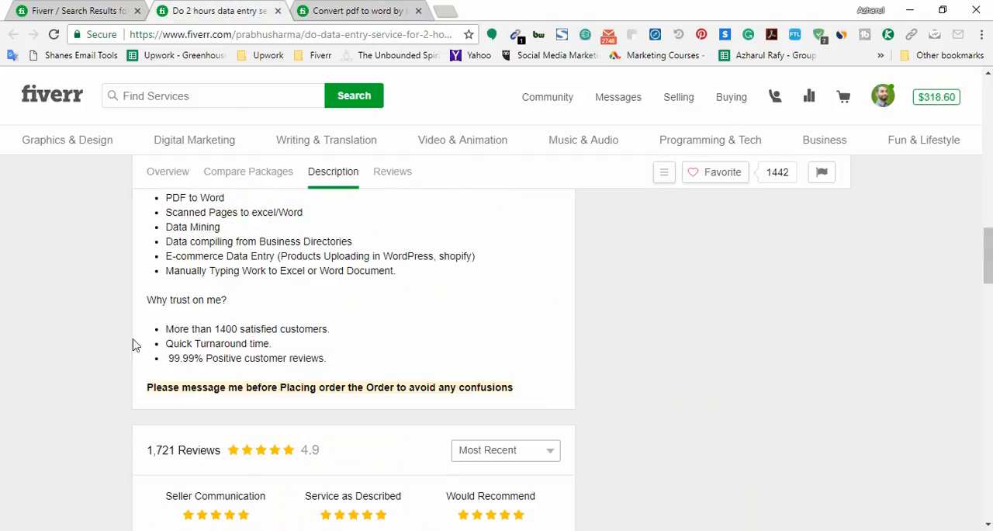
pyautogui.click(248, 171)
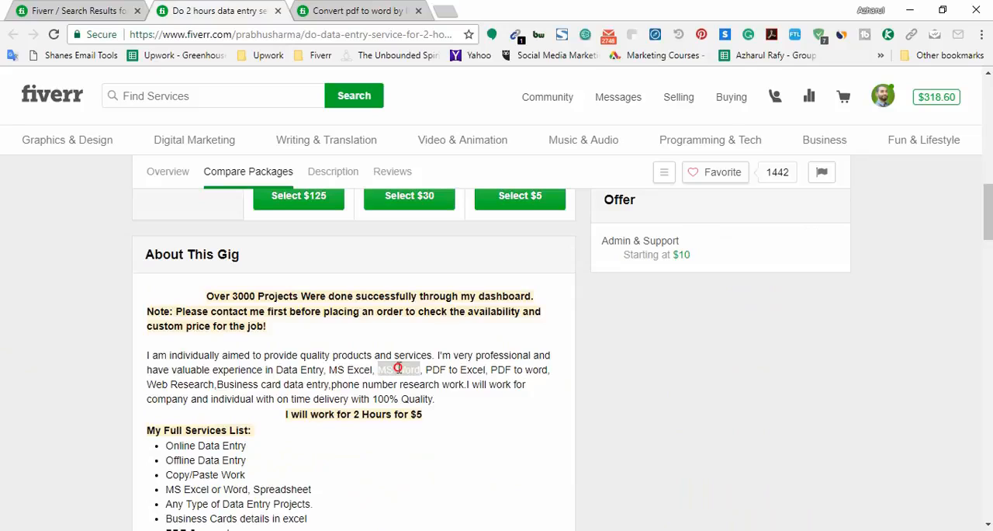
pyautogui.click(357, 11)
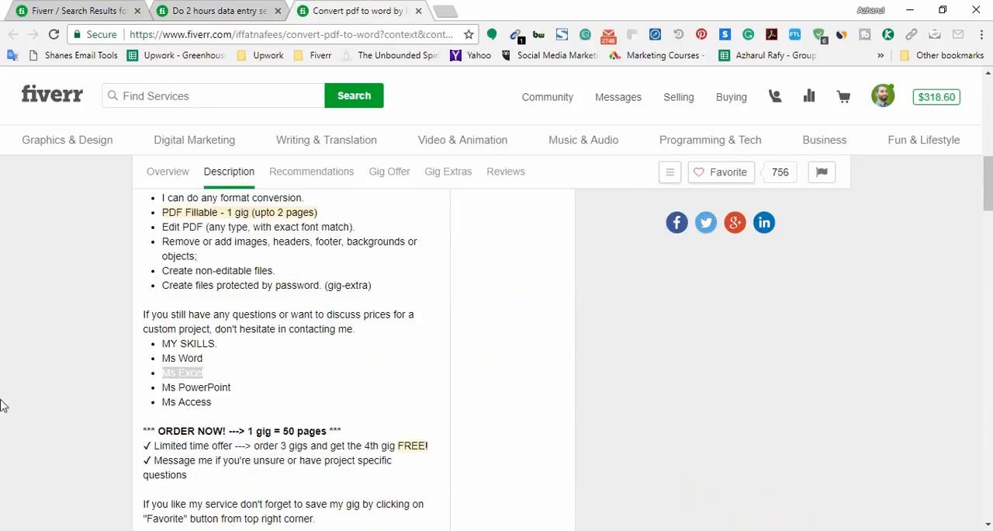
pyautogui.moveTo(12, 456)
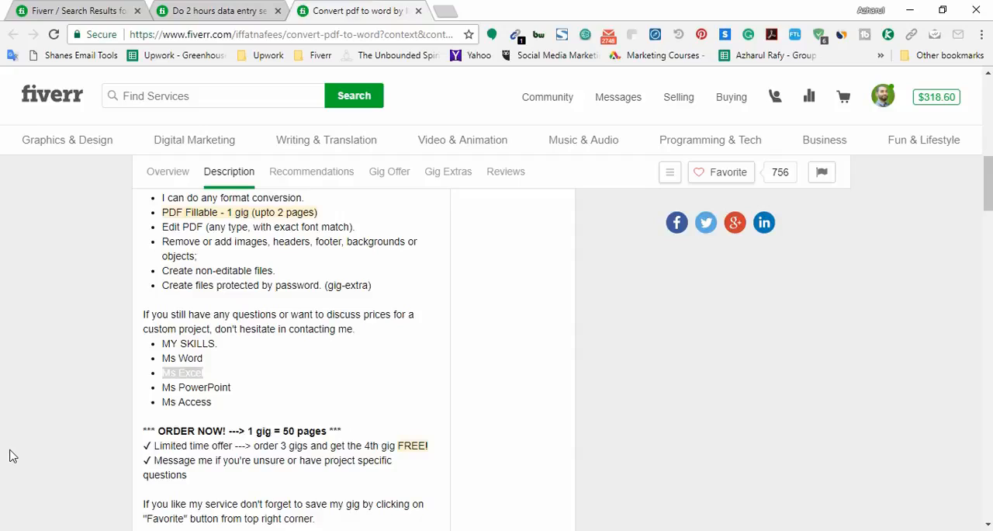
pyautogui.moveTo(666, 231)
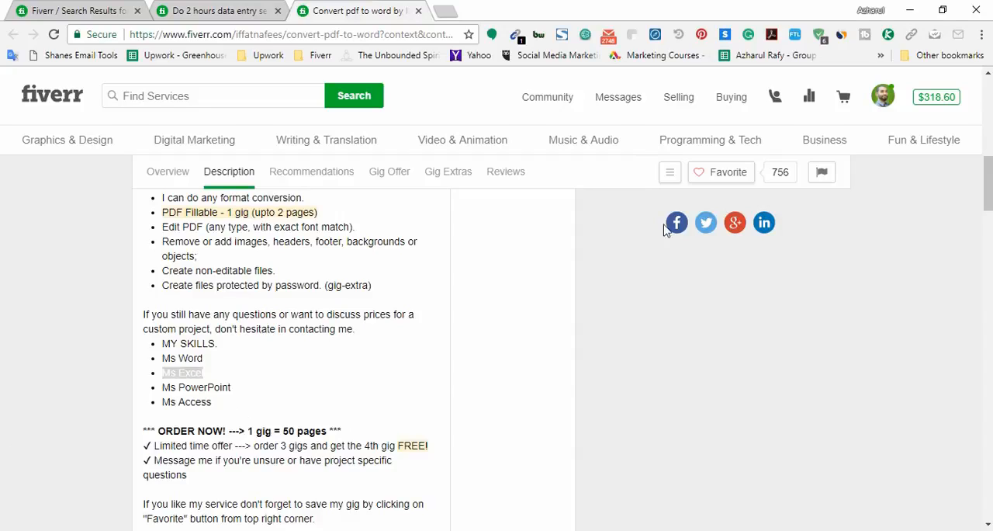
pyautogui.moveTo(42, 366)
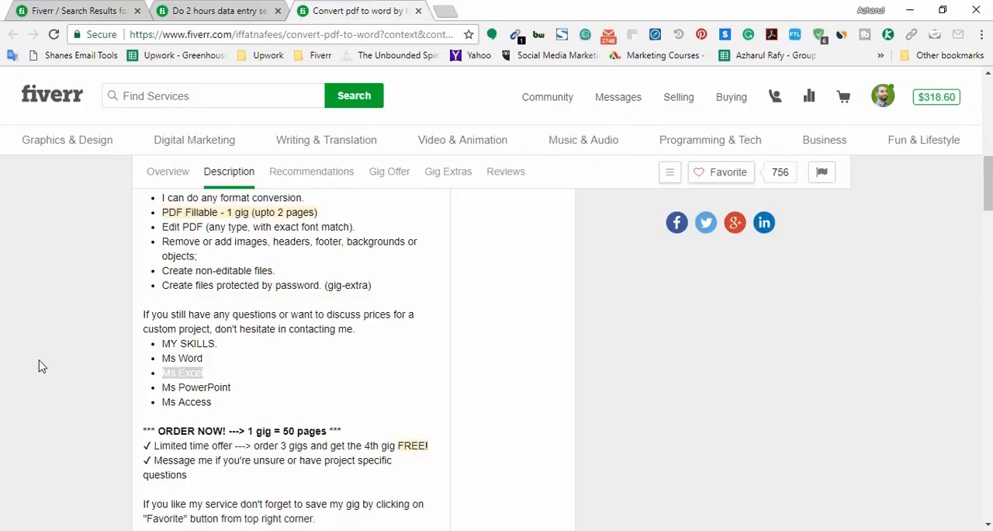
pyautogui.moveTo(217, 240)
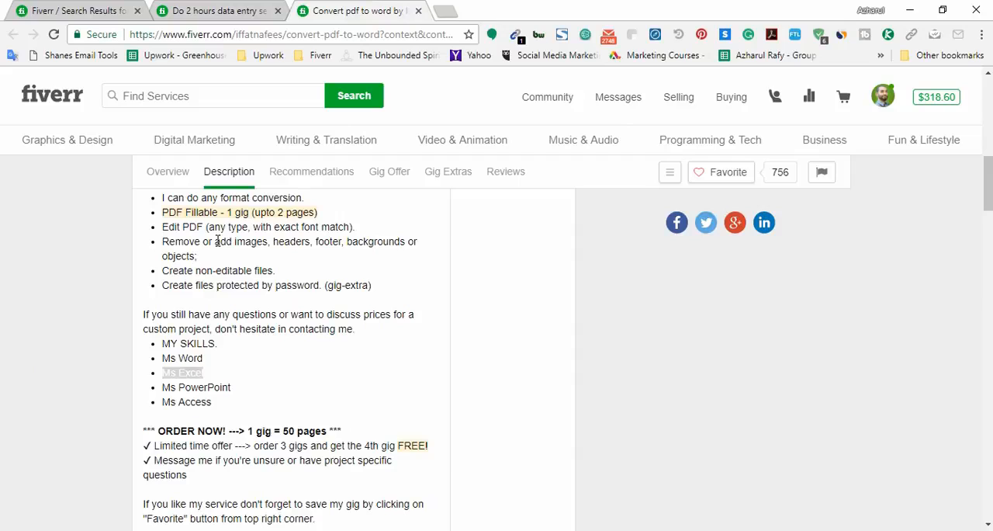
pyautogui.moveTo(610, 111)
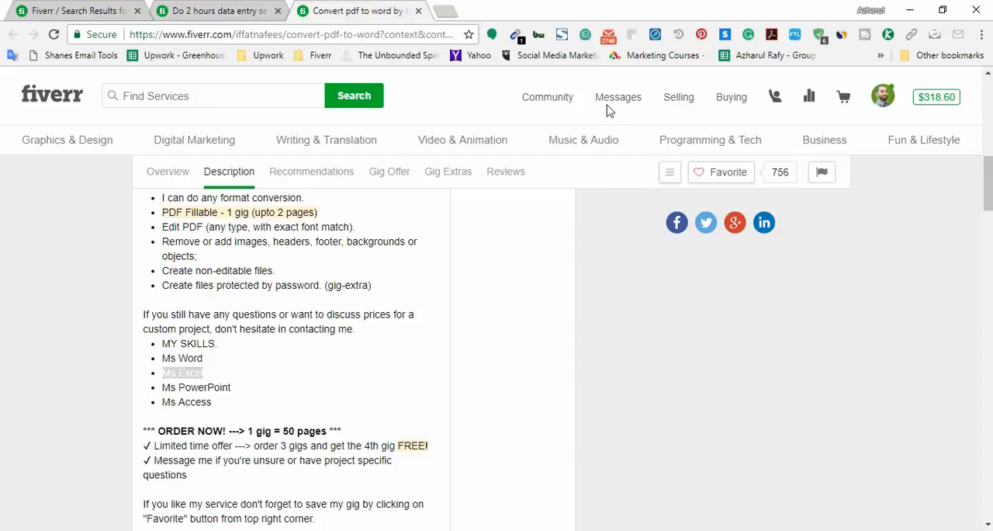
pyautogui.click(618, 97)
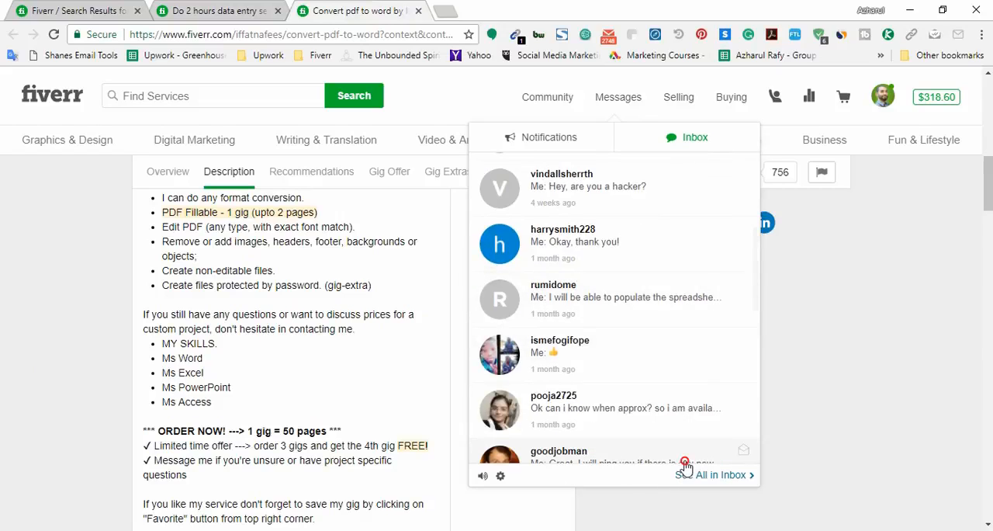
# Step: Open a buyer's conversation from the message previews, then view the inbox previews
pyautogui.click(559, 456)
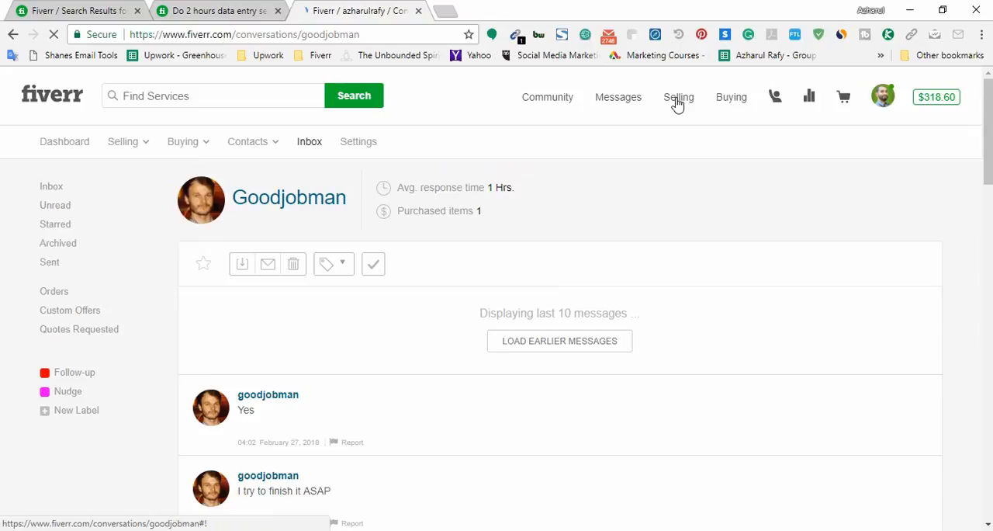
pyautogui.click(679, 96)
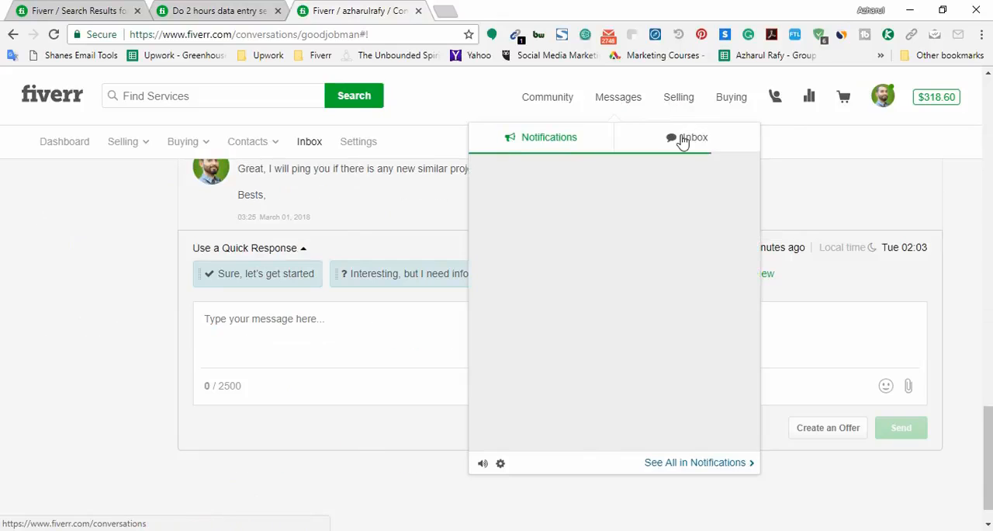
pyautogui.click(686, 137)
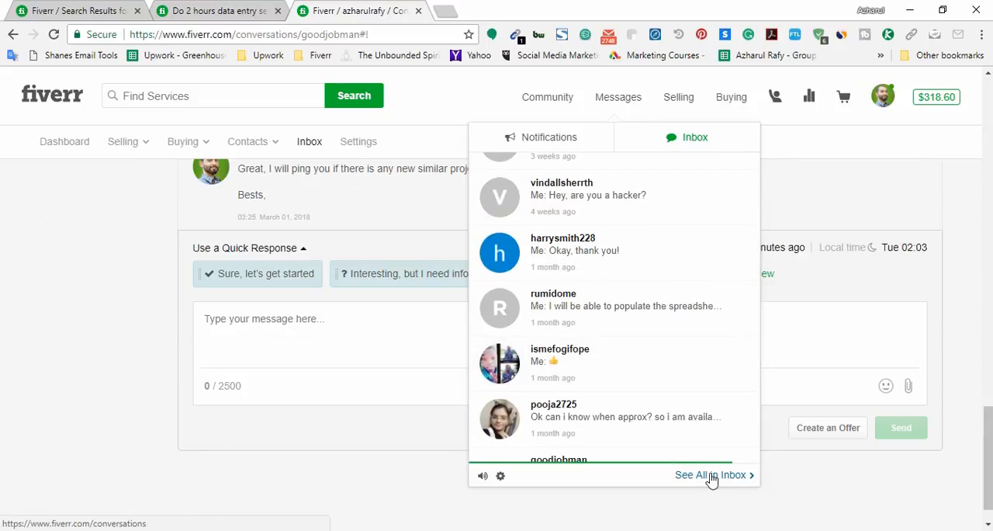
# Step: Open the full inbox of past conversations and pick the one thanking a buyer for help
pyautogui.click(711, 474)
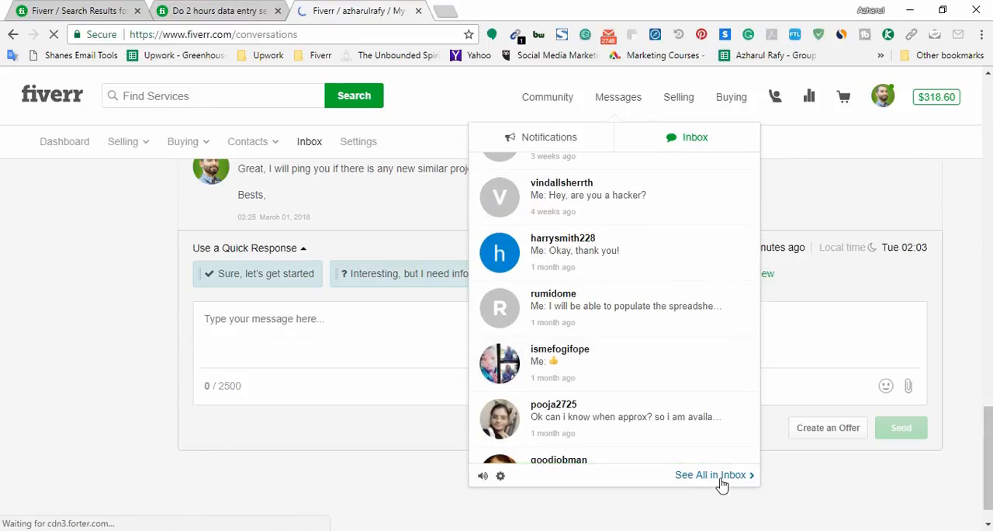
pyautogui.click(710, 474)
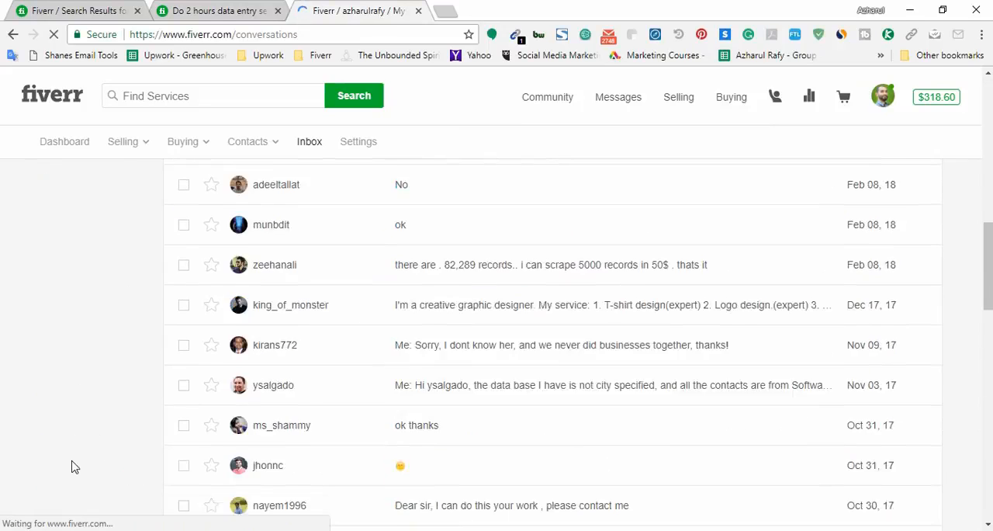
pyautogui.scroll(-3)
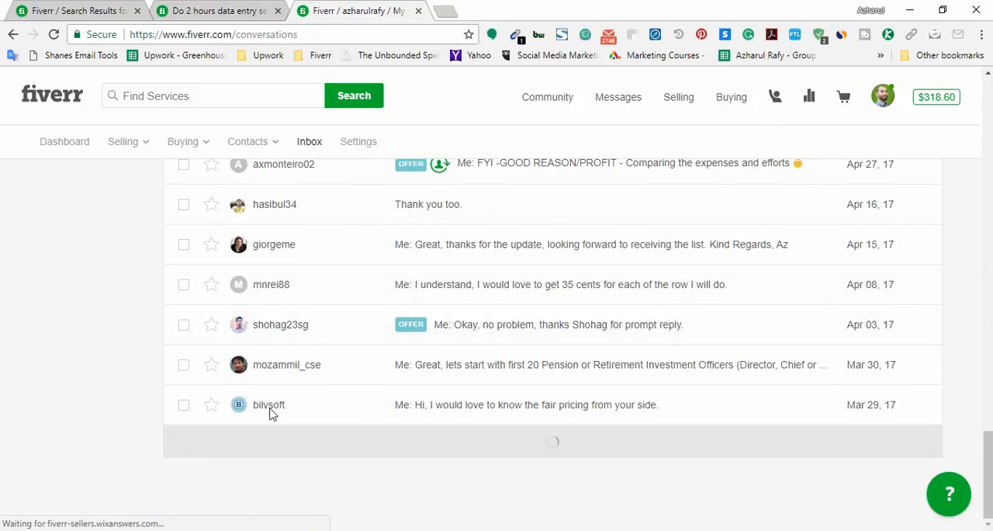
pyautogui.scroll(-3)
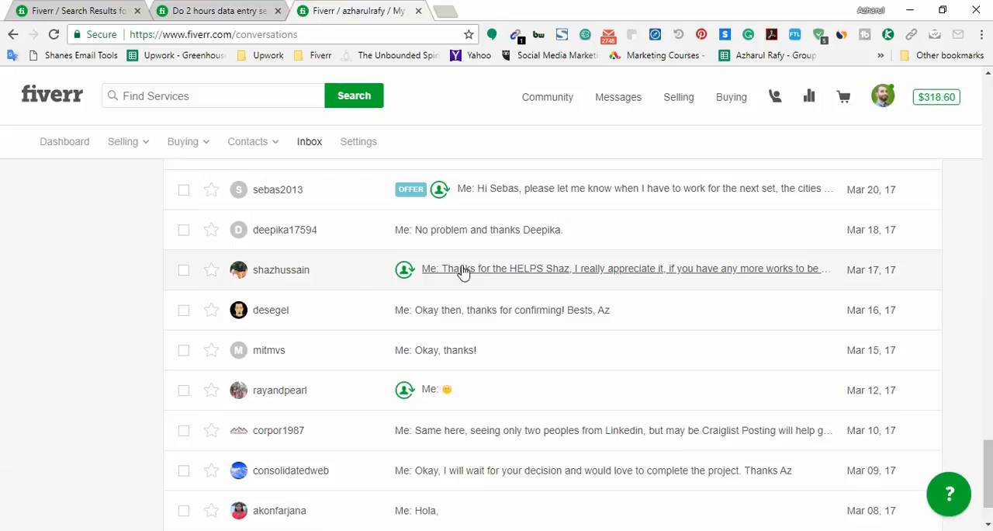
pyautogui.click(494, 268)
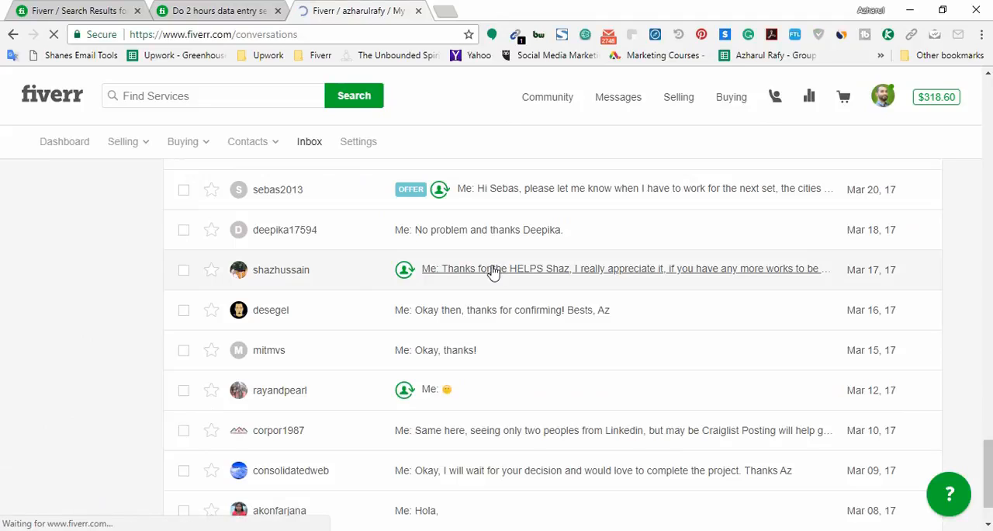
# Step: Open the buyer's conversation, read its messages and list all orders from this buyer
pyautogui.click(624, 269)
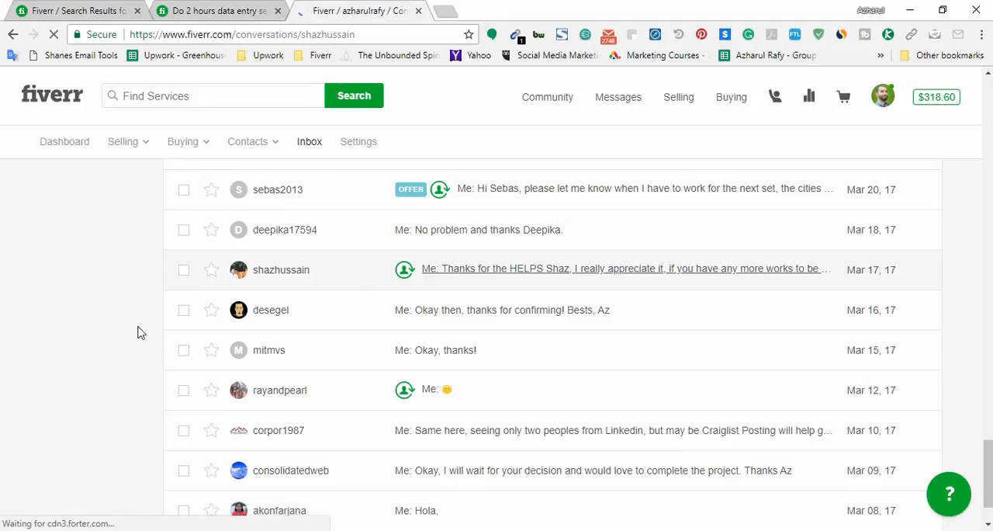
pyautogui.click(281, 269)
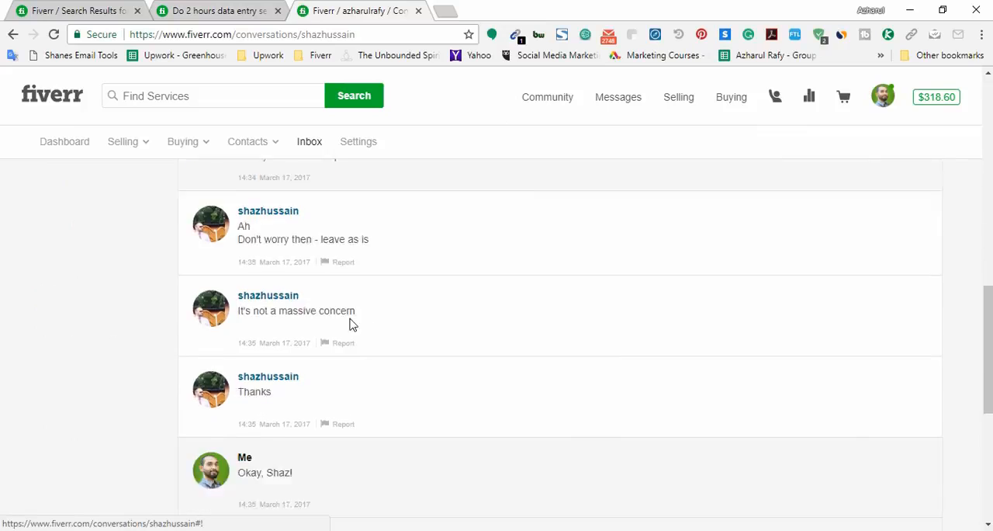
pyautogui.scroll(-3)
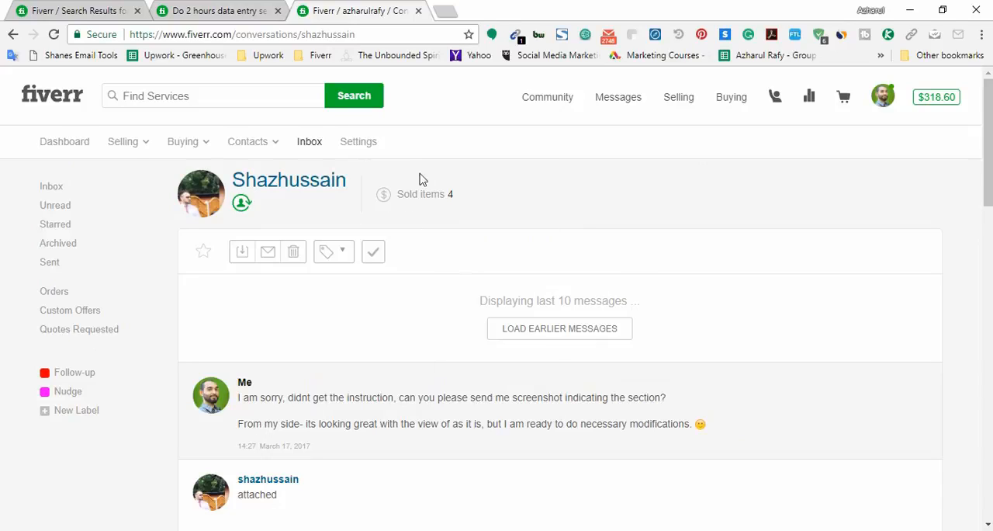
pyautogui.moveTo(438, 183)
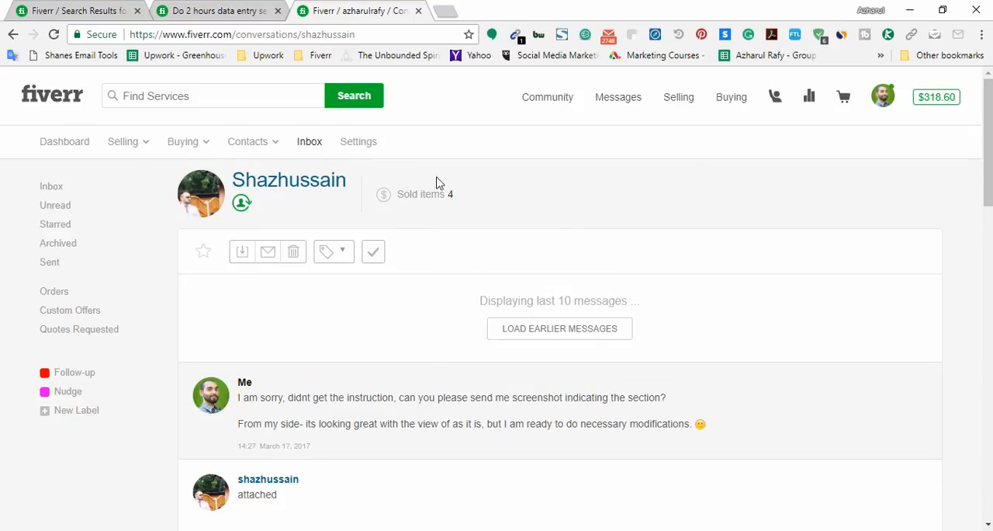
pyautogui.moveTo(440, 206)
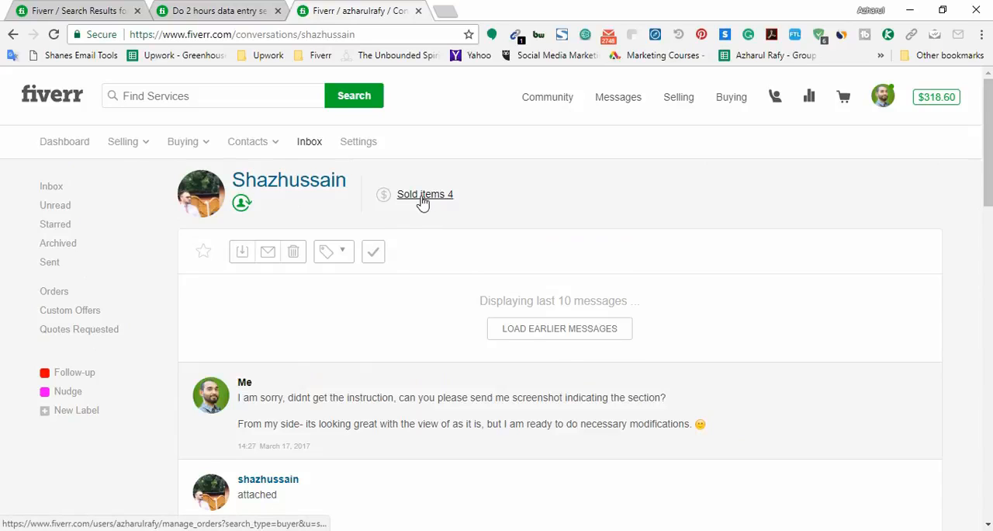
pyautogui.click(421, 194)
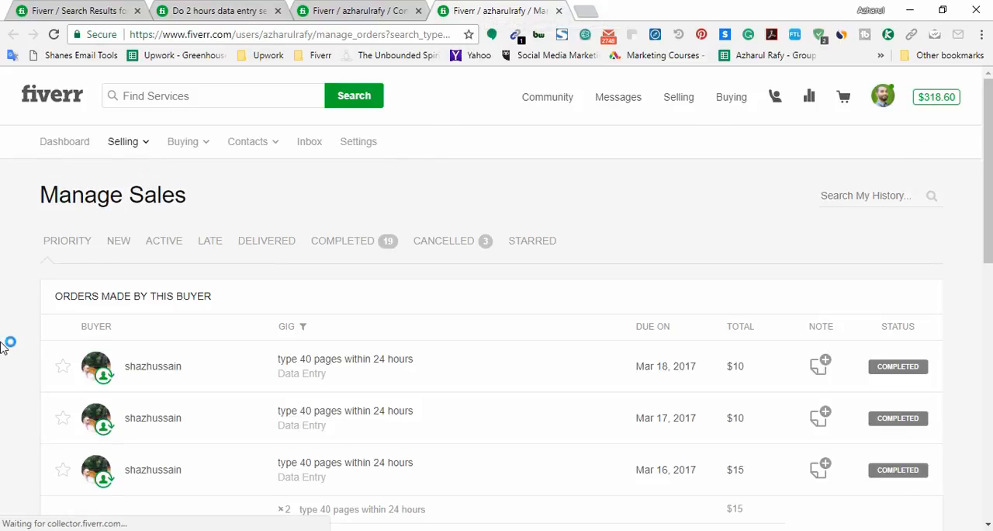
# Step: Load earlier messages in the buyer's conversation thread
pyautogui.scroll(-3)
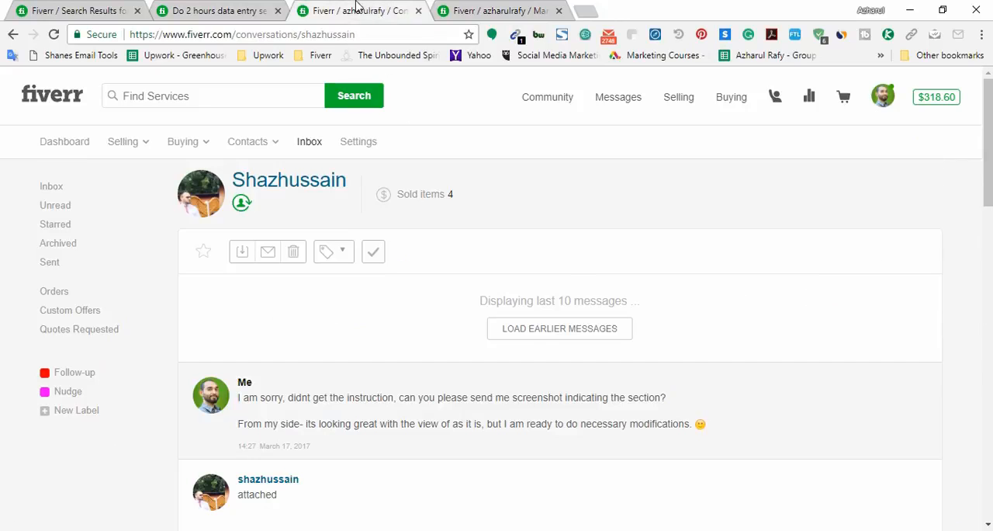
pyautogui.click(559, 328)
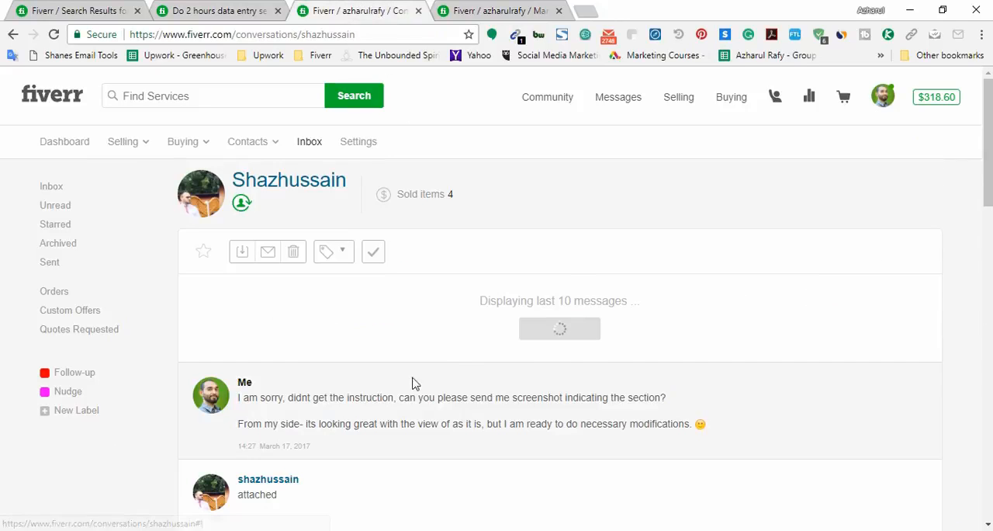
# Step: Load the remaining earliest messages and scroll to the buyer's typing request with two PDF attachments
pyautogui.scroll(-3)
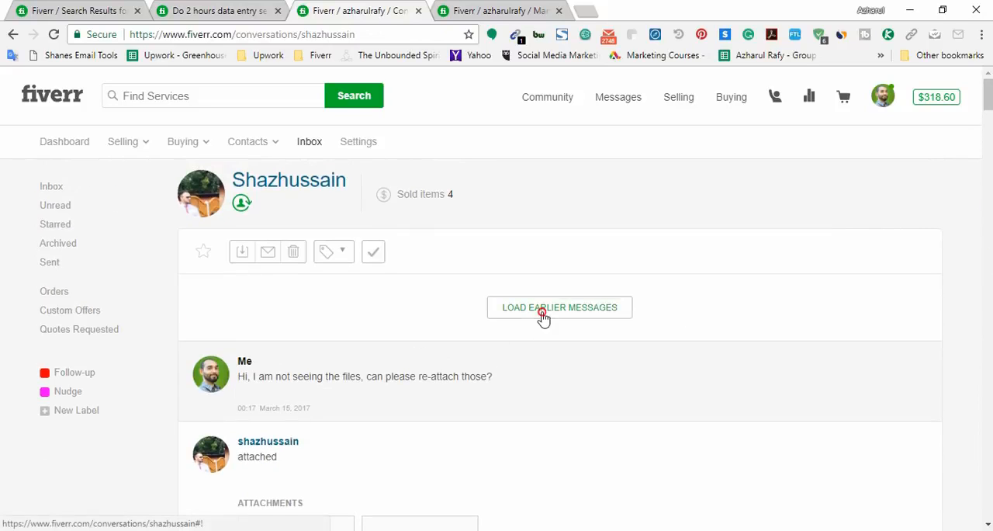
pyautogui.click(559, 307)
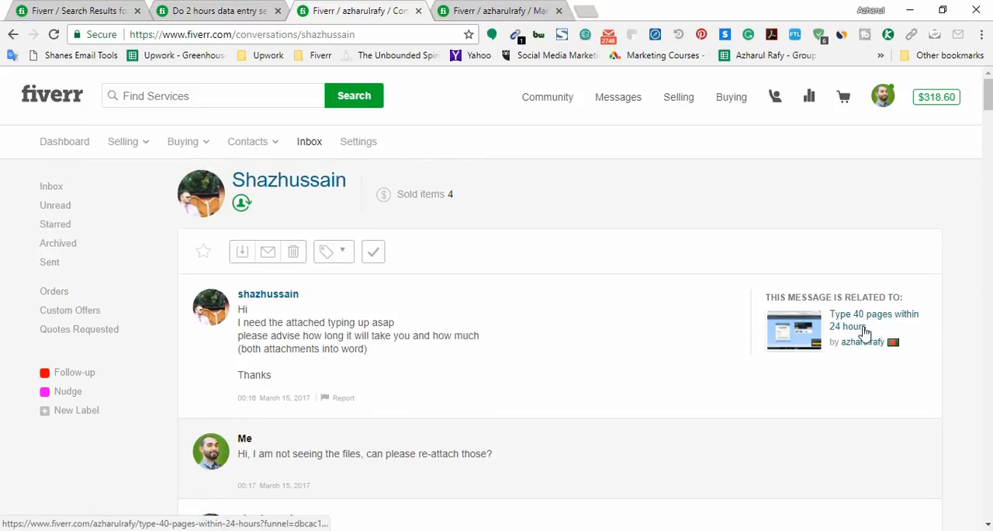
pyautogui.moveTo(836, 326)
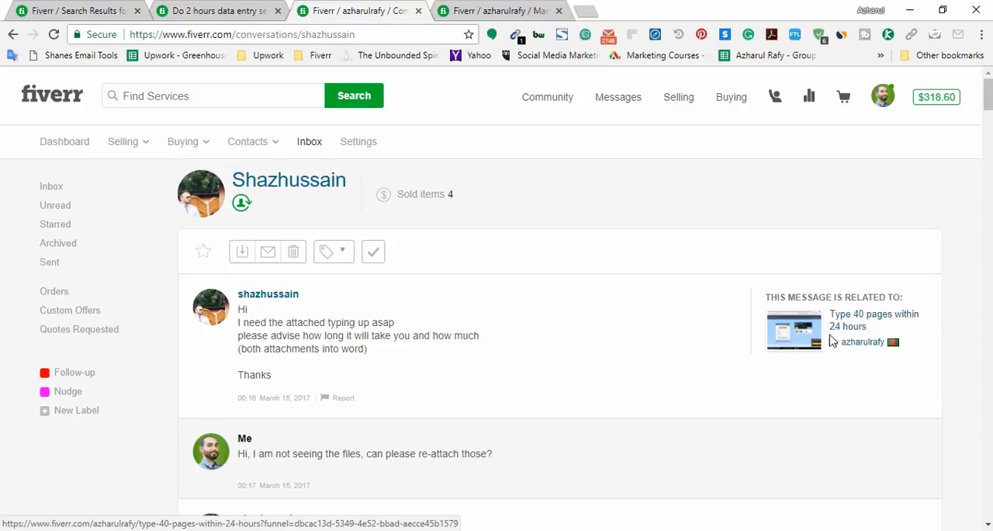
pyautogui.scroll(-3)
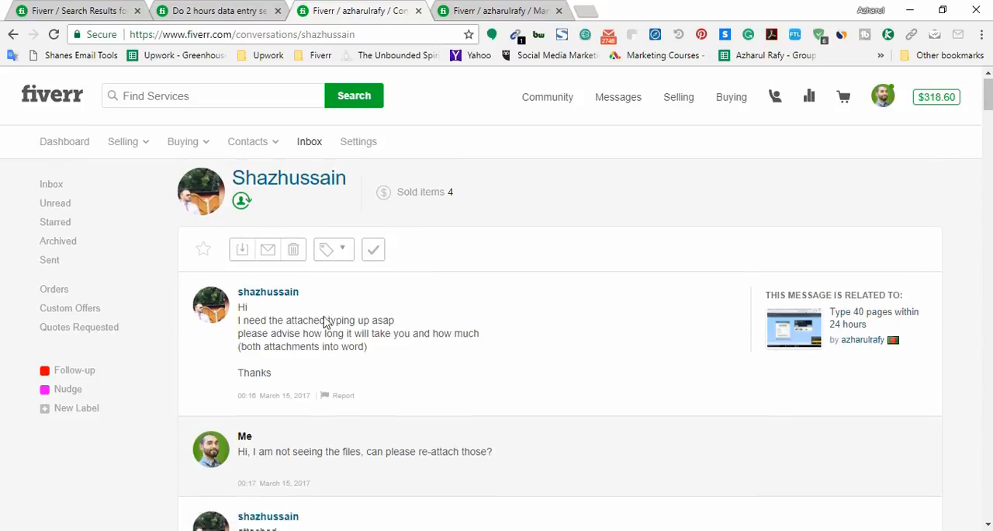
pyautogui.scroll(-3)
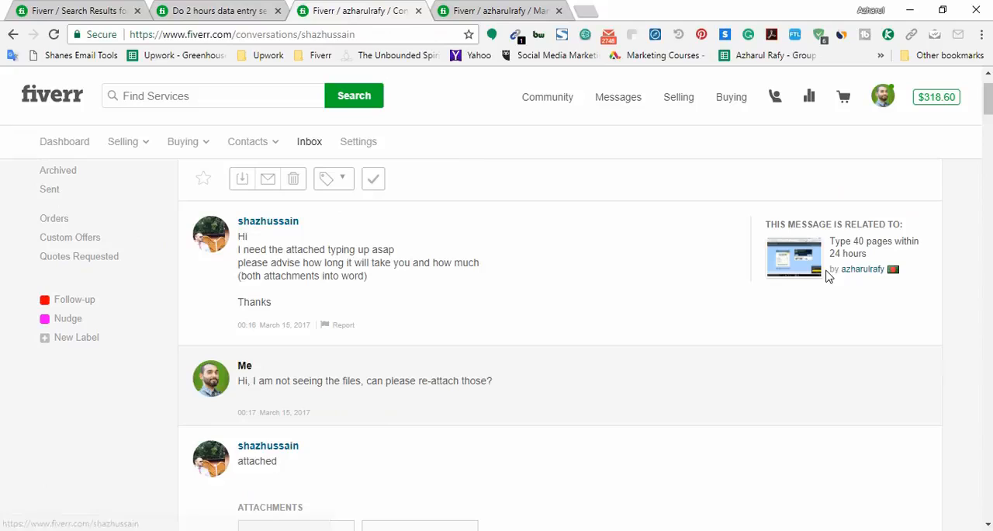
pyautogui.moveTo(185, 293)
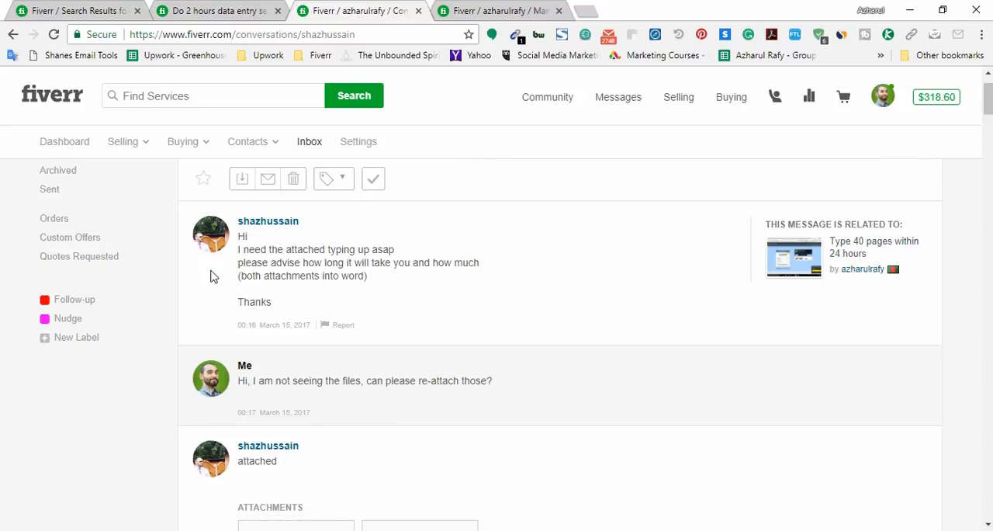
pyautogui.moveTo(253, 291)
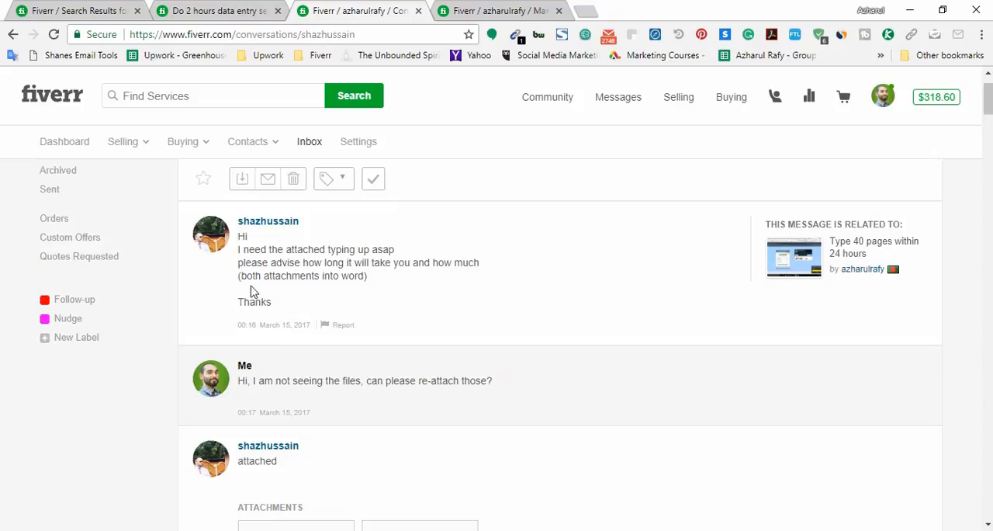
pyautogui.moveTo(415, 276)
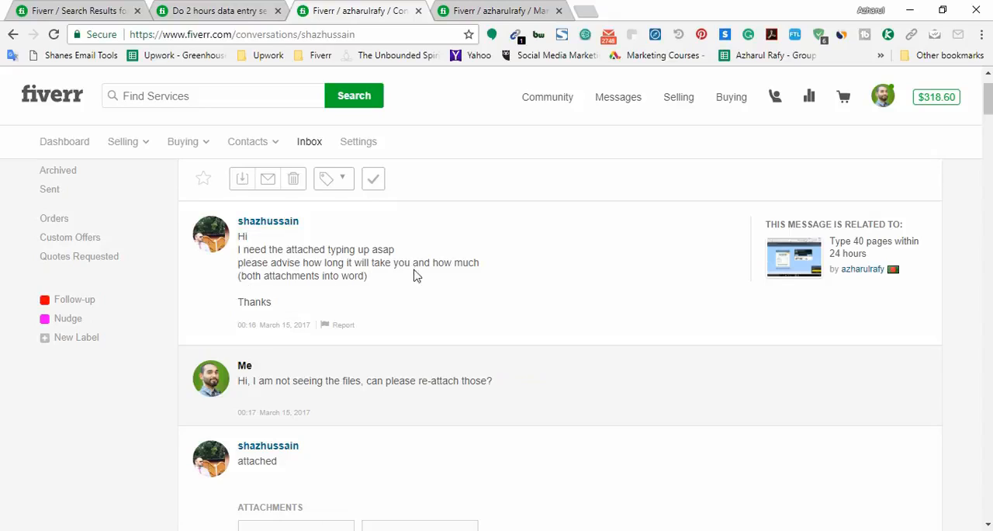
pyautogui.moveTo(401, 275)
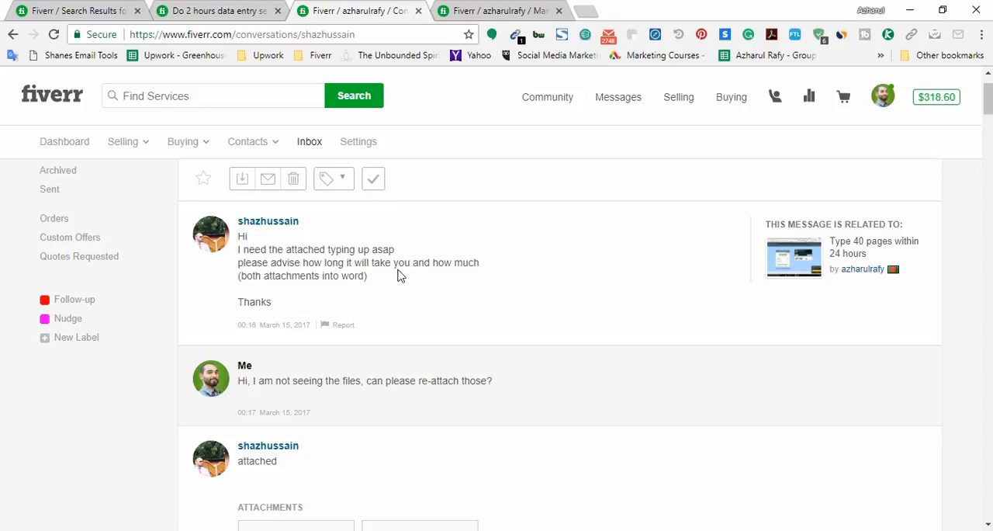
pyautogui.moveTo(261, 249)
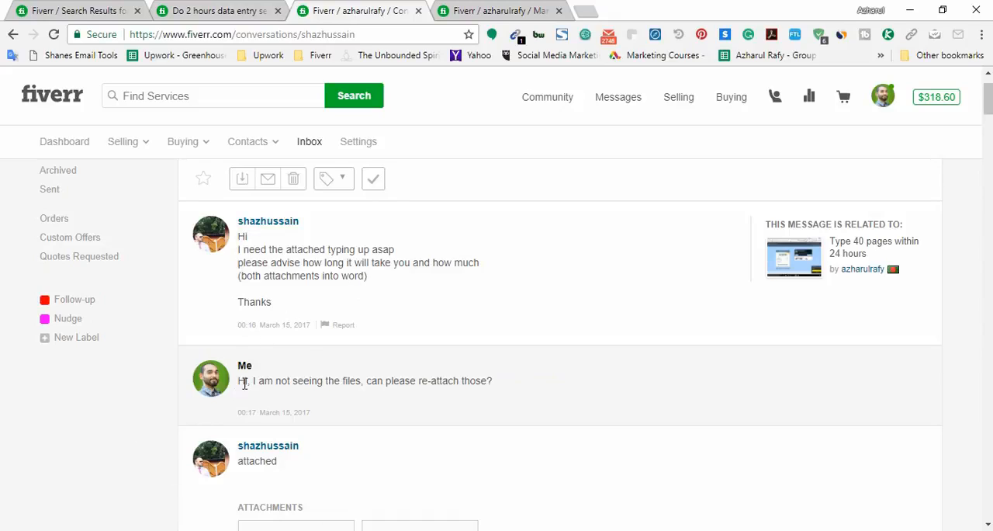
pyautogui.moveTo(352, 418)
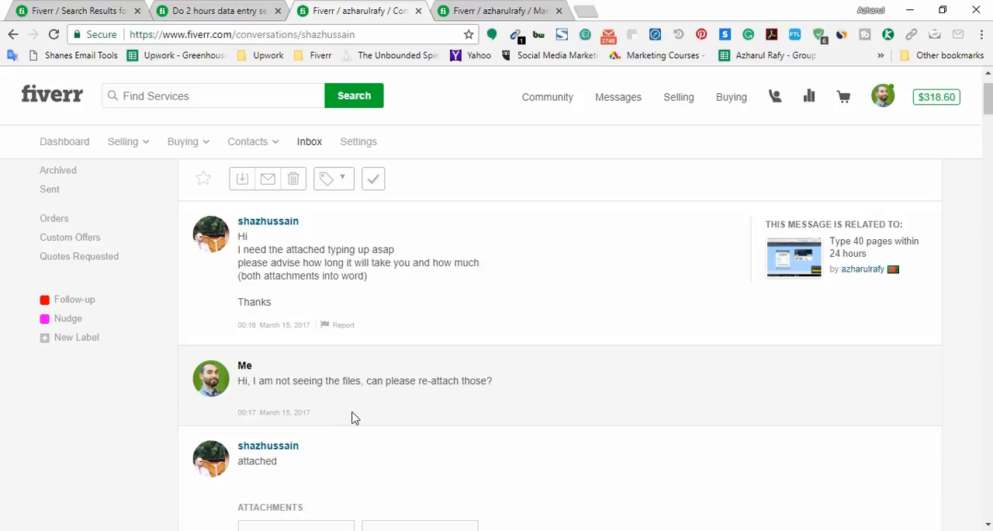
pyautogui.moveTo(496, 373)
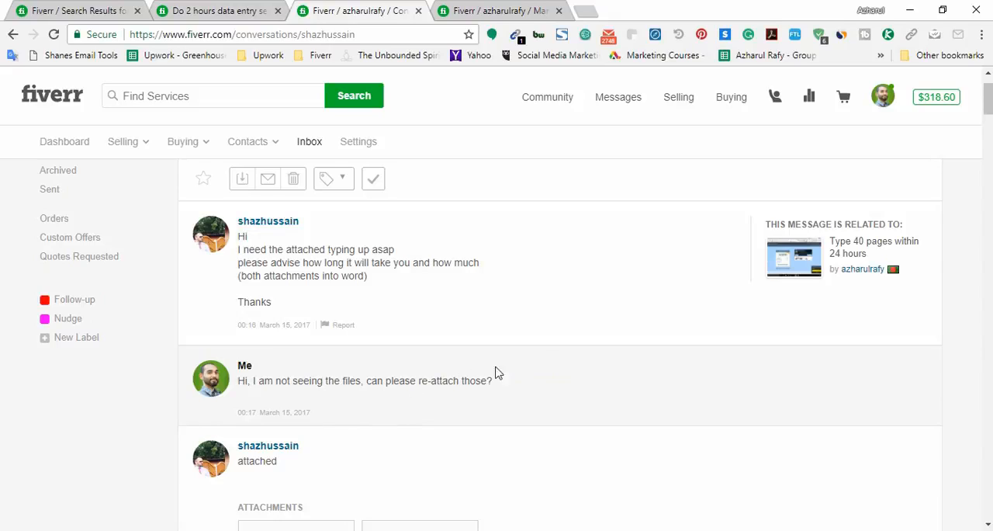
pyautogui.scroll(-3)
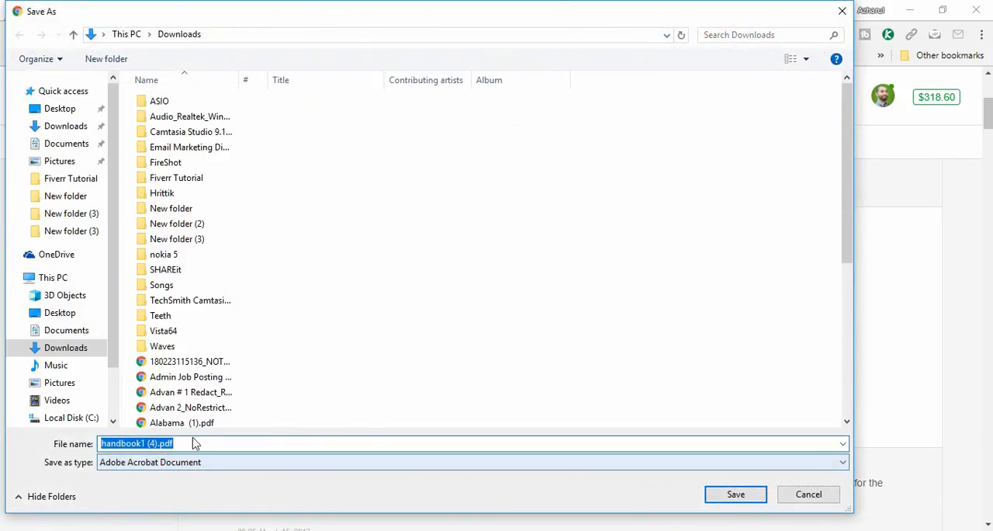
# Step: Save handbook1 (4).pdf and handbook_2 (4).pdf to Downloads and open handbook1 from the downloads bar
pyautogui.click(735, 495)
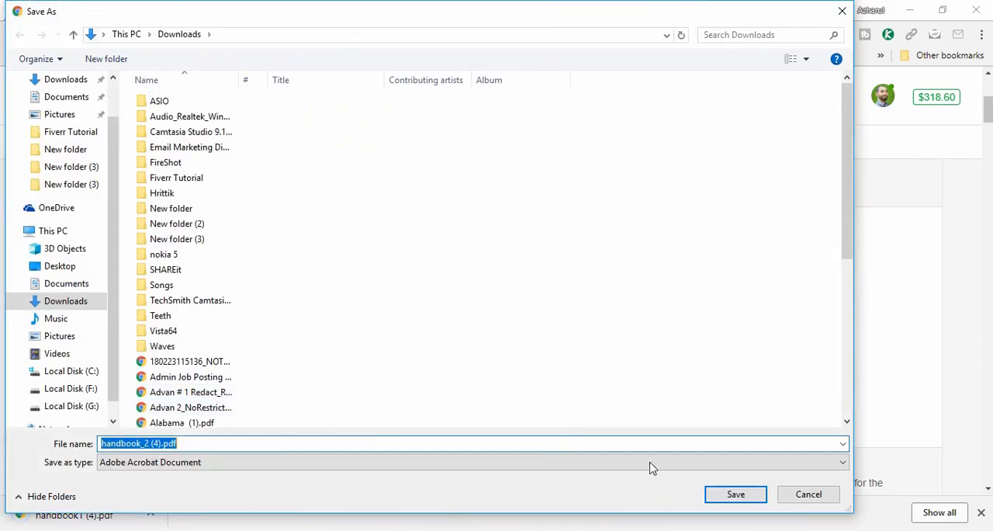
pyautogui.click(735, 495)
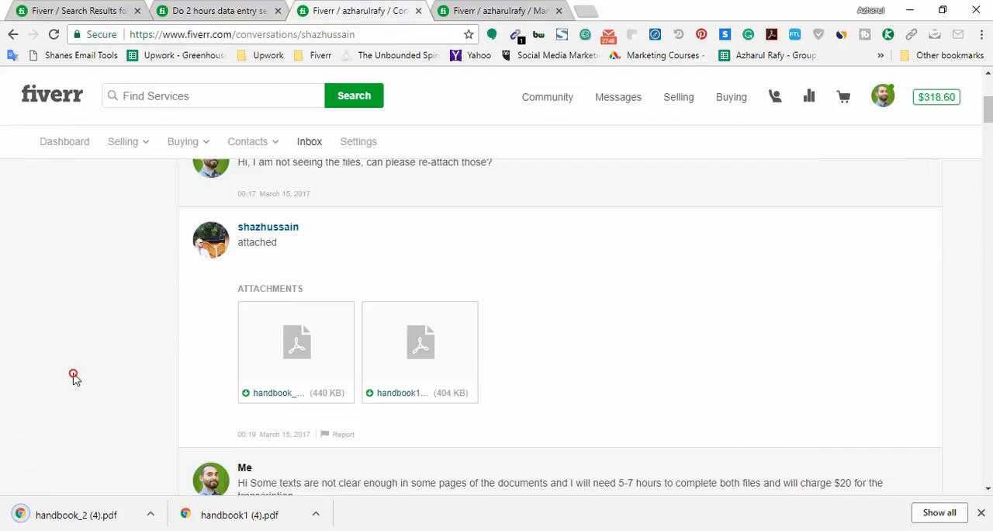
pyautogui.click(419, 341)
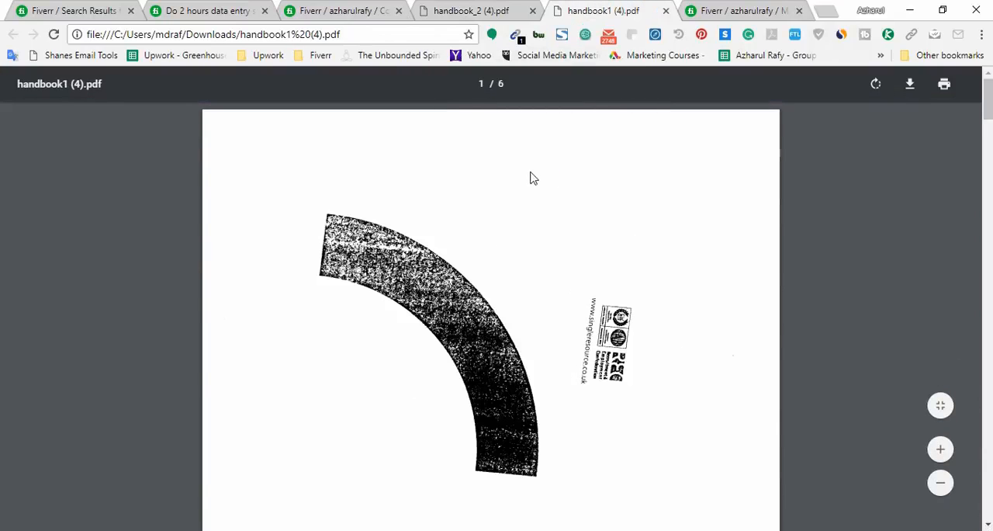
pyautogui.moveTo(489, 98)
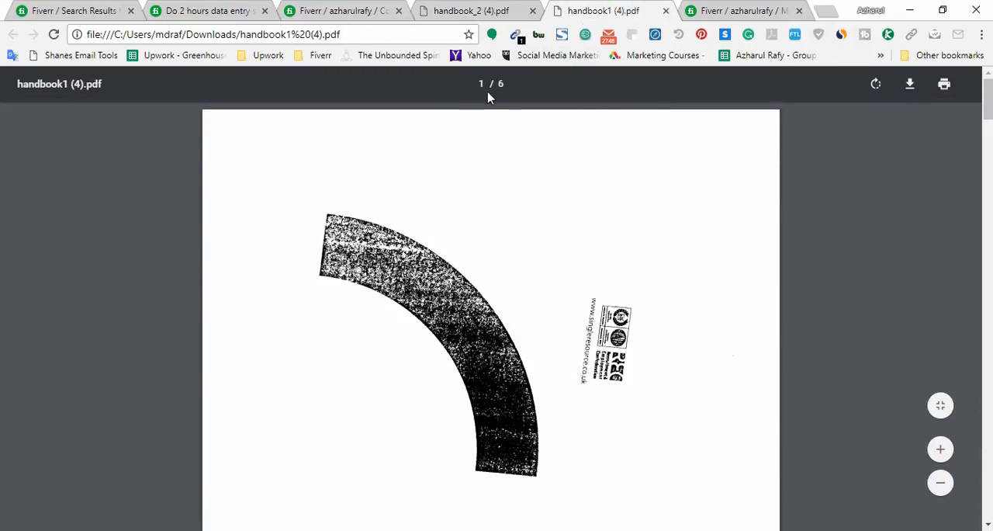
# Step: Browse pages 1–2 of handbook1 (4).pdf, then rotate the pages a quarter turn
pyautogui.scroll(-3)
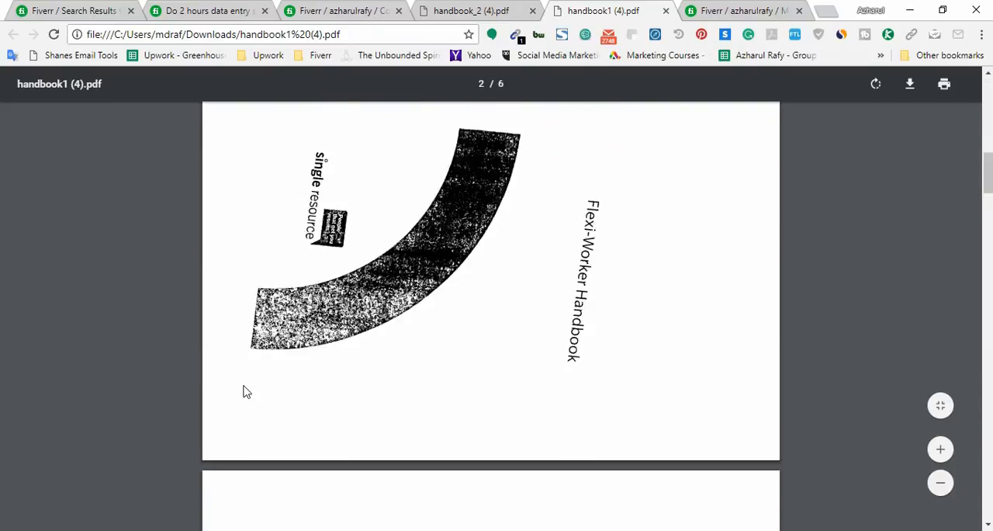
pyautogui.scroll(-3)
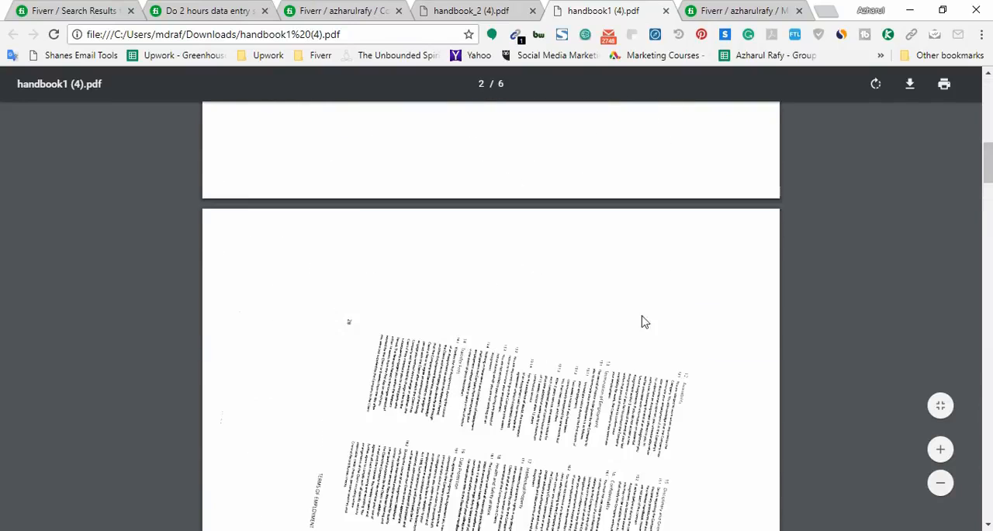
pyautogui.scroll(3)
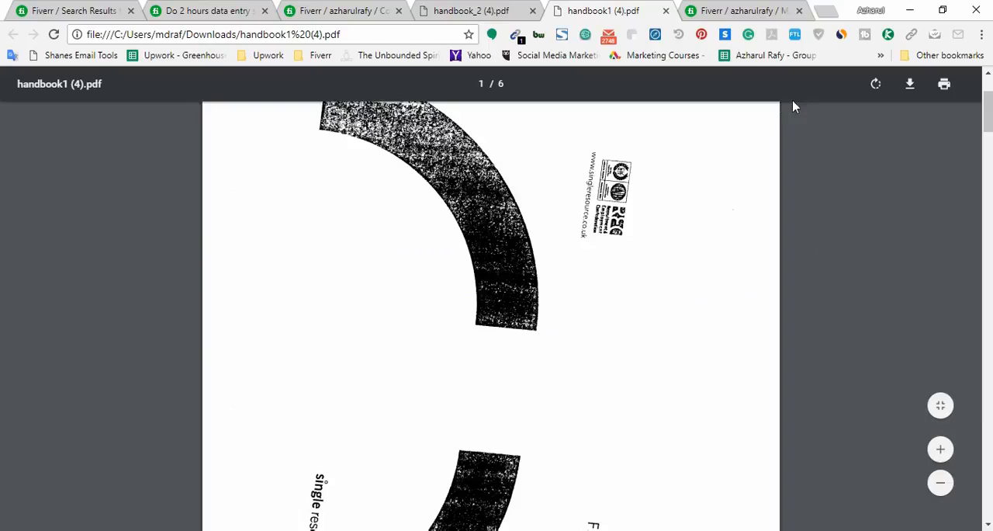
pyautogui.click(875, 84)
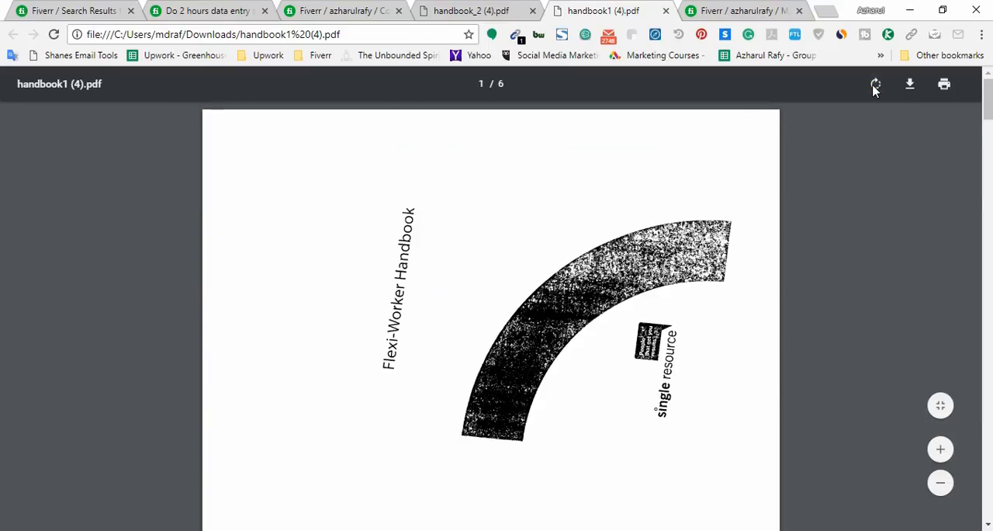
# Step: Rotate the handbook1 pages again so they read upright and skim them
pyautogui.click(875, 84)
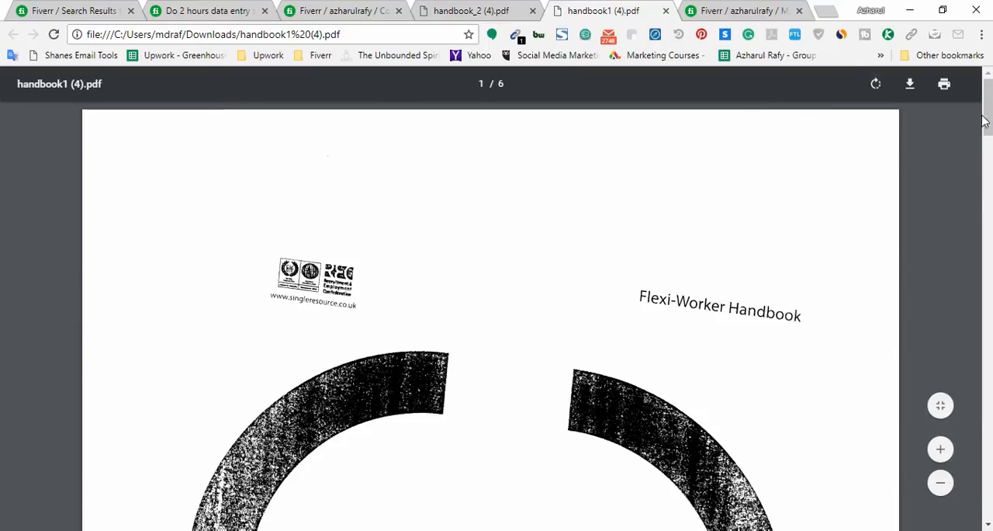
pyautogui.scroll(-3)
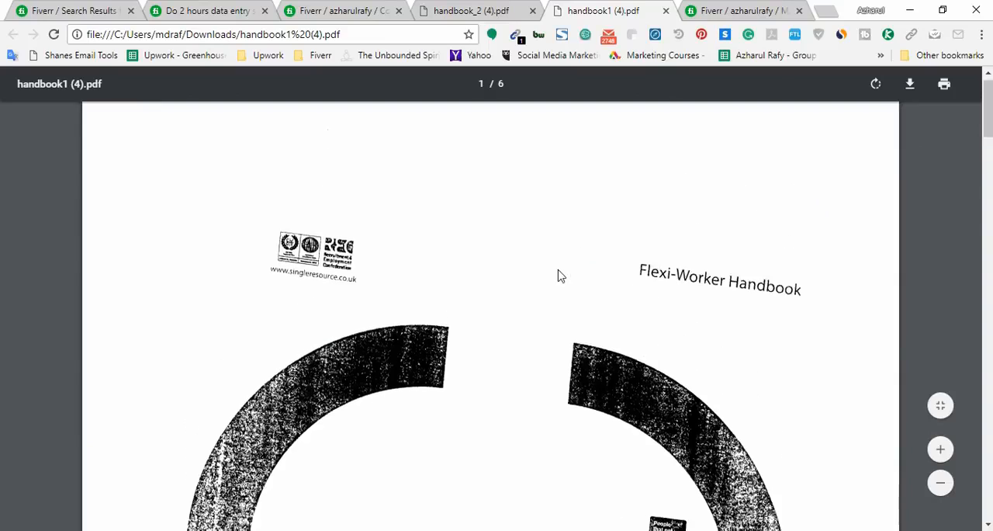
pyautogui.scroll(3)
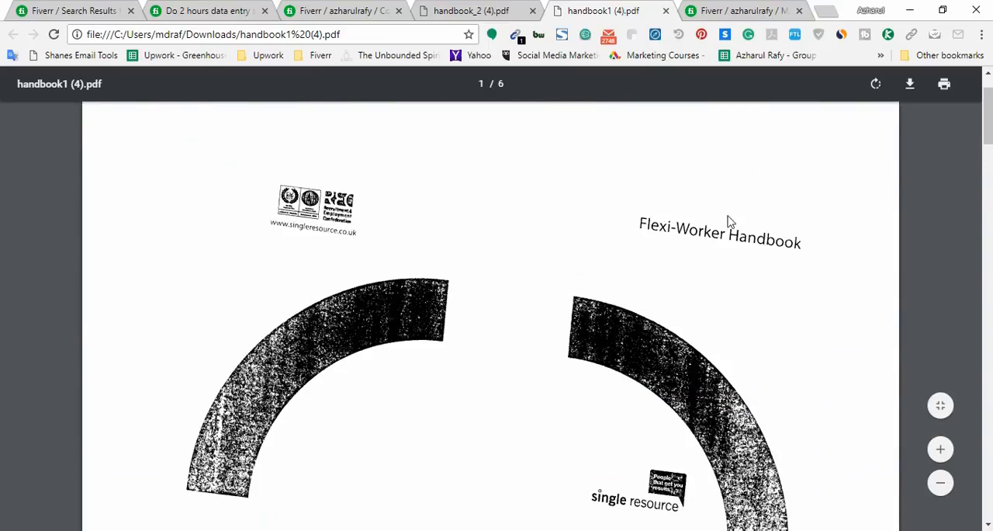
pyautogui.scroll(-3)
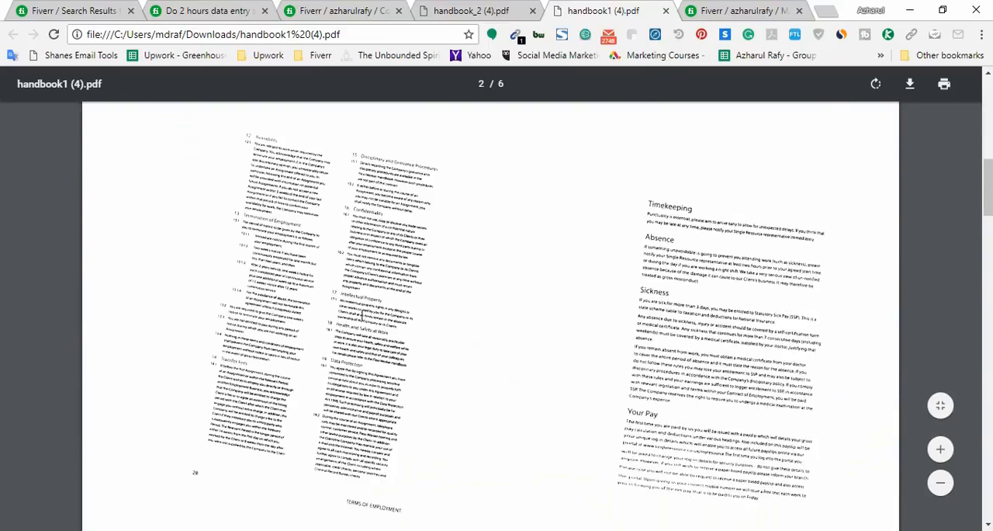
pyautogui.moveTo(593, 198)
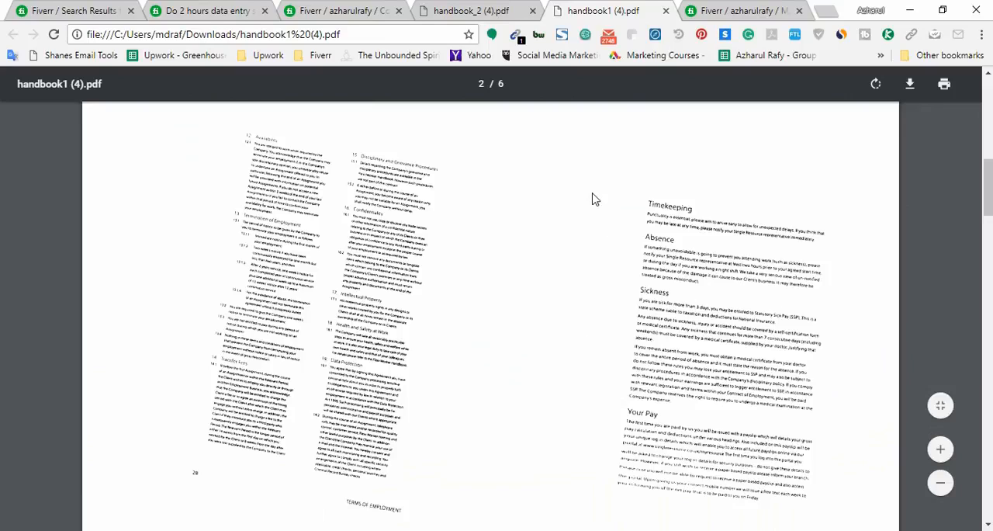
pyautogui.moveTo(438, 327)
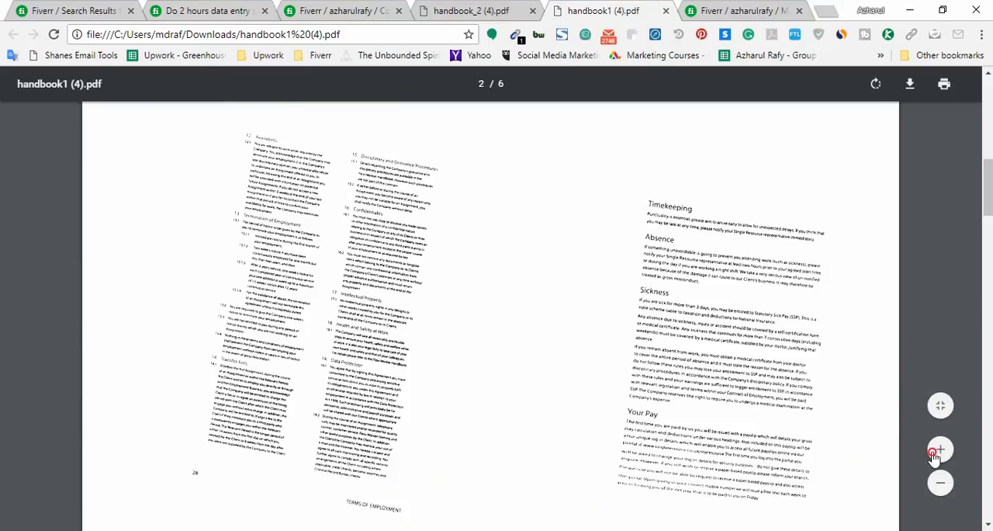
# Step: Zoom in on page 2 of handbook1 (4).pdf until its tilted scanned text is readable
pyautogui.click(940, 450)
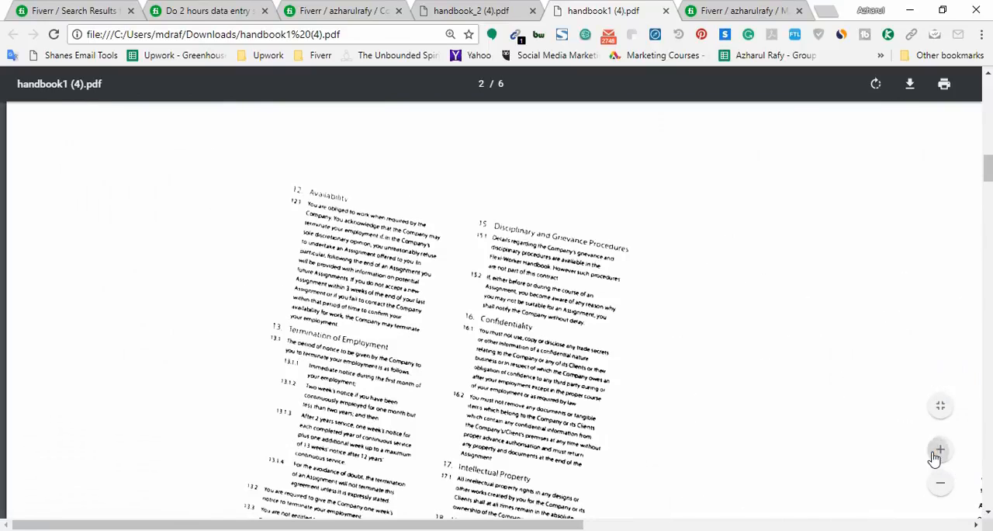
pyautogui.click(940, 449)
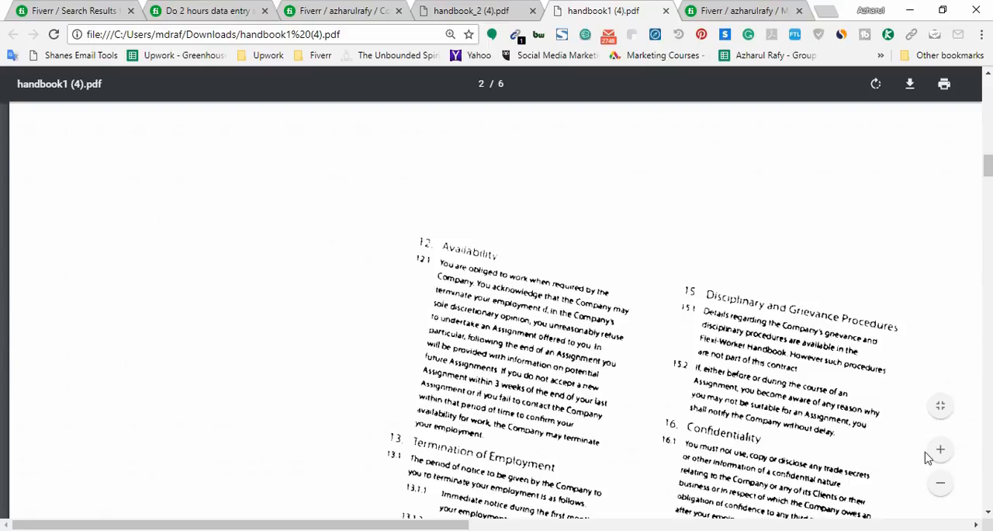
pyautogui.click(469, 10)
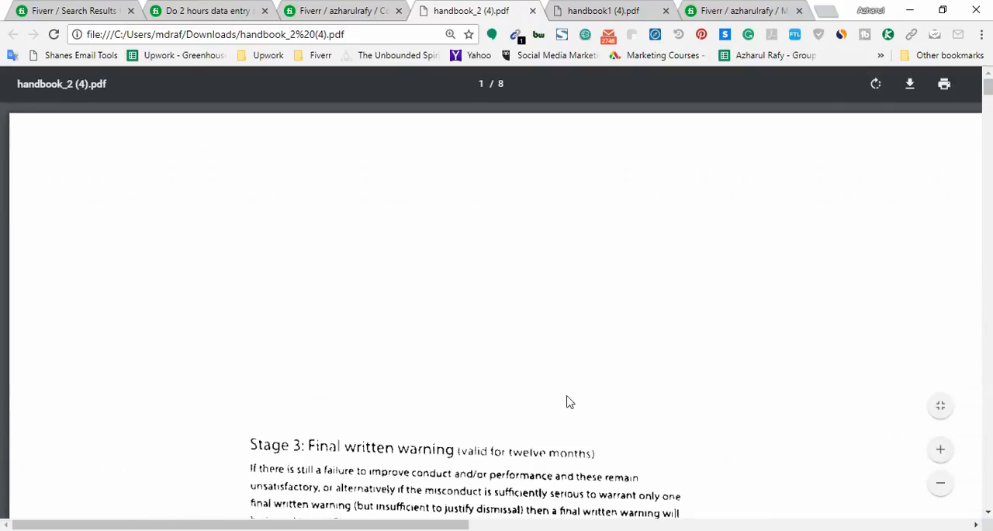
# Step: Skim handbook_2 (4).pdf, check handbook1 down to page 5, then return to the Fiverr conversation
pyautogui.scroll(-3)
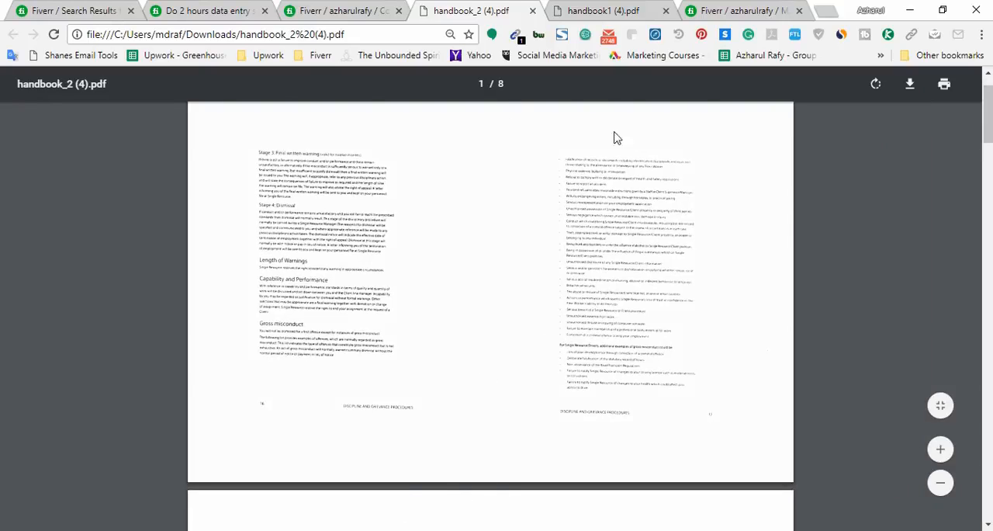
pyautogui.click(342, 10)
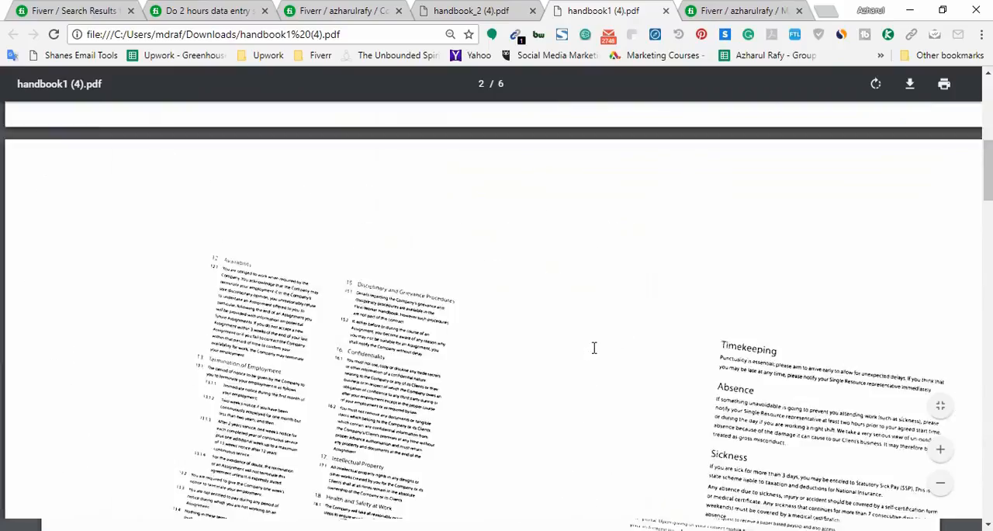
pyautogui.scroll(-3)
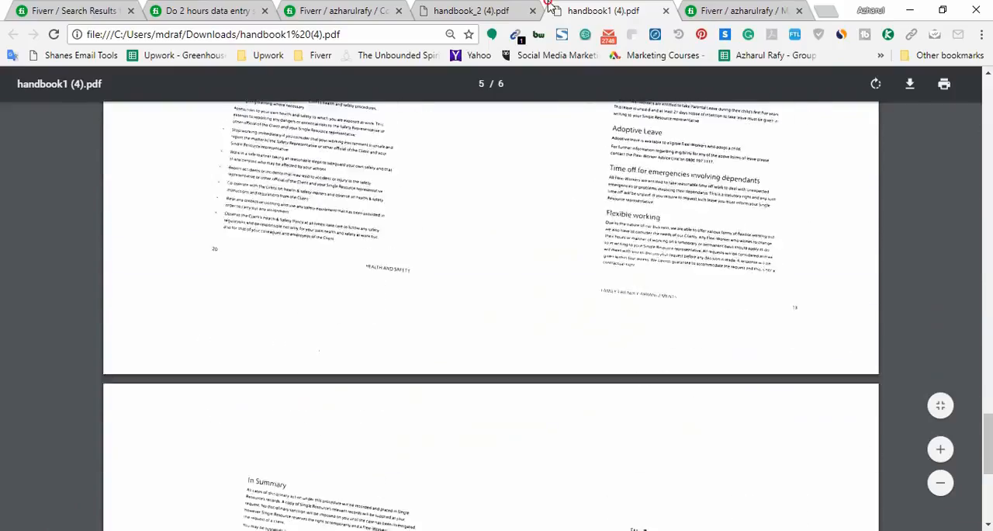
pyautogui.click(342, 11)
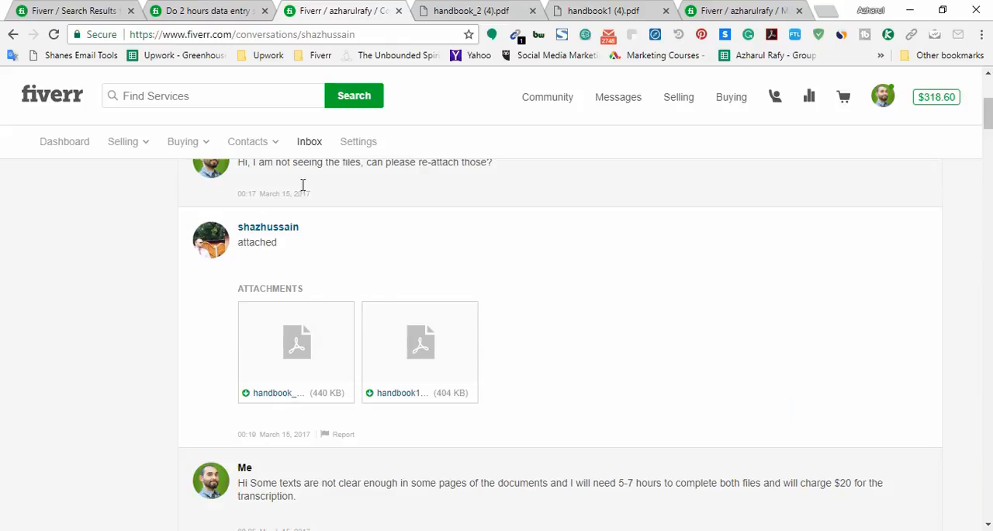
# Step: Scroll down the buyer thread to the 8-hour deadline, heading-size request and job award
pyautogui.scroll(-3)
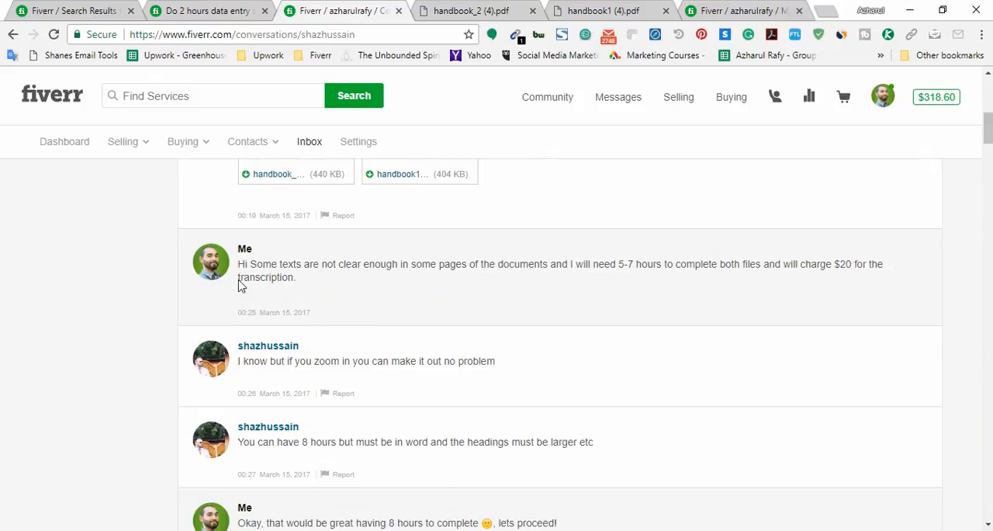
pyautogui.moveTo(328, 292)
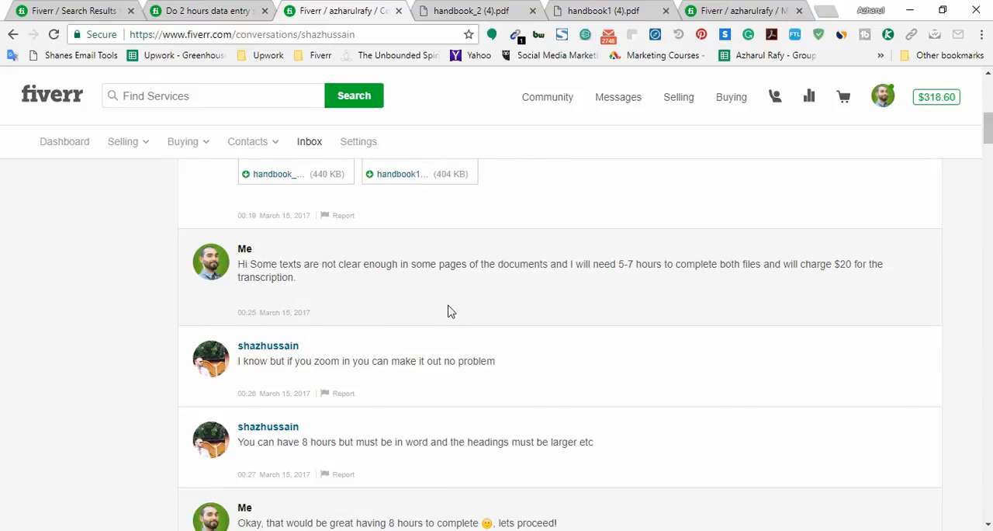
pyautogui.moveTo(626, 300)
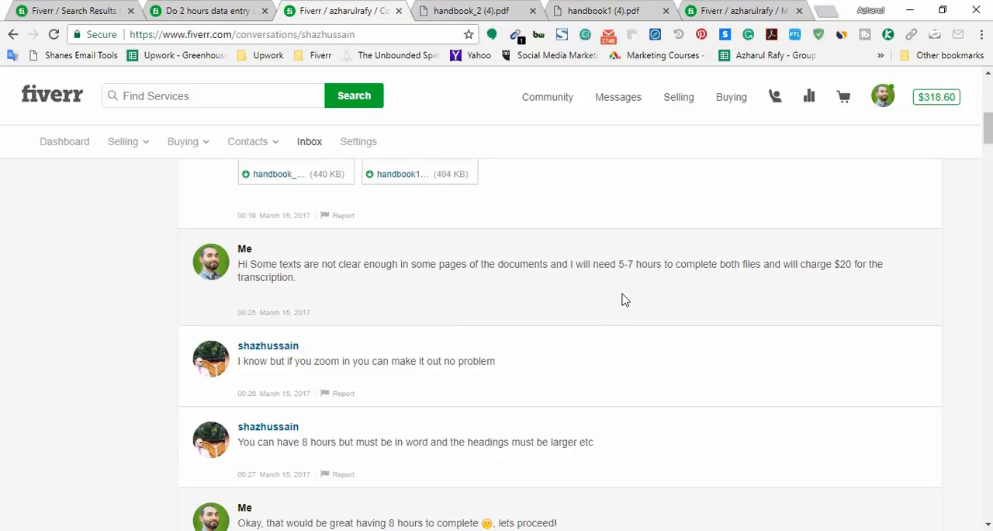
pyautogui.moveTo(770, 290)
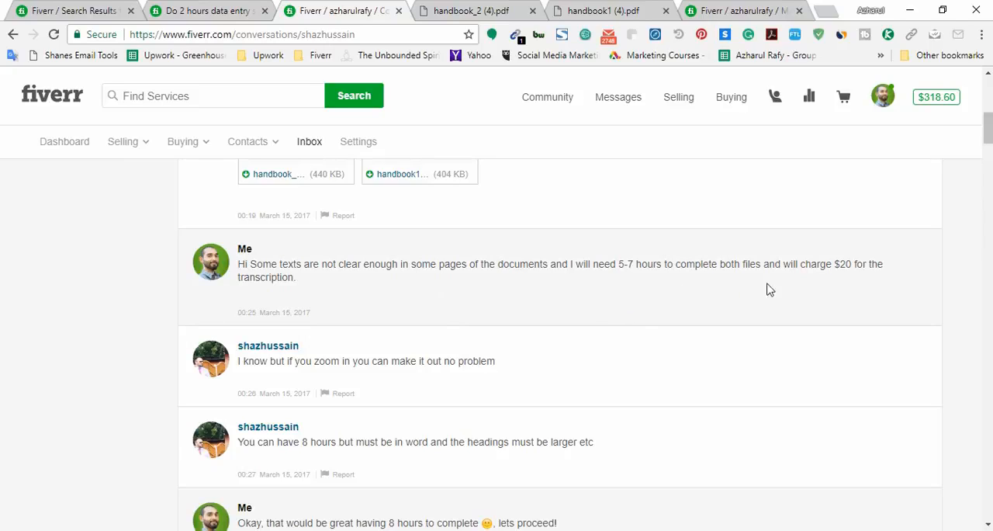
pyautogui.moveTo(419, 341)
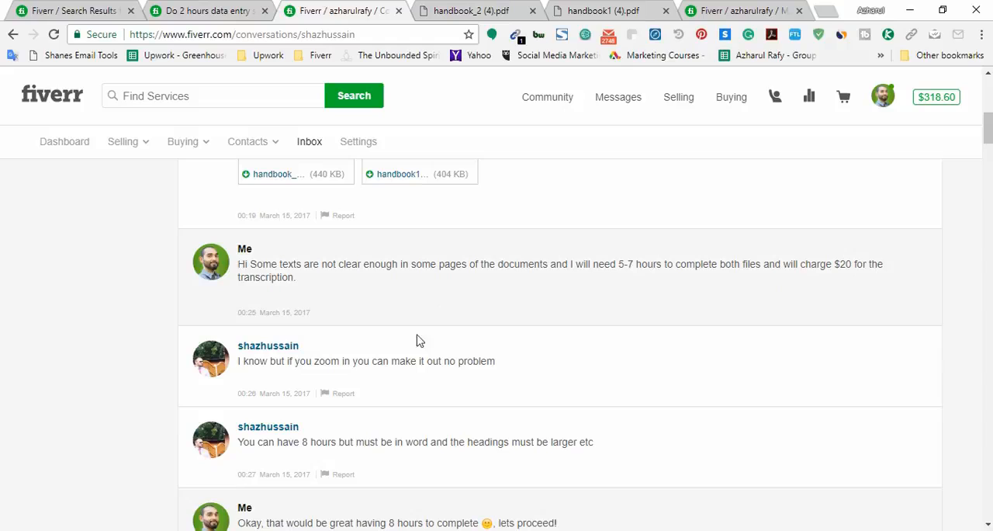
pyautogui.scroll(-3)
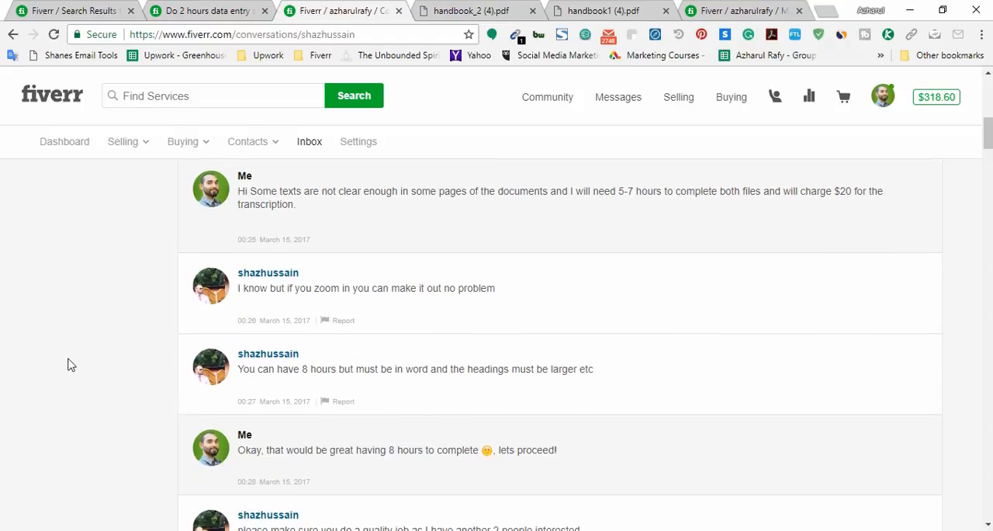
pyautogui.scroll(-3)
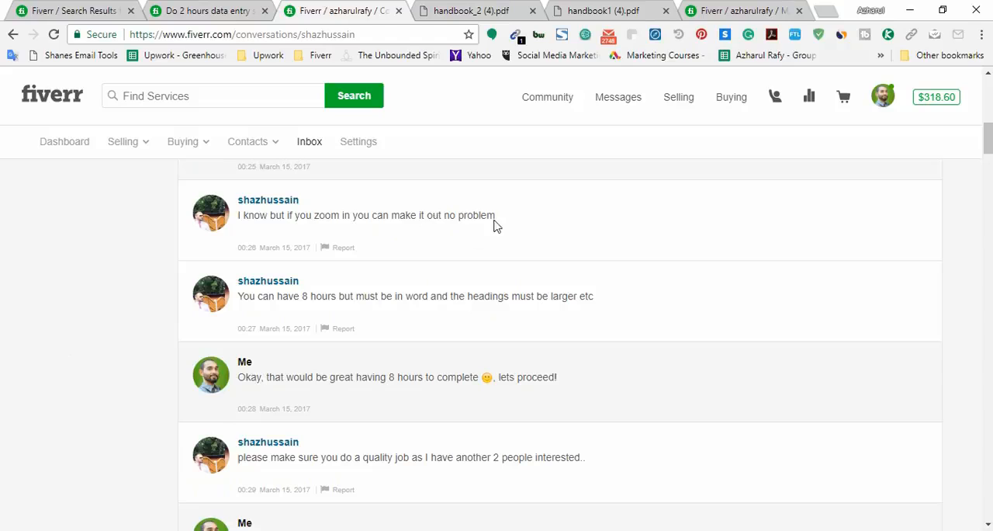
pyautogui.scroll(-3)
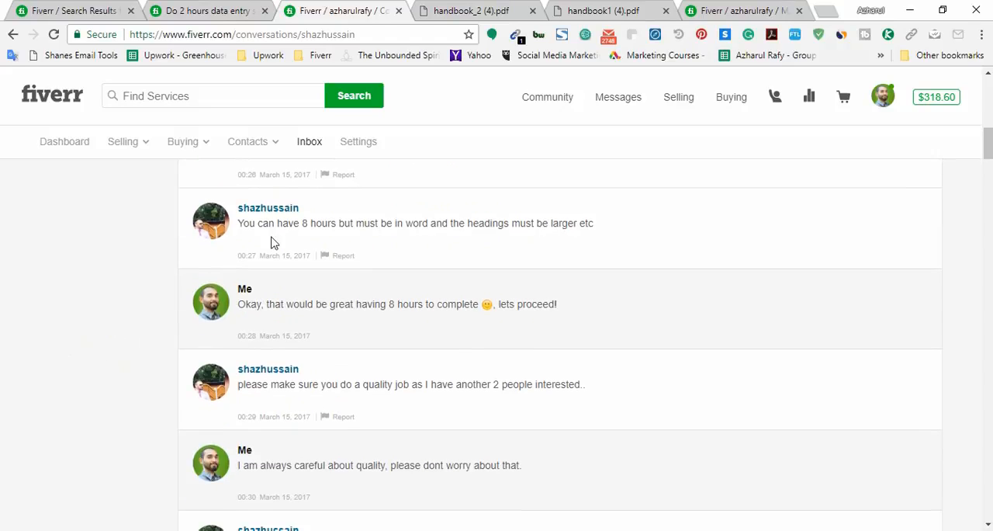
pyautogui.moveTo(396, 242)
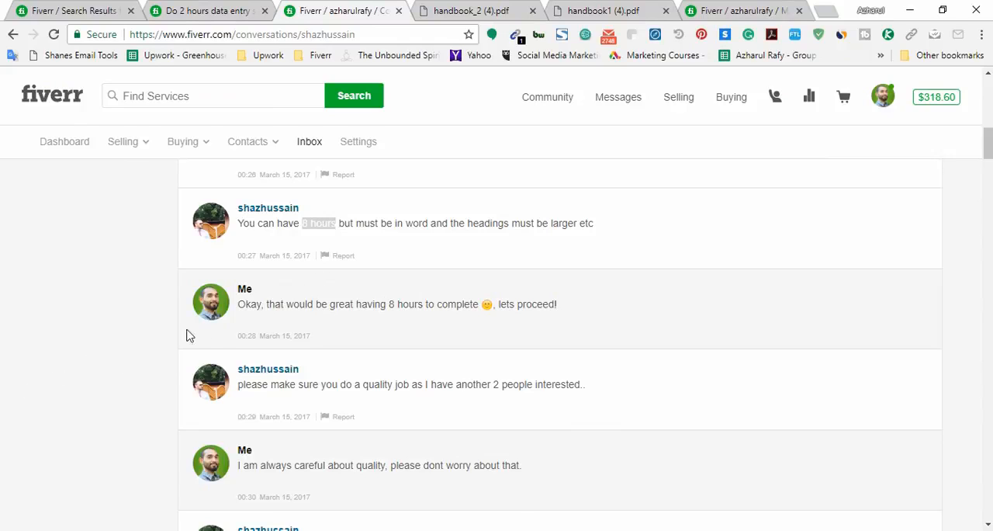
pyautogui.scroll(-3)
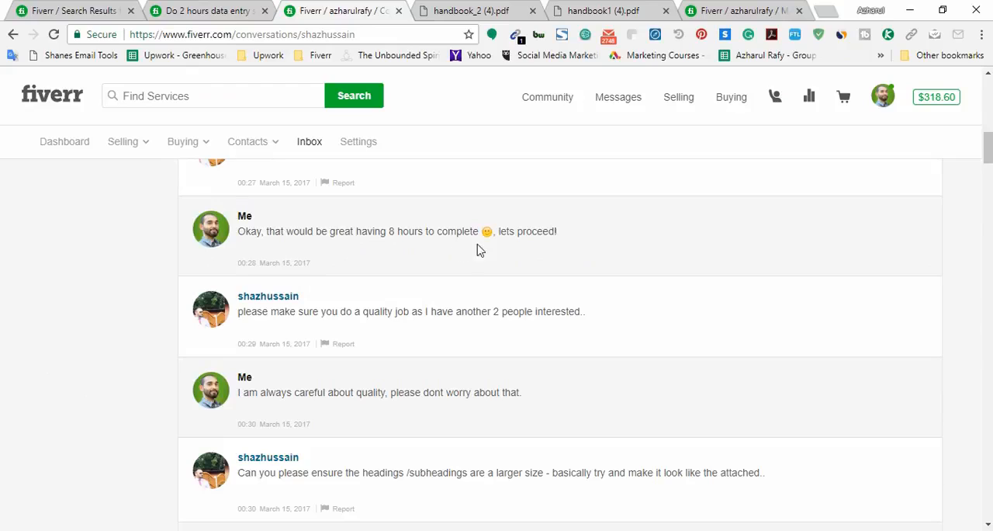
pyautogui.scroll(-3)
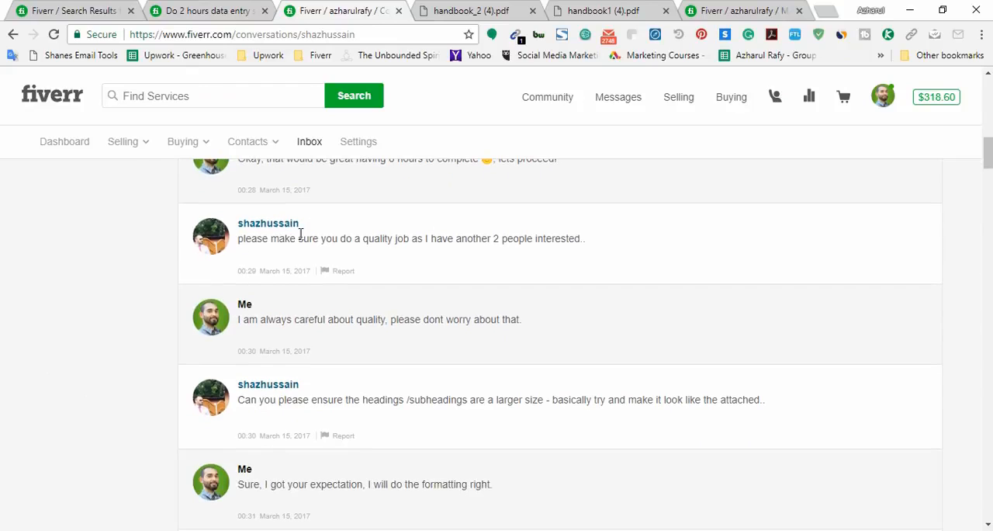
pyautogui.moveTo(369, 251)
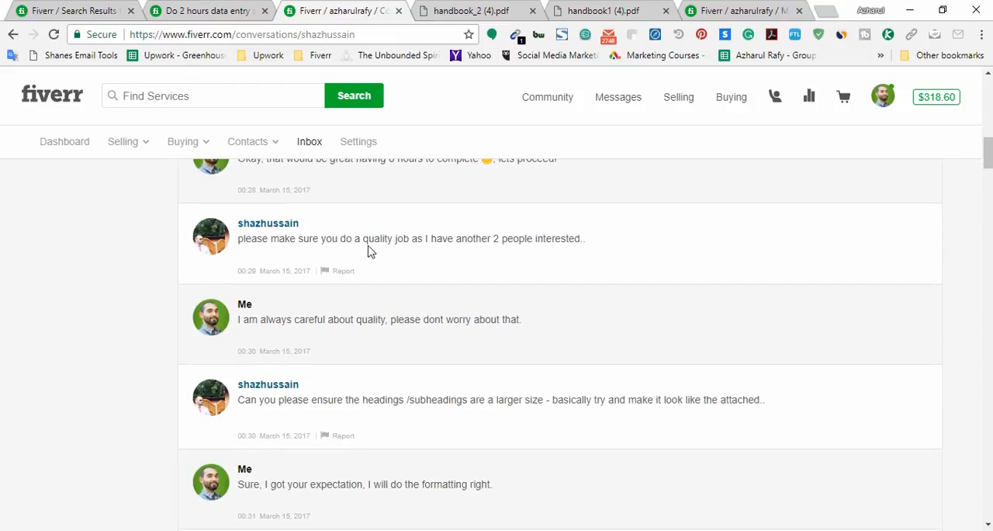
pyautogui.moveTo(519, 257)
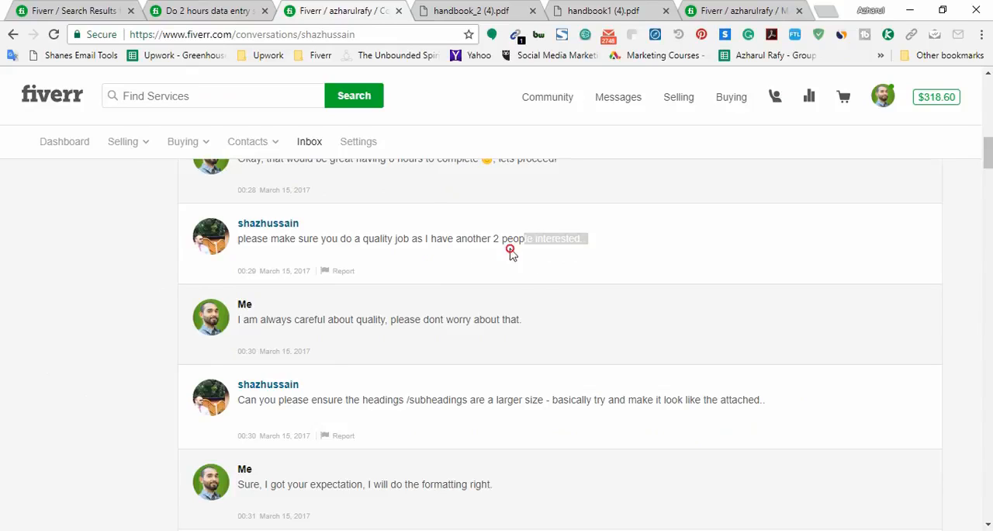
pyautogui.scroll(-3)
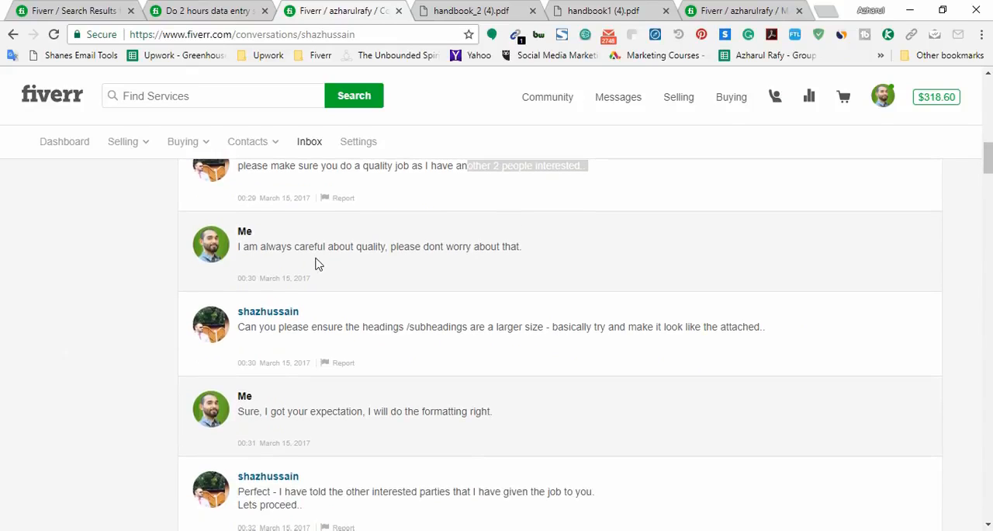
pyautogui.moveTo(533, 252)
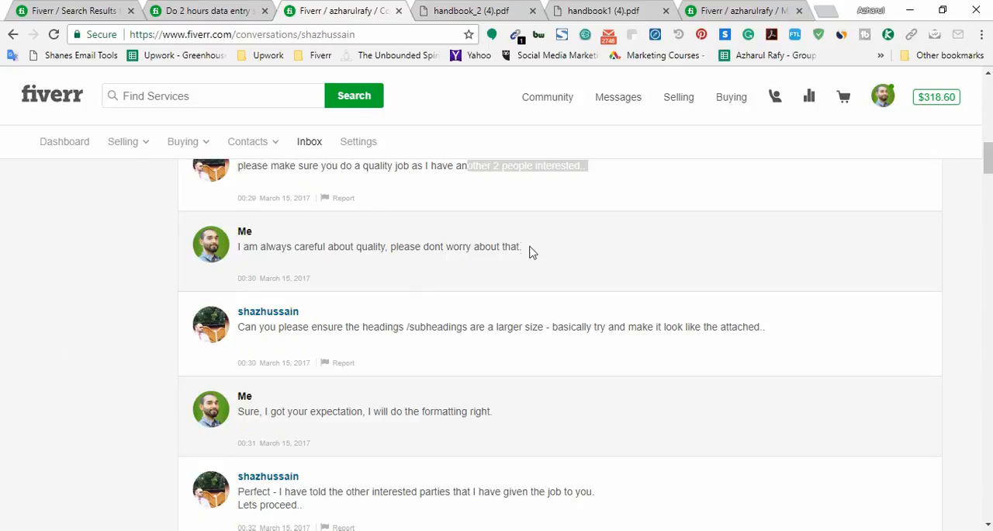
pyautogui.scroll(-3)
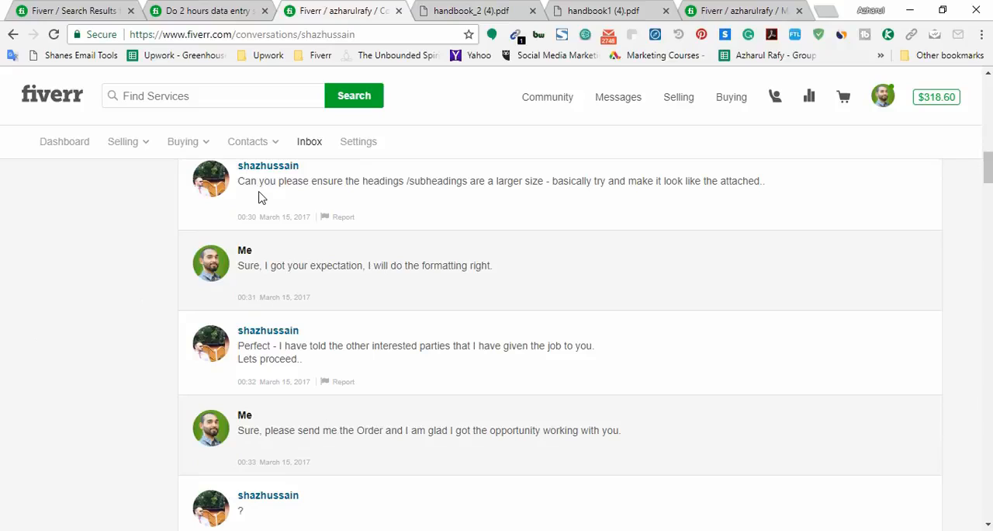
pyautogui.moveTo(583, 197)
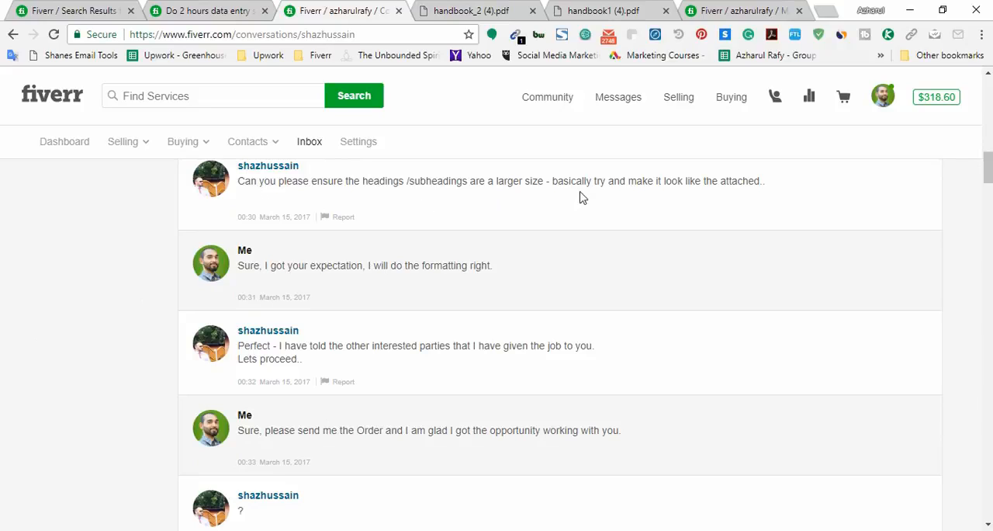
pyautogui.moveTo(718, 194)
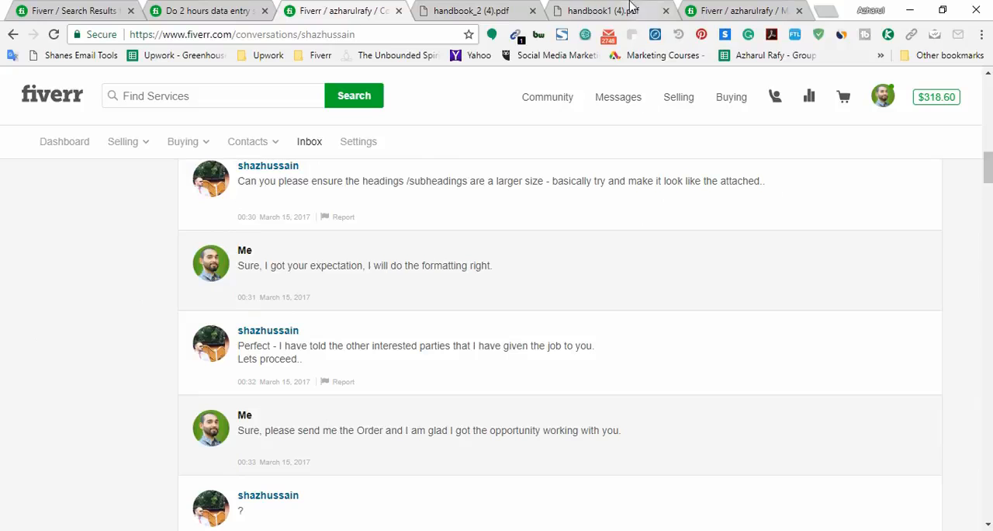
# Step: Bring up handbook1 (4).pdf and scroll to its Health and Safety page
pyautogui.click(609, 10)
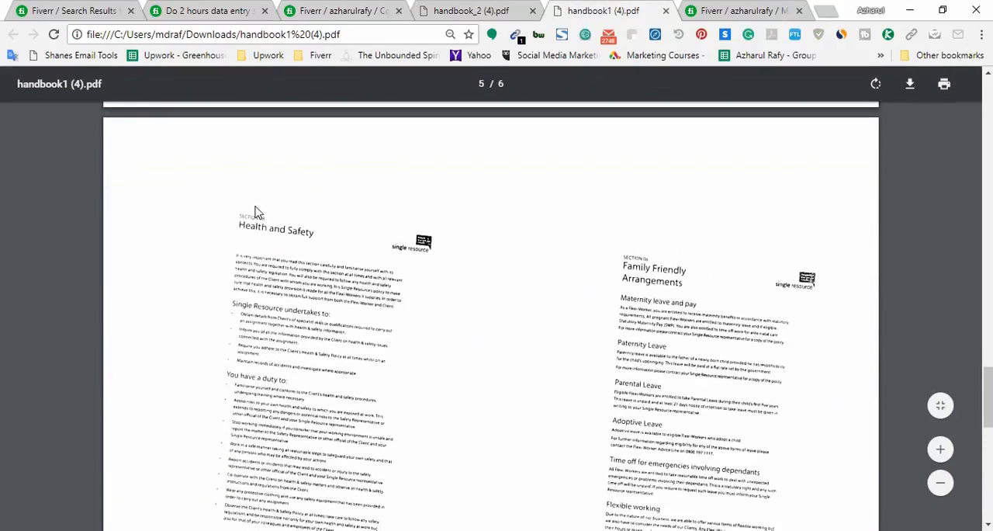
pyautogui.scroll(-3)
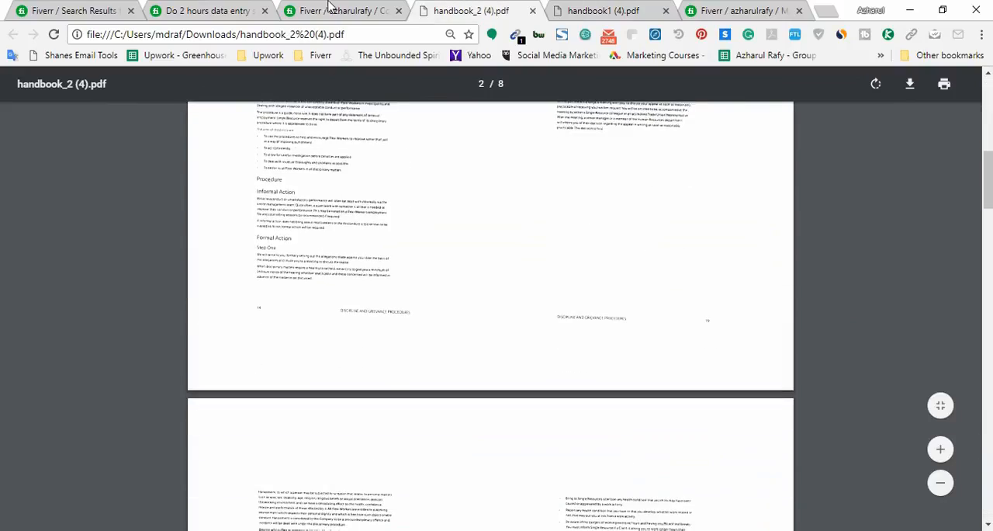
# Step: Return to the Fiverr buyer thread and read down to the buyer's "?" follow-up and the file-arrival reply
pyautogui.click(341, 10)
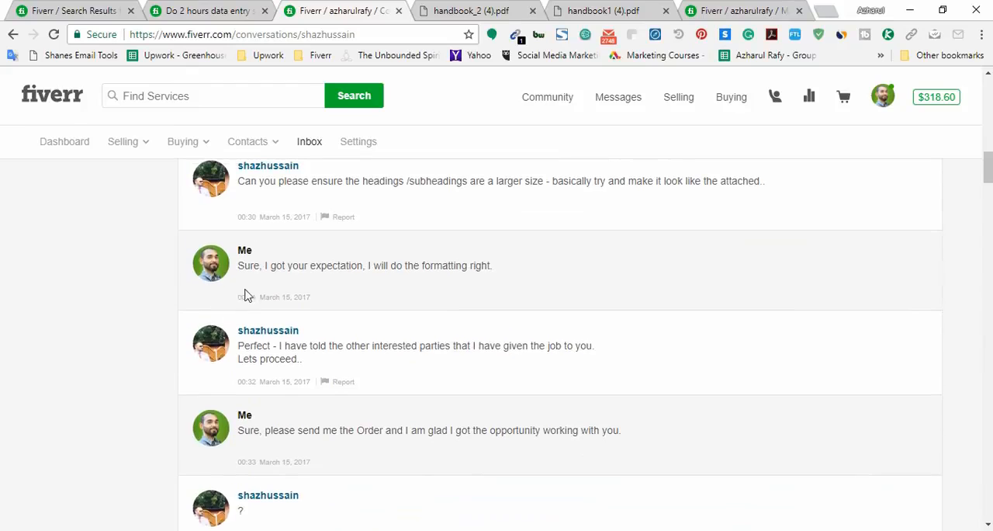
pyautogui.moveTo(348, 292)
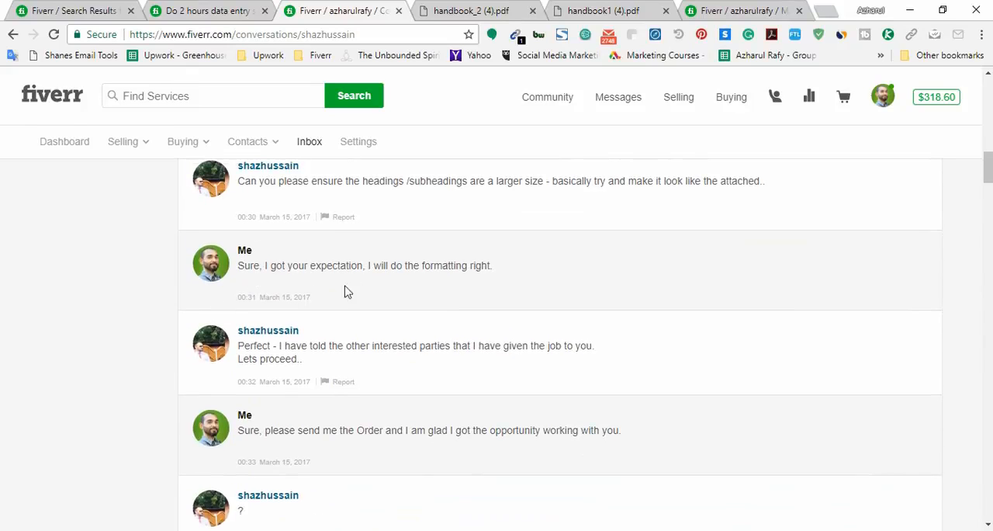
pyautogui.scroll(-3)
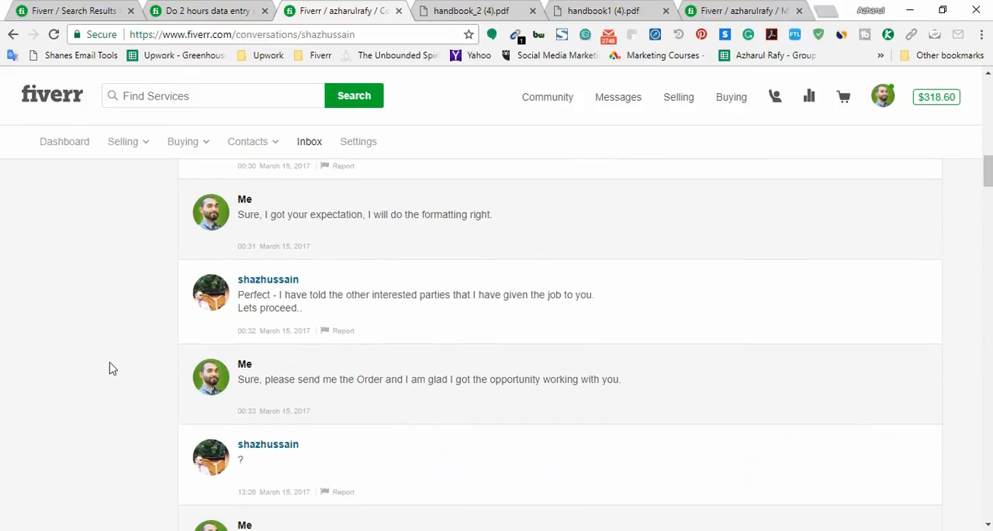
pyautogui.scroll(-3)
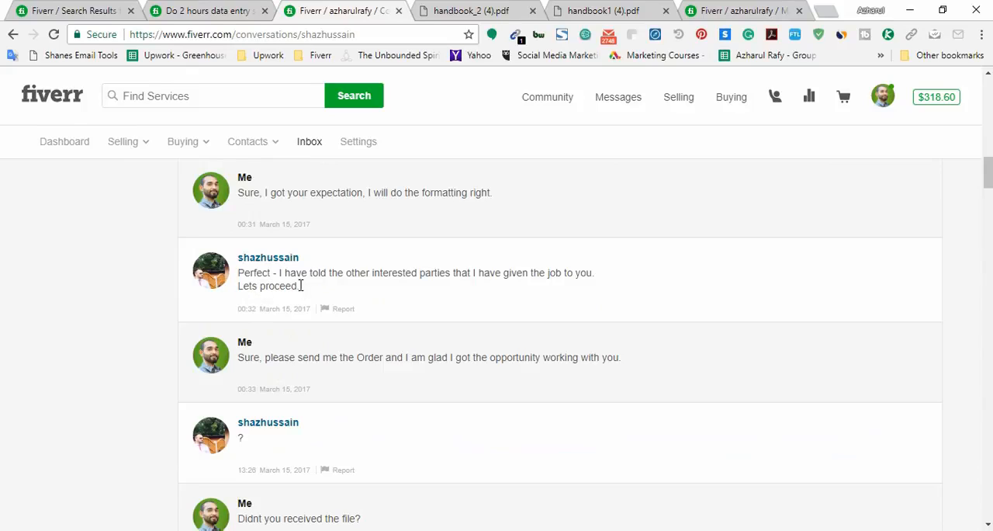
pyautogui.moveTo(448, 297)
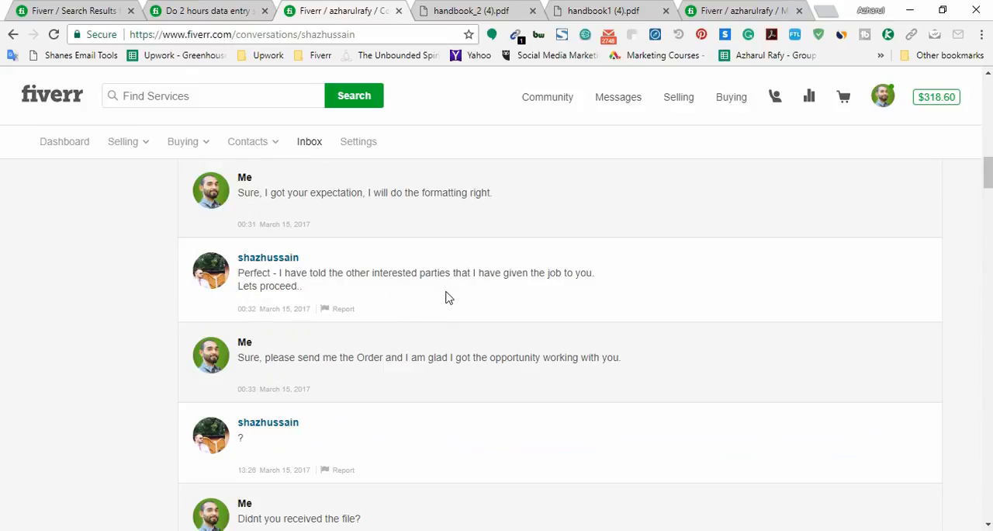
pyautogui.moveTo(588, 285)
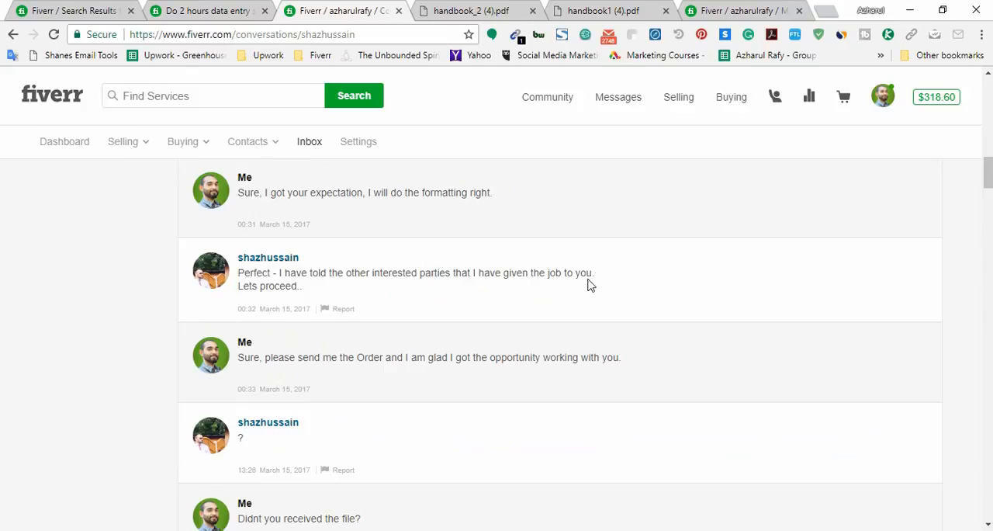
pyautogui.moveTo(271, 370)
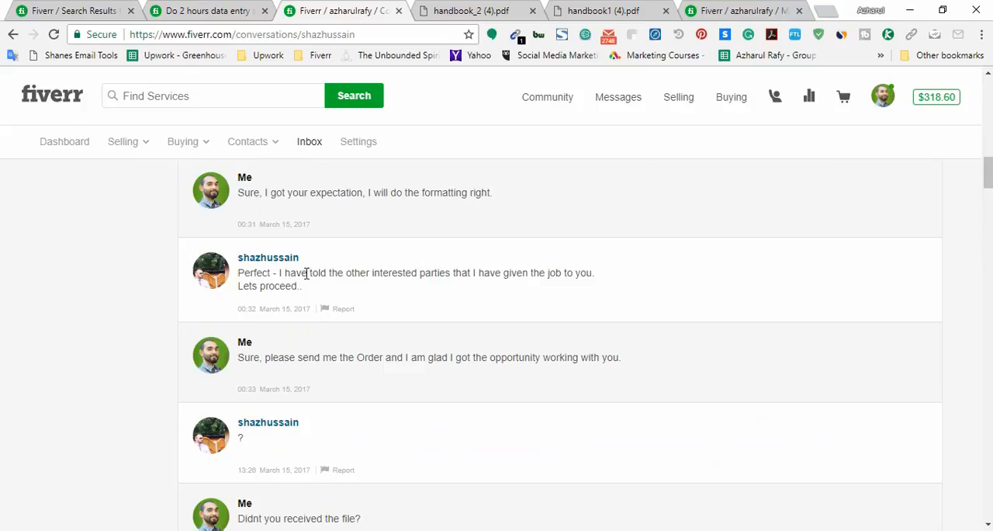
pyautogui.moveTo(257, 370)
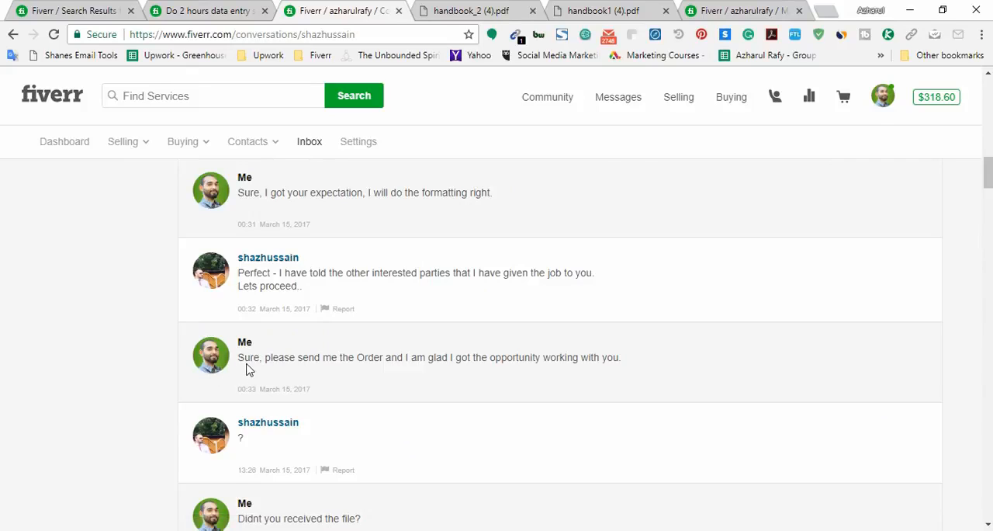
pyautogui.moveTo(259, 376)
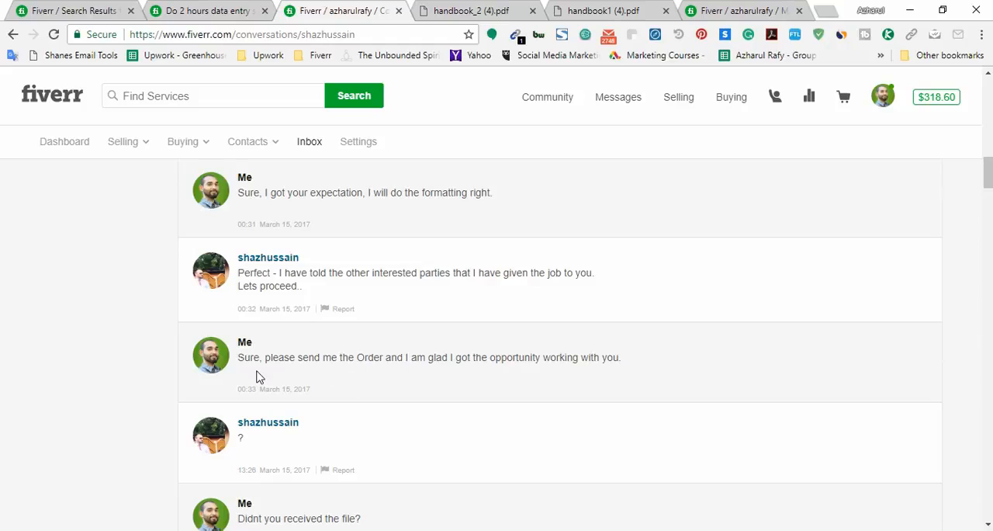
pyautogui.moveTo(282, 370)
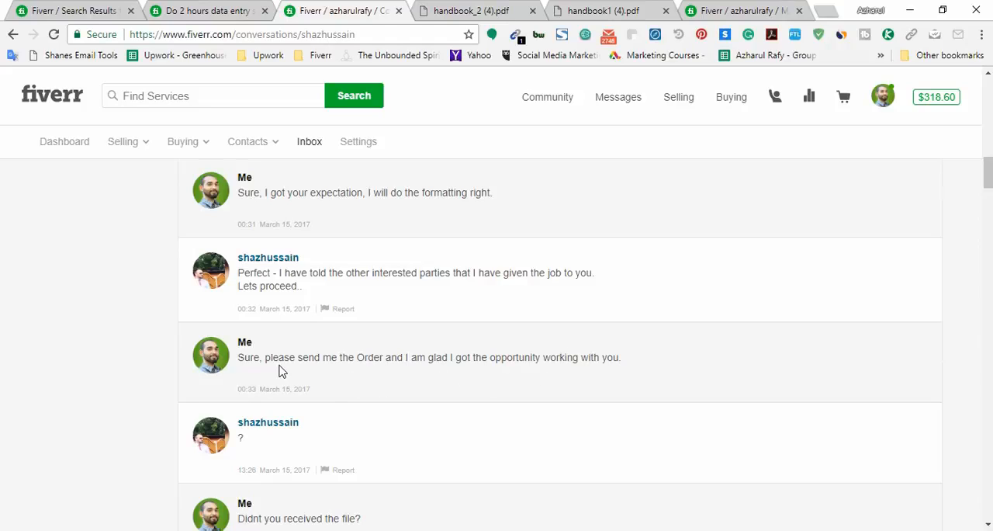
pyautogui.moveTo(326, 370)
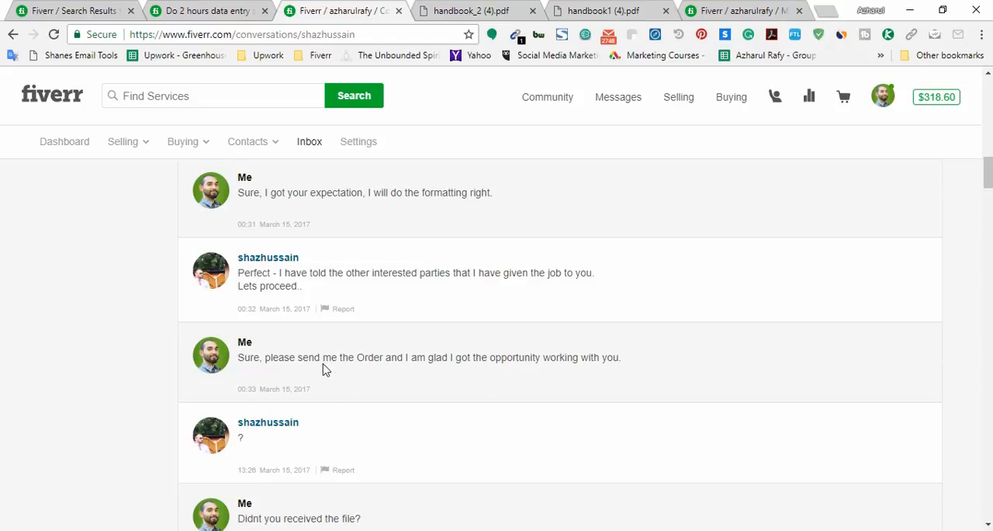
pyautogui.moveTo(495, 391)
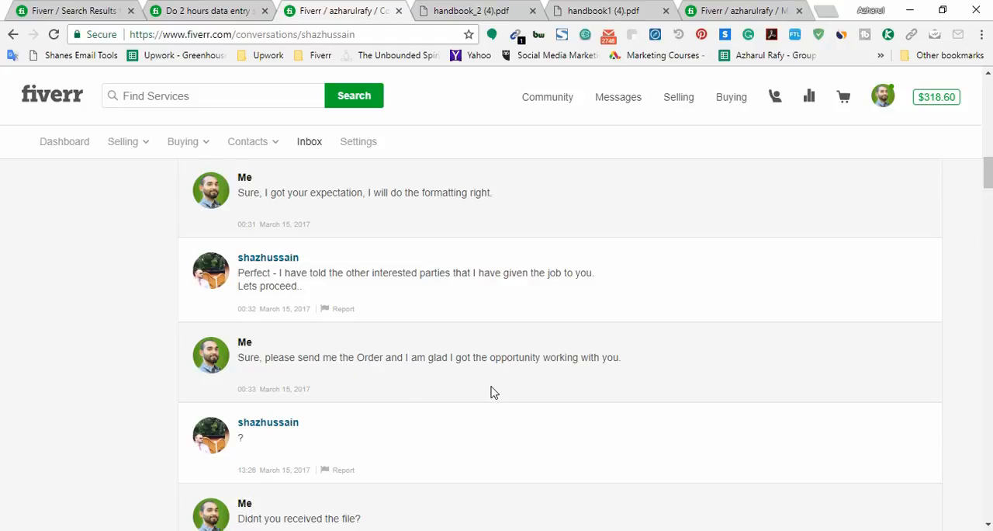
pyautogui.moveTo(695, 123)
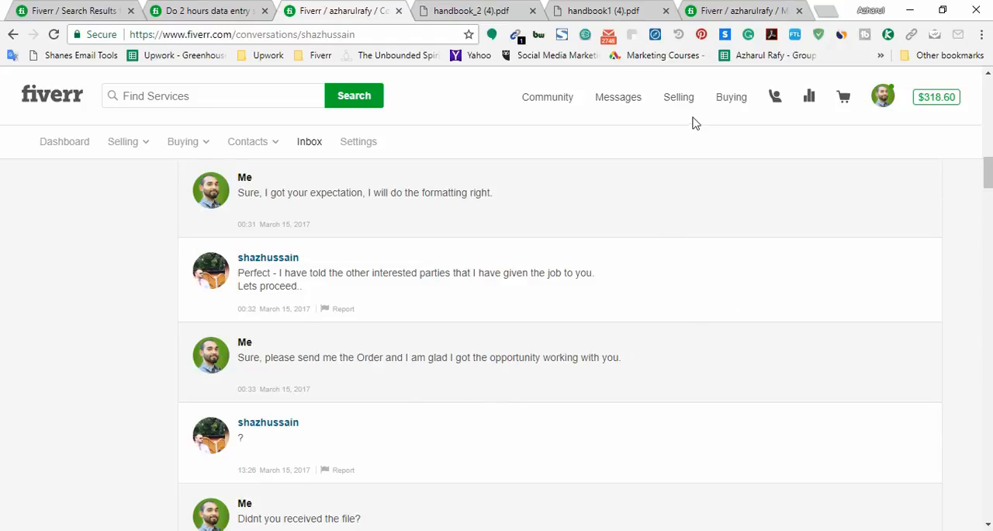
pyautogui.moveTo(671, 96)
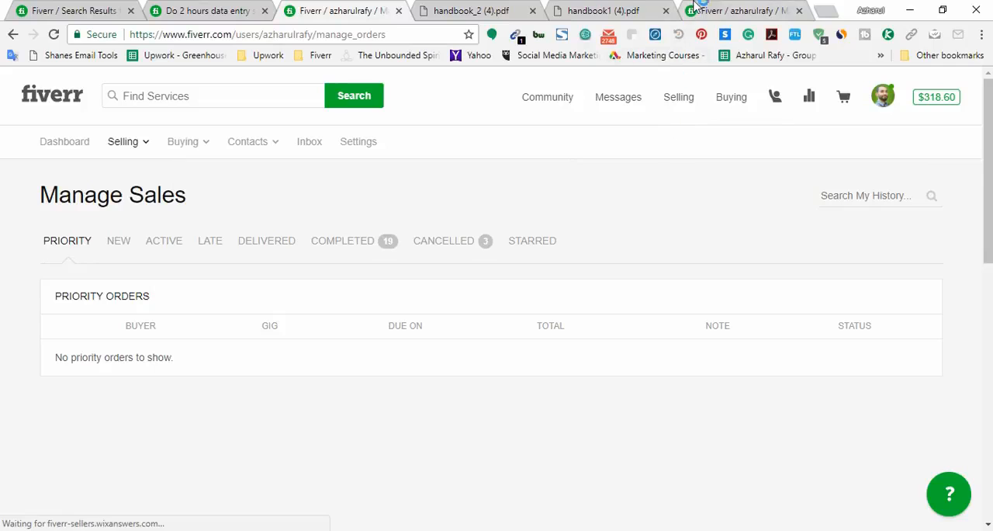
# Step: Show only Completed orders on Manage Sales and scroll to the $20 'type 40 pages within 24 hours' order
pyautogui.click(342, 241)
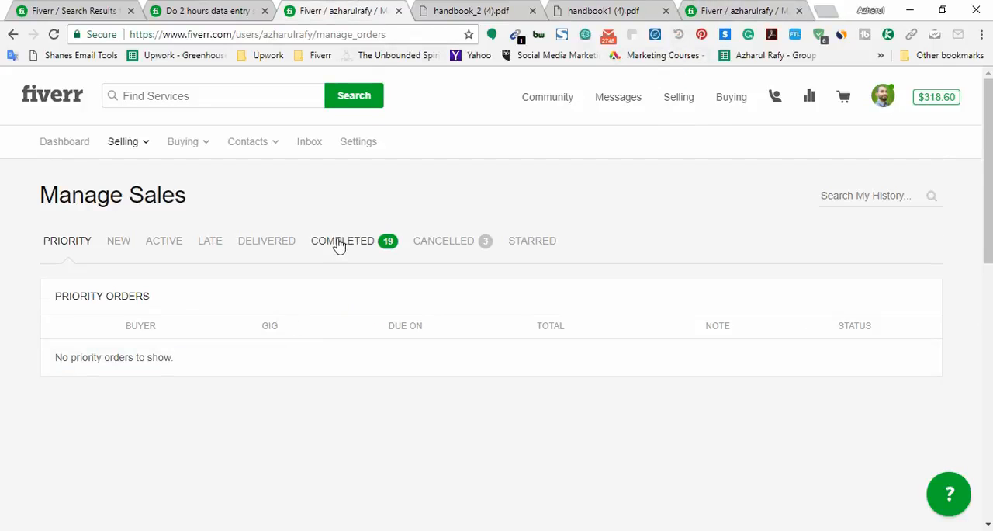
pyautogui.click(342, 240)
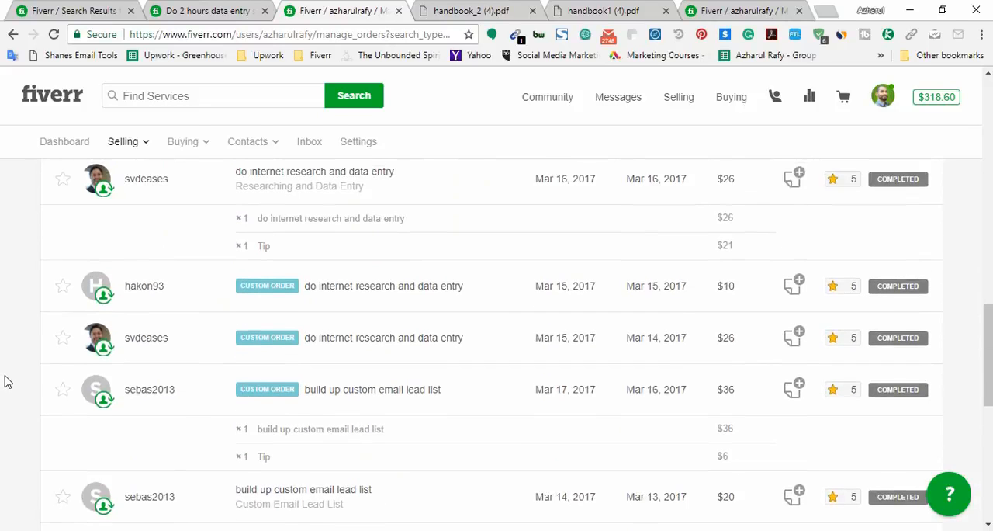
pyautogui.scroll(-3)
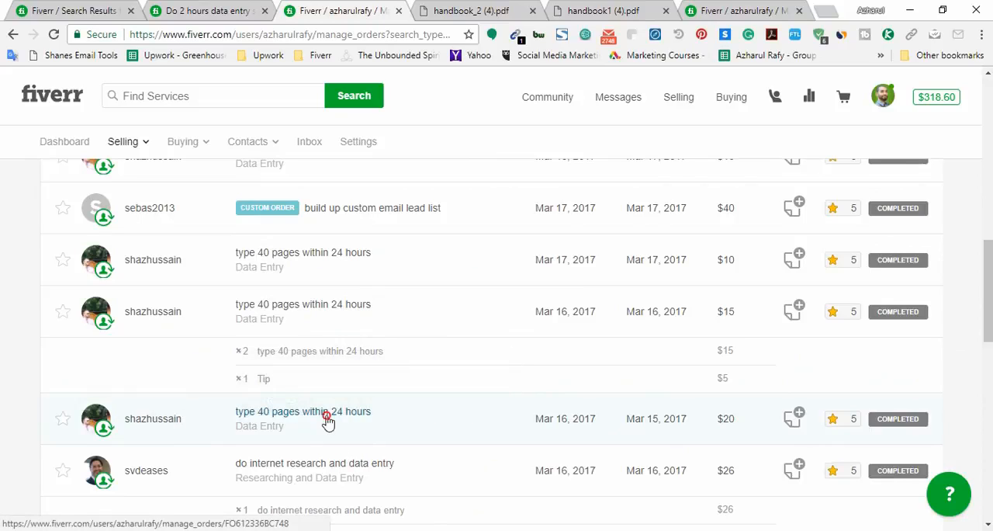
pyautogui.click(303, 411)
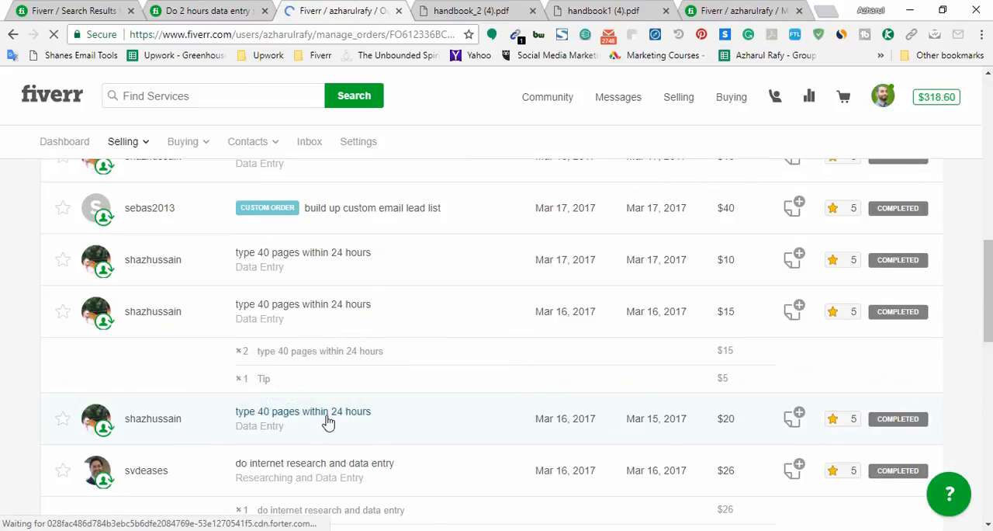
pyautogui.click(303, 411)
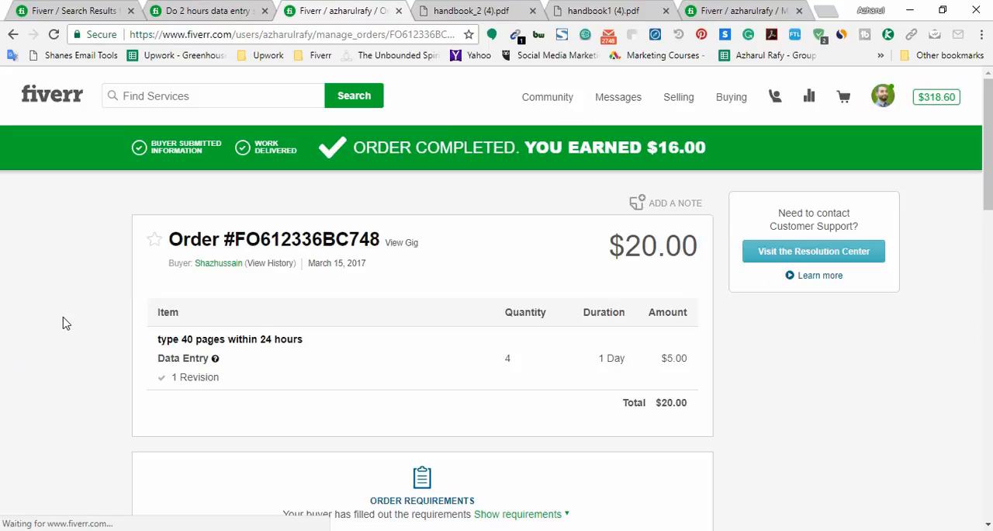
pyautogui.scroll(-3)
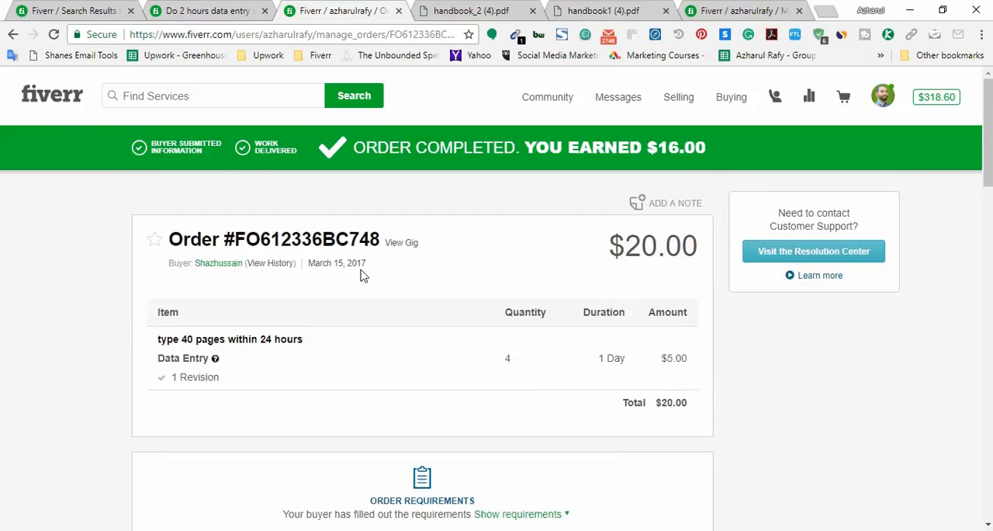
pyautogui.moveTo(354, 272)
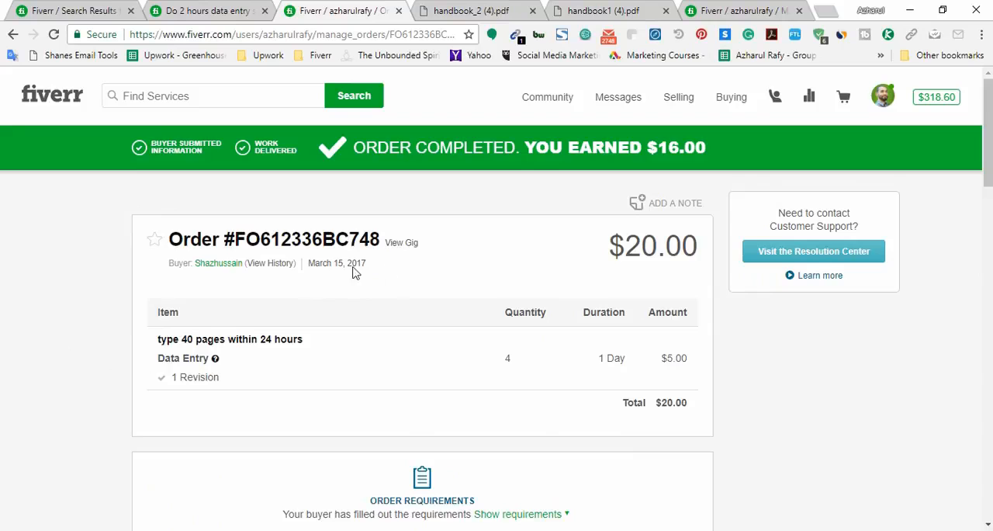
pyautogui.scroll(-3)
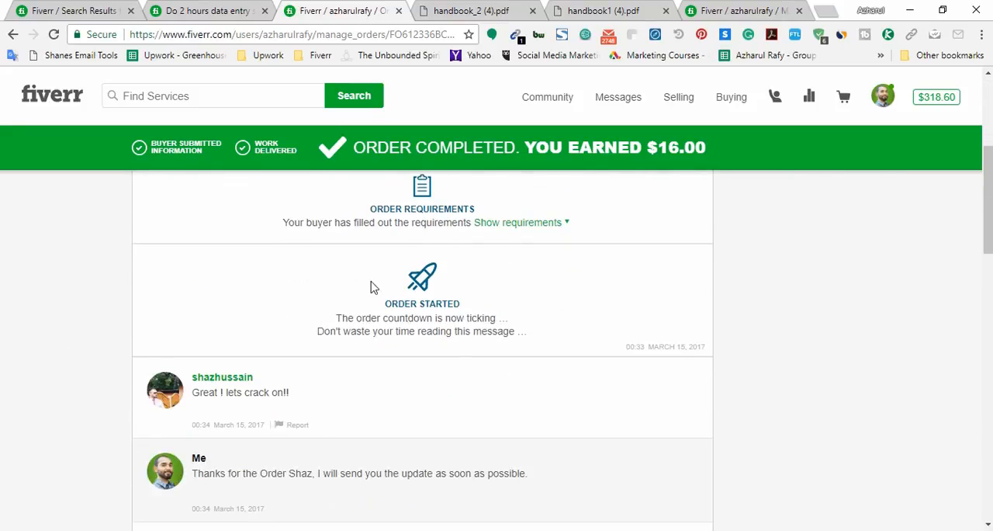
pyautogui.scroll(-3)
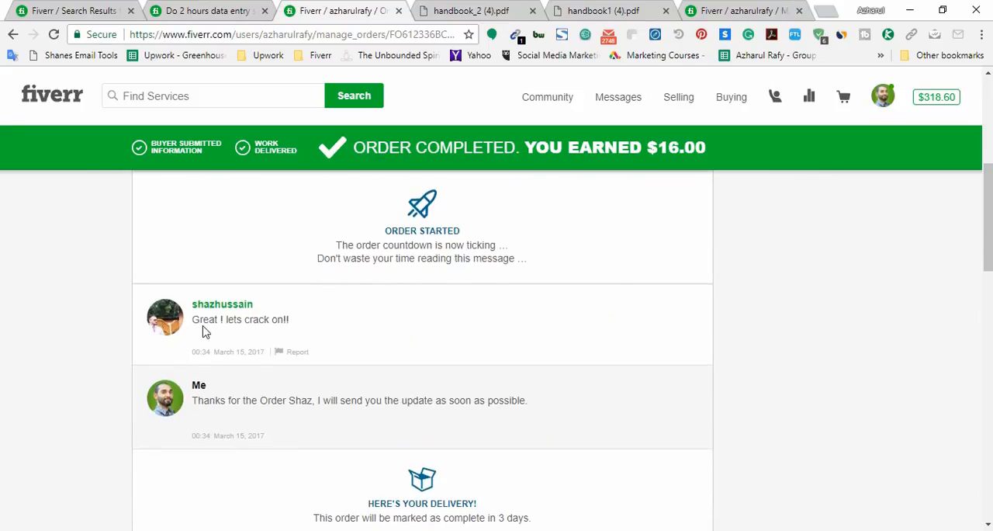
pyautogui.moveTo(215, 331)
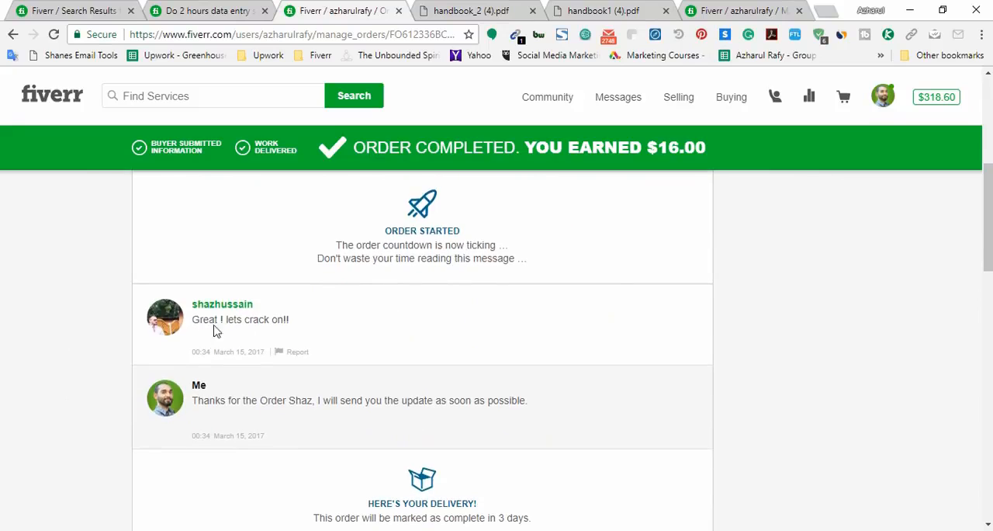
pyautogui.scroll(-3)
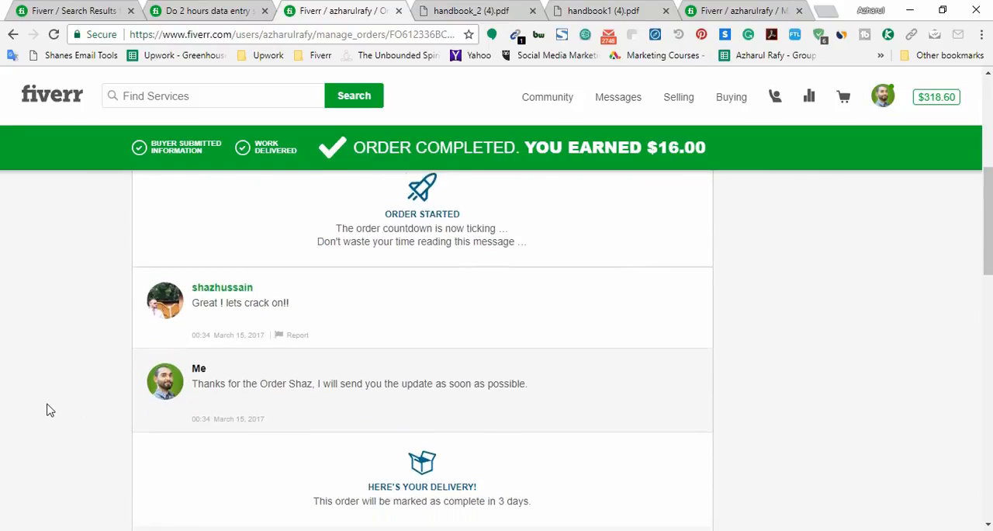
pyautogui.scroll(-3)
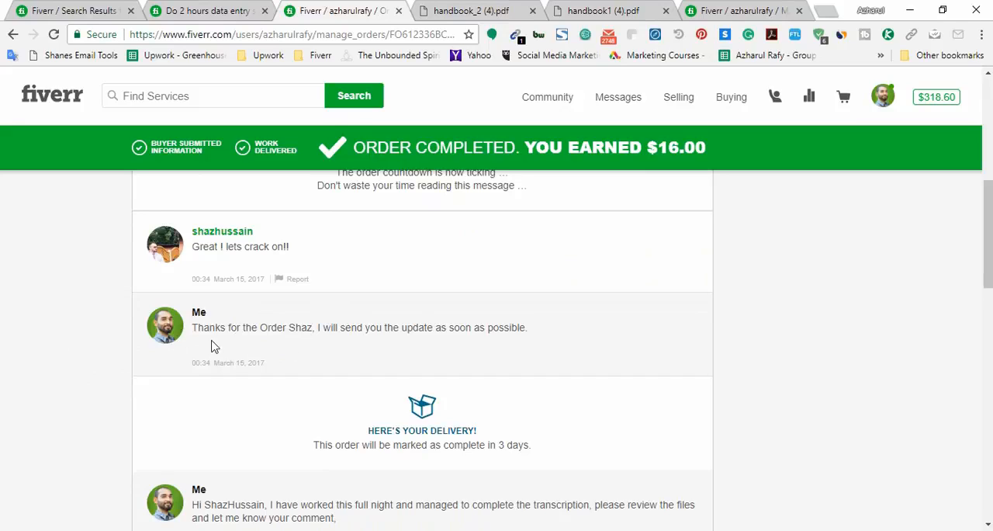
pyautogui.moveTo(367, 344)
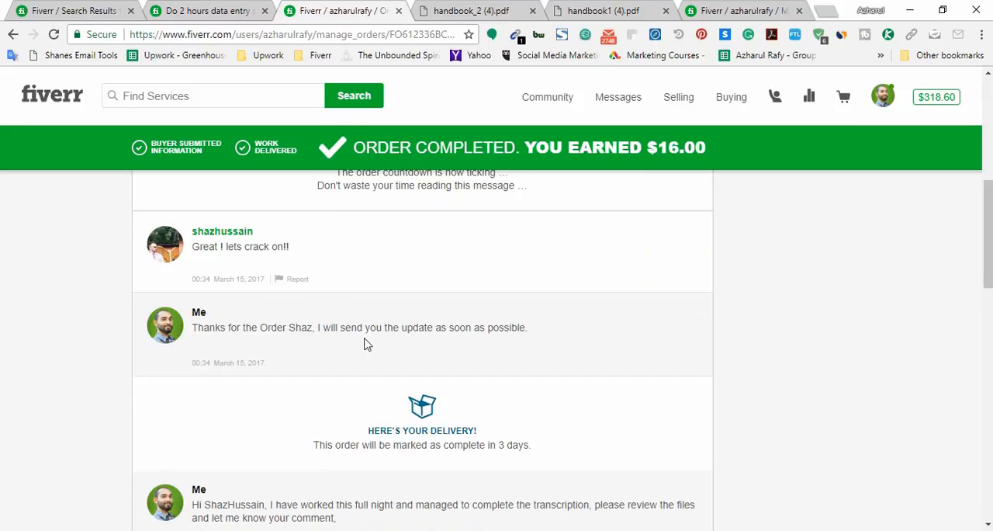
pyautogui.moveTo(555, 326)
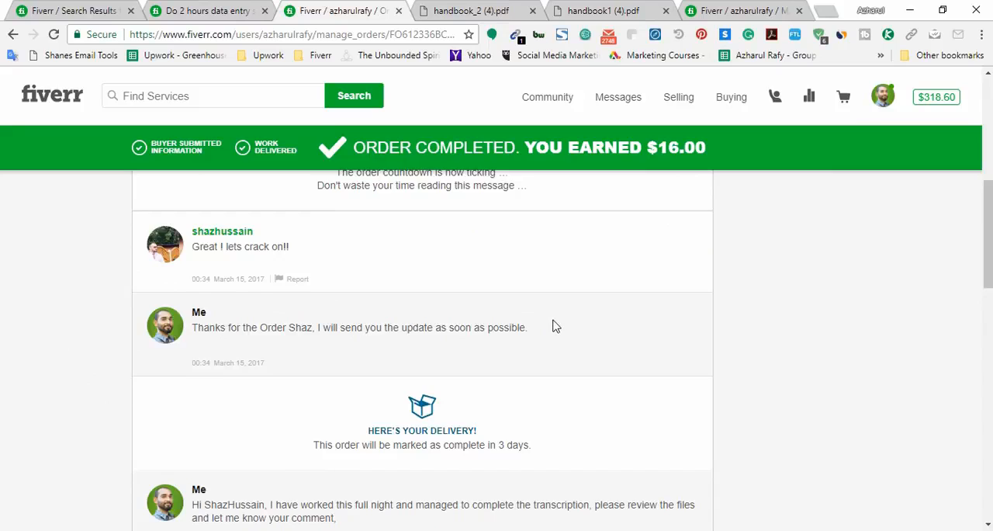
pyautogui.scroll(-3)
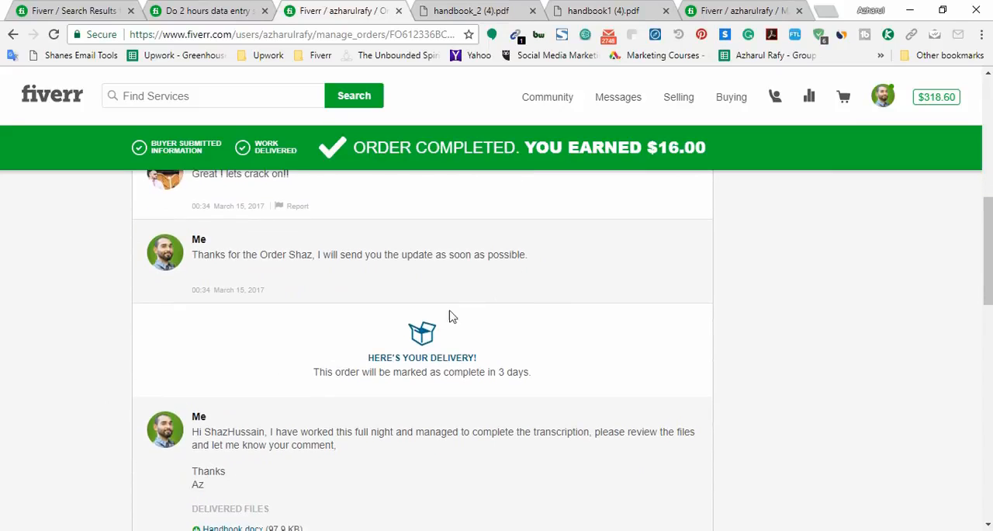
pyautogui.scroll(-3)
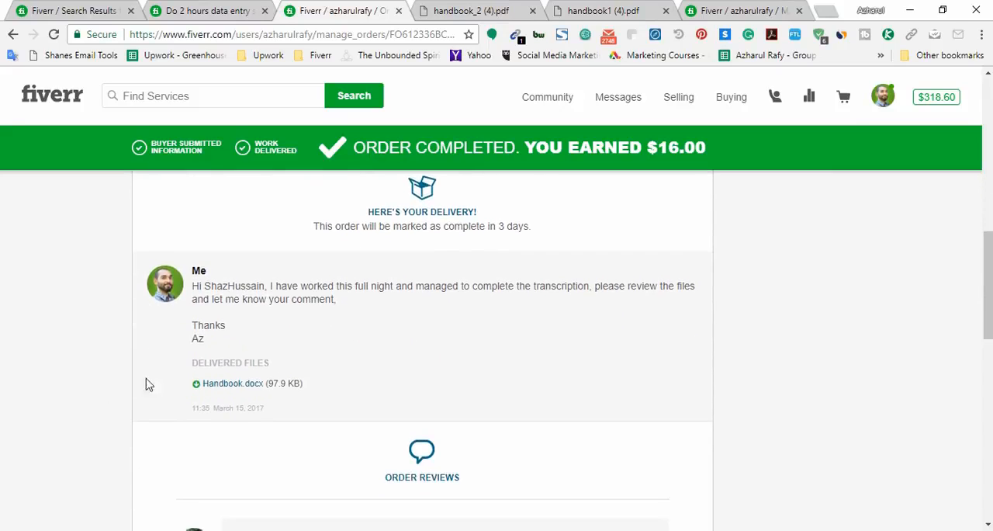
pyautogui.moveTo(257, 302)
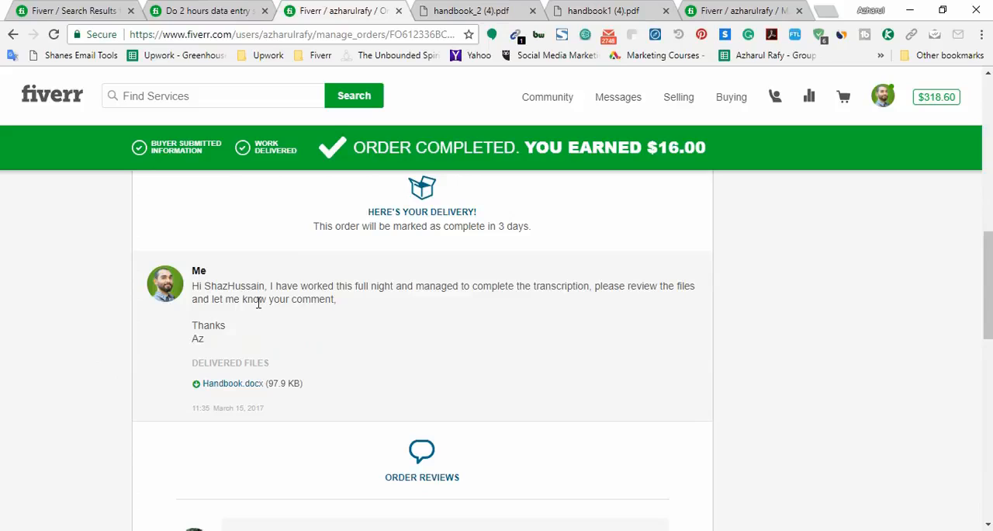
pyautogui.moveTo(387, 318)
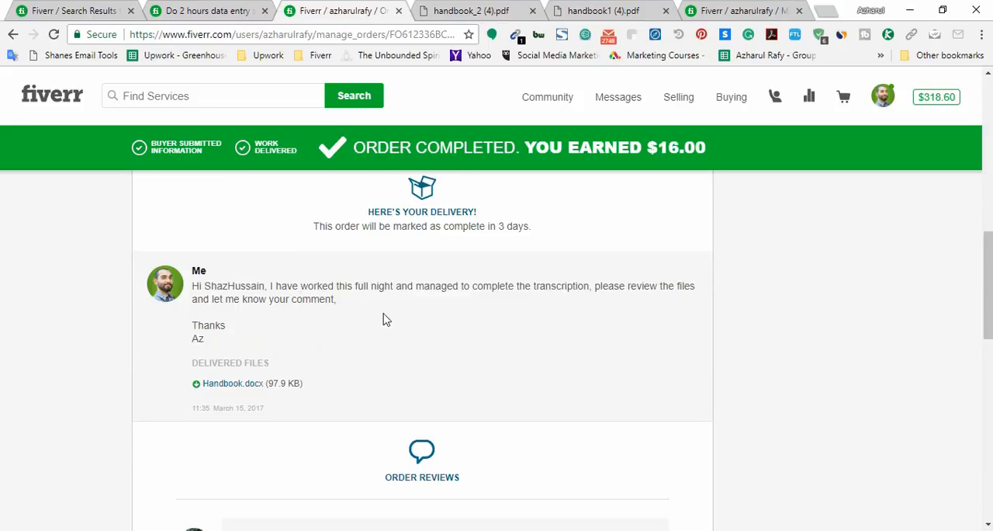
pyautogui.moveTo(396, 300)
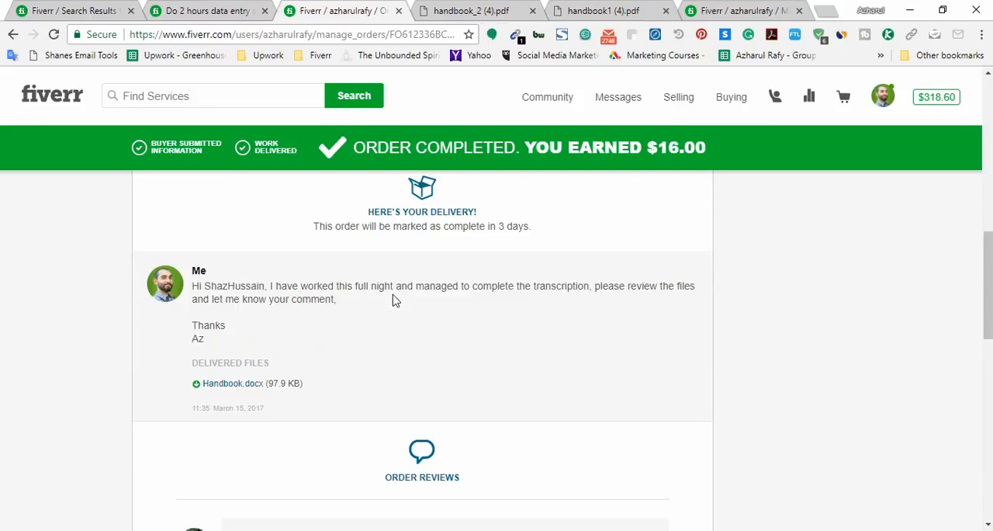
pyautogui.moveTo(635, 299)
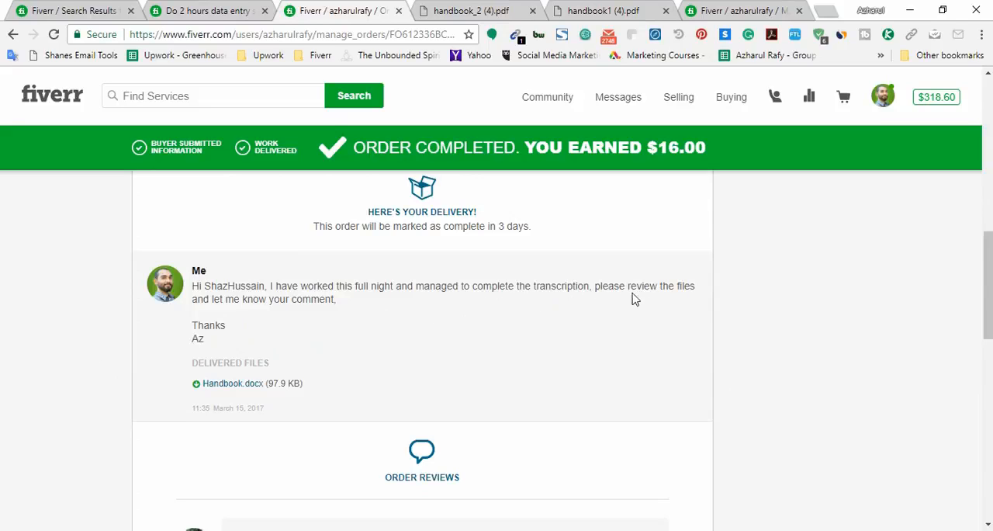
pyautogui.moveTo(353, 317)
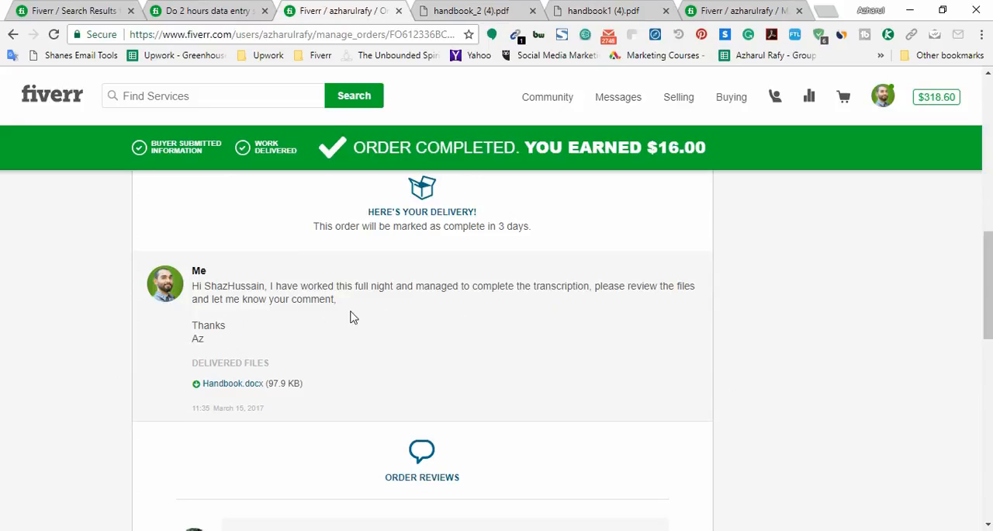
pyautogui.moveTo(194, 404)
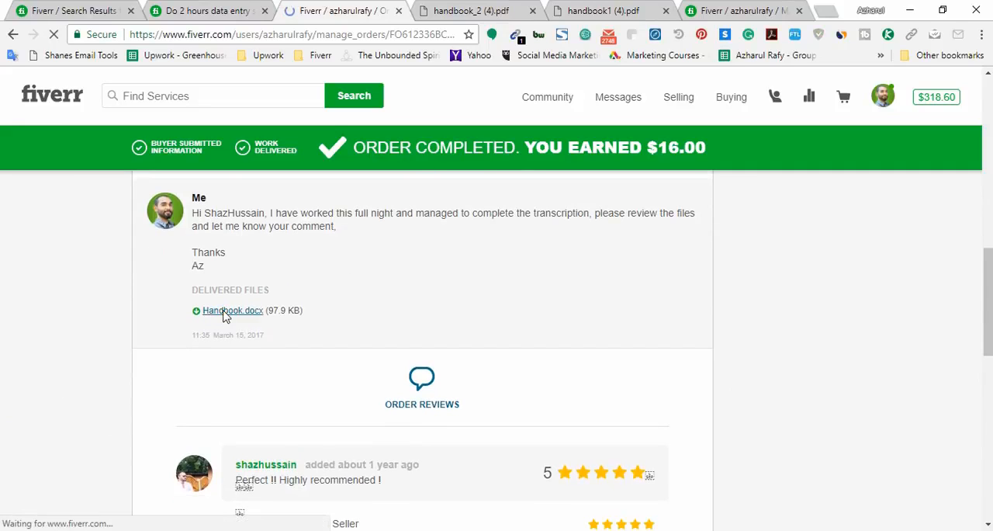
# Step: Download the delivered Handbook.docx and save it into the Downloads folder
pyautogui.click(233, 310)
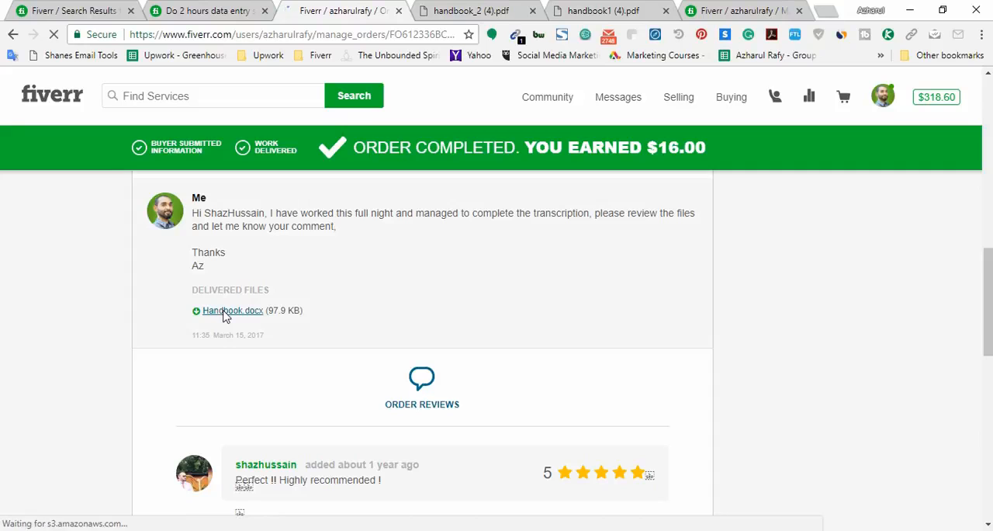
pyautogui.click(233, 310)
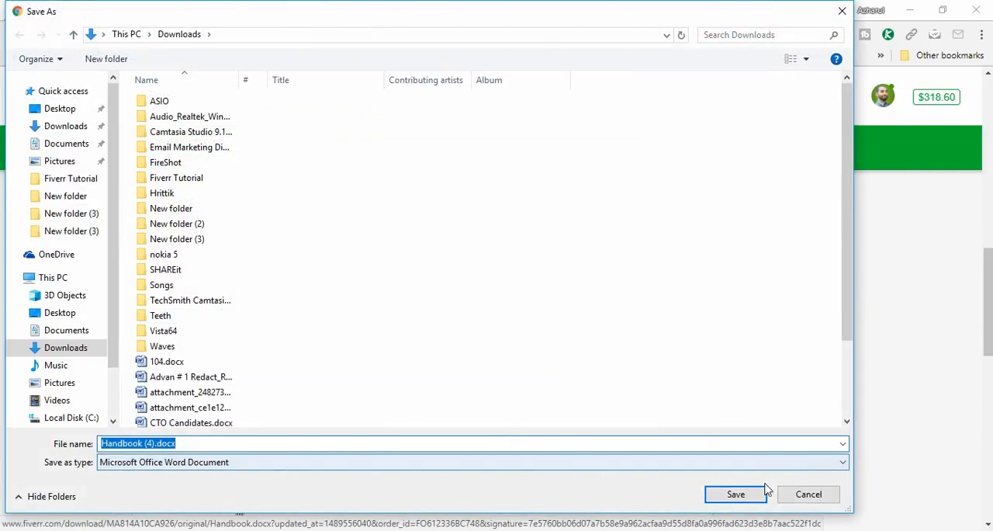
pyautogui.click(734, 494)
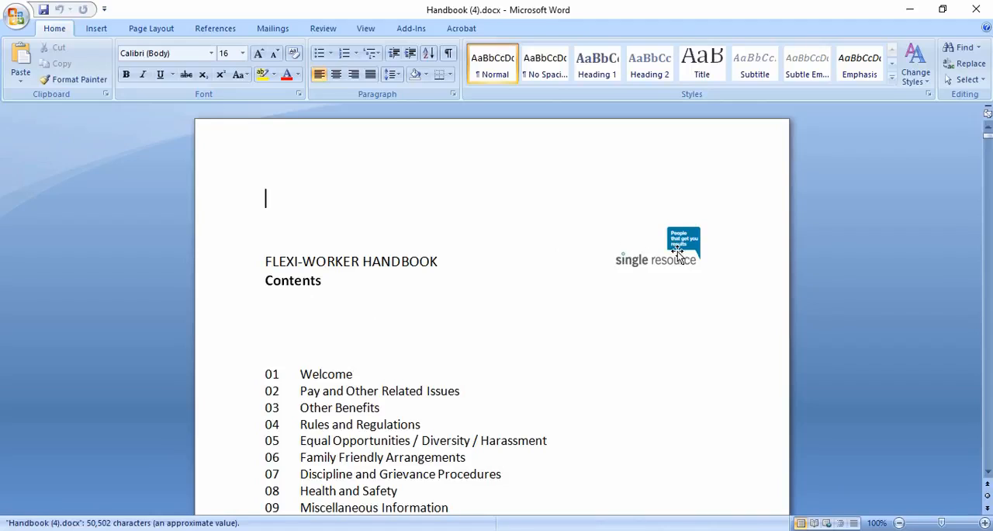
# Step: Open Handbook (4).docx in Word and scroll through its pay and sickness sections
pyautogui.click(681, 247)
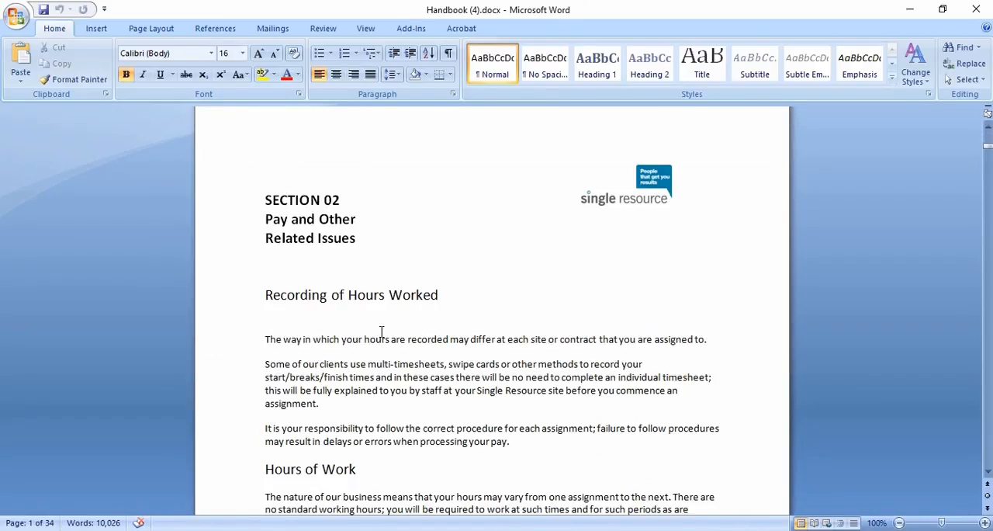
pyautogui.scroll(-3)
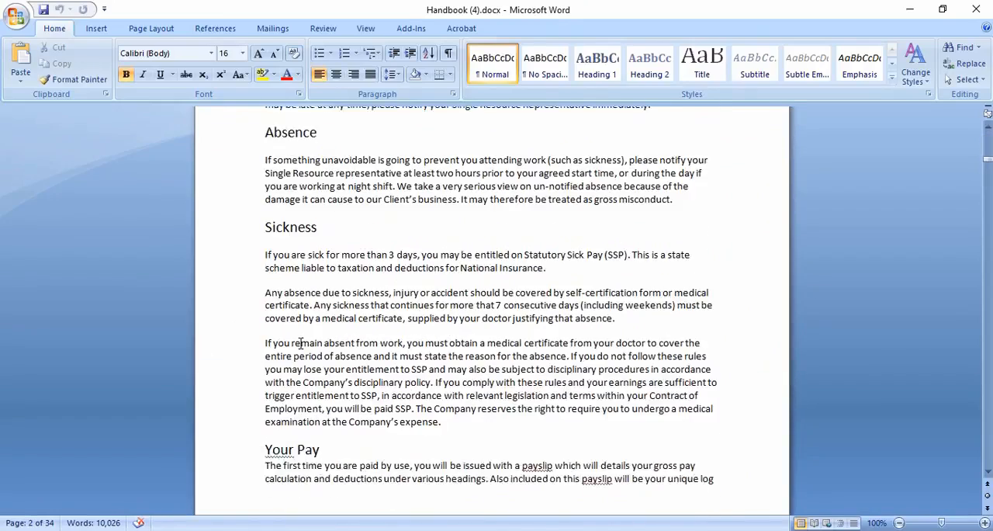
pyautogui.scroll(-3)
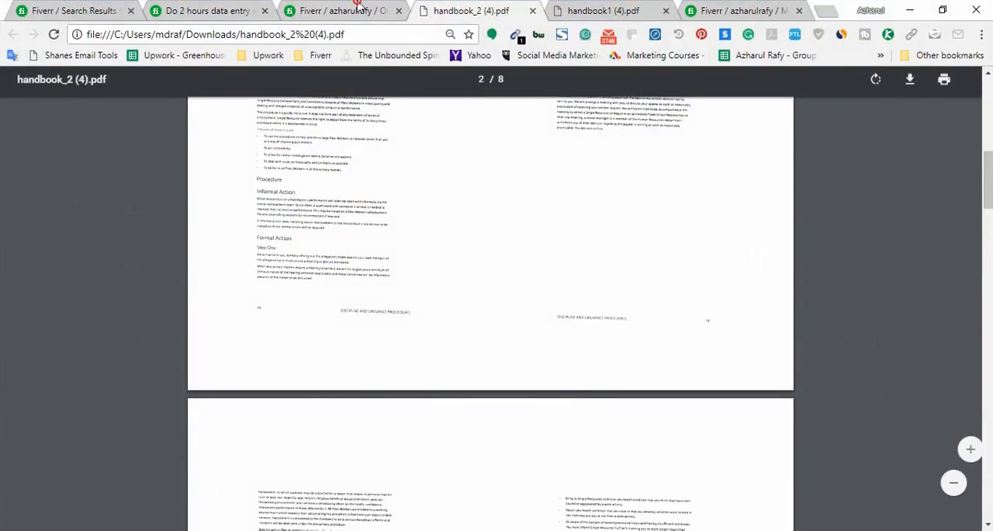
# Step: View the buyer's five-star review 'Perfect !! Highly recommended !' on the completed $20.00 order
pyautogui.click(337, 10)
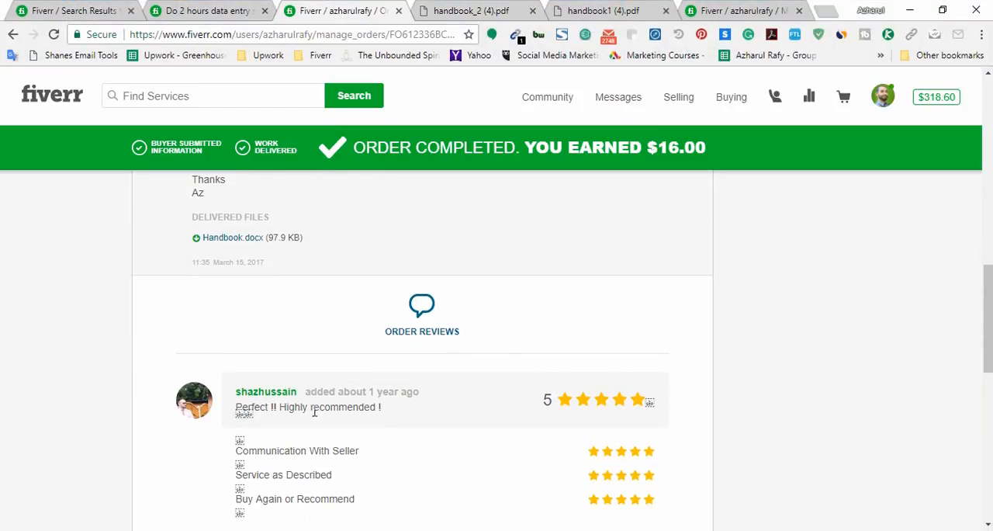
pyautogui.scroll(-3)
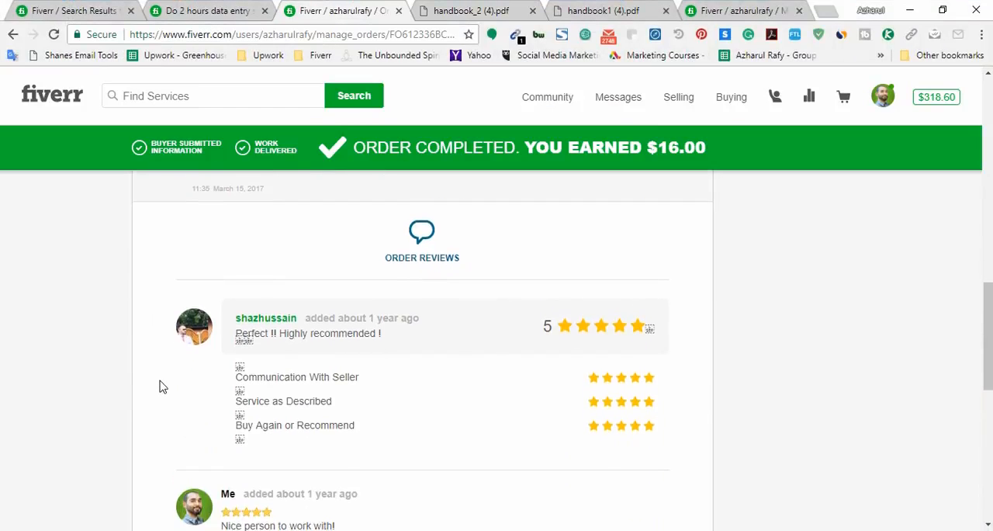
pyautogui.scroll(-3)
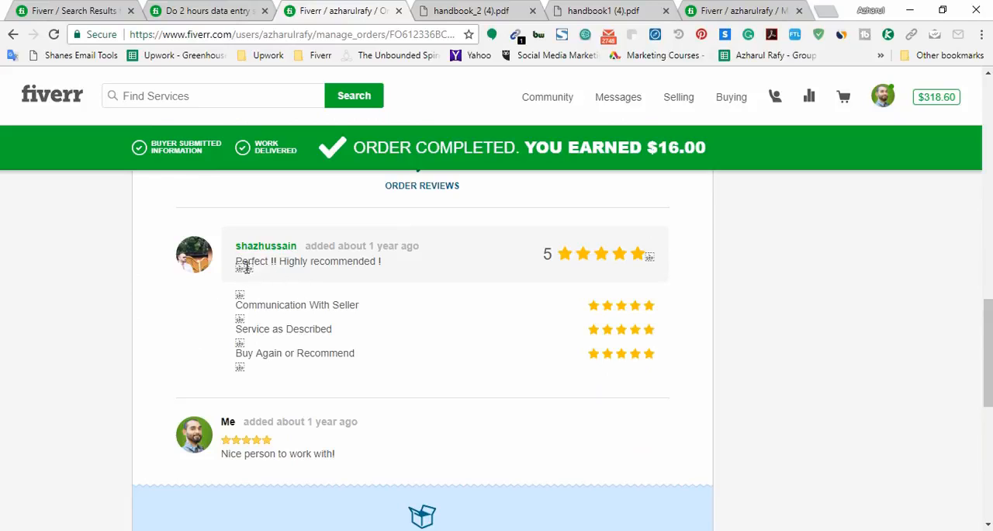
pyautogui.doubleClick(250, 261)
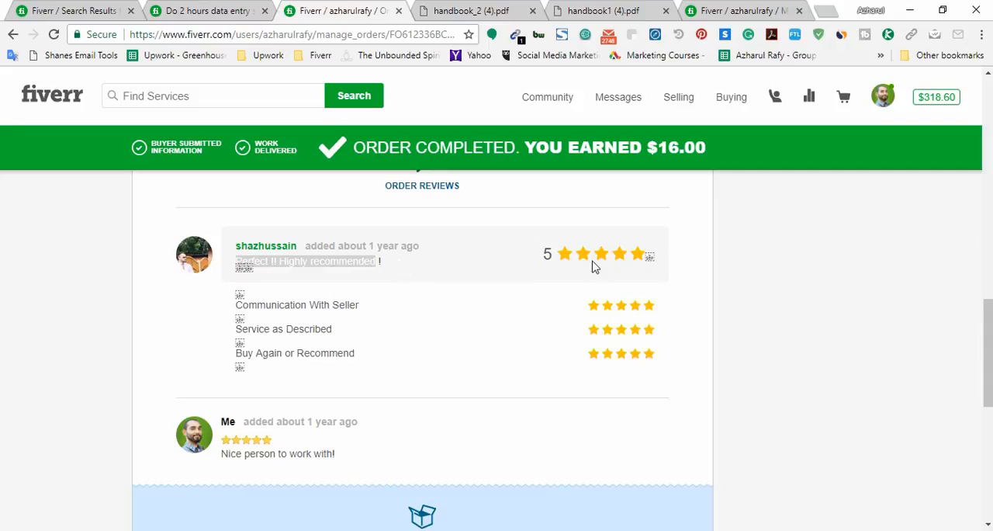
pyautogui.moveTo(182, 470)
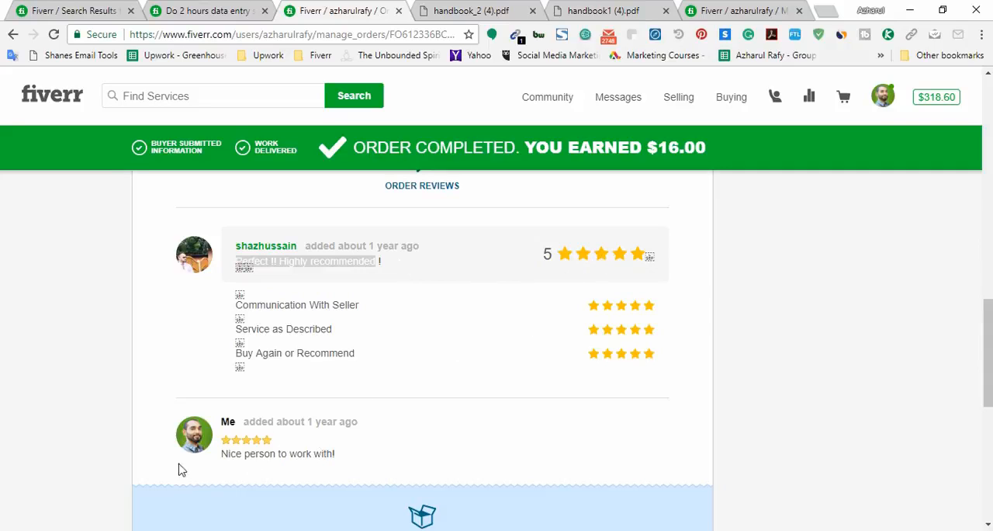
pyautogui.scroll(3)
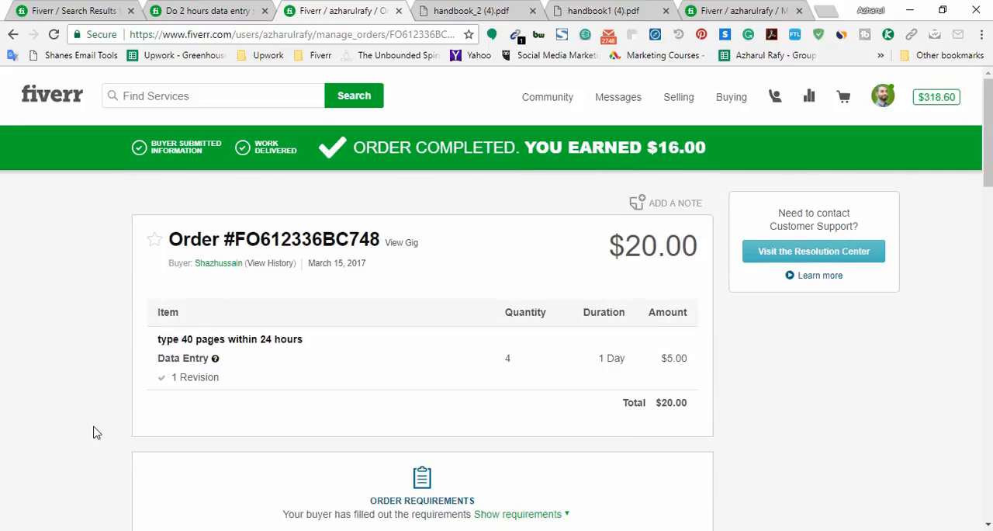
pyautogui.moveTo(593, 254)
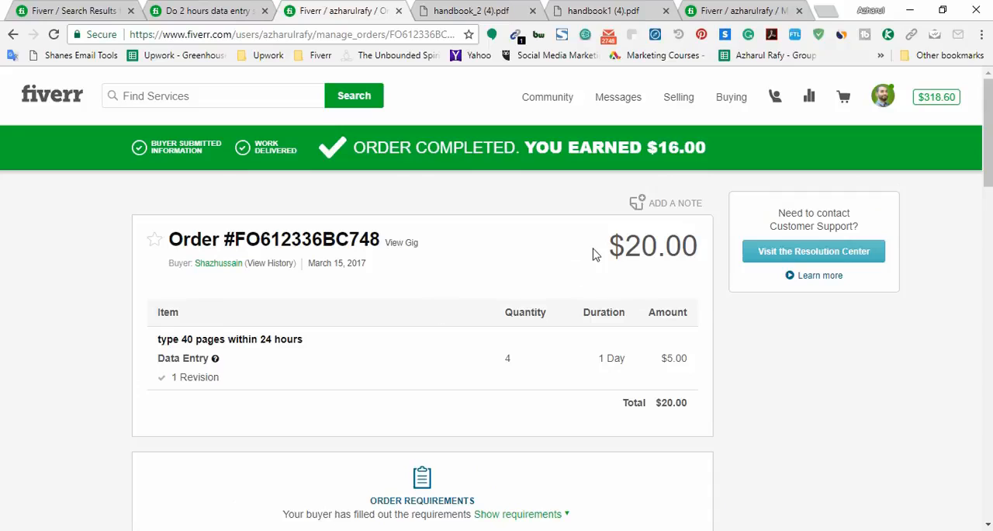
pyautogui.doubleClick(661, 245)
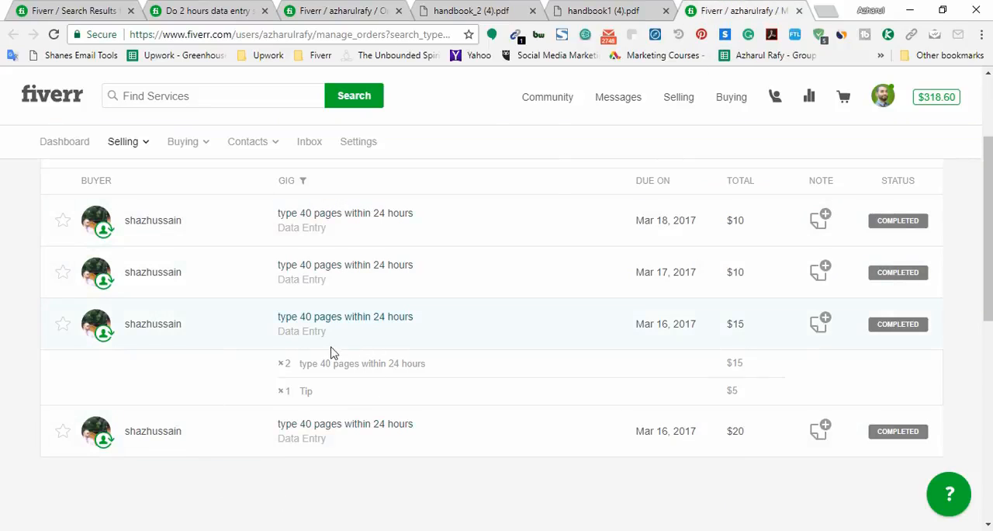
pyautogui.moveTo(467, 287)
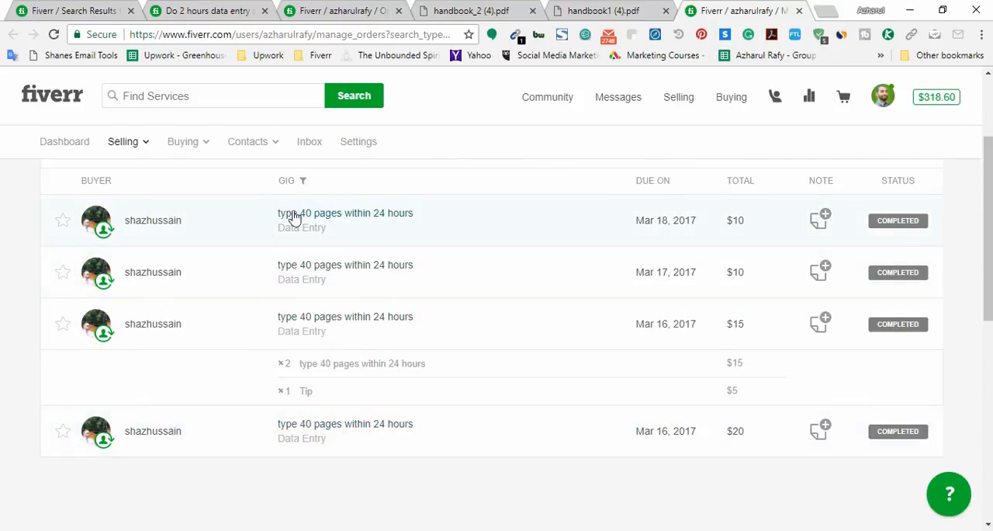
pyautogui.moveTo(307, 455)
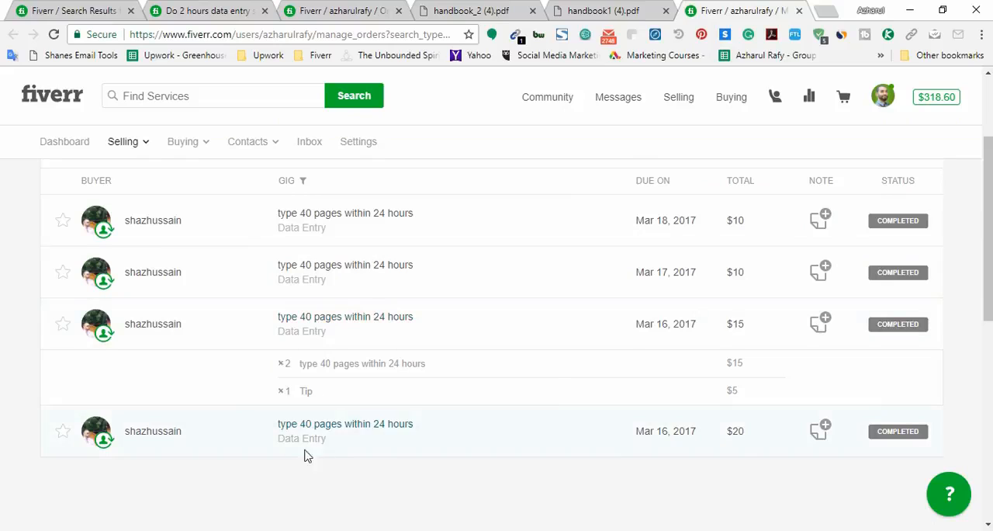
pyautogui.moveTo(402, 430)
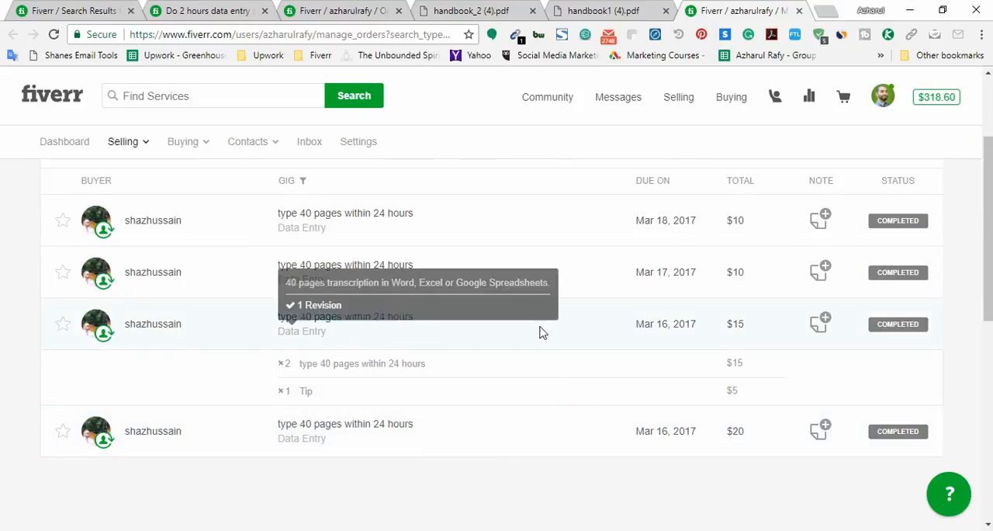
pyautogui.moveTo(314, 349)
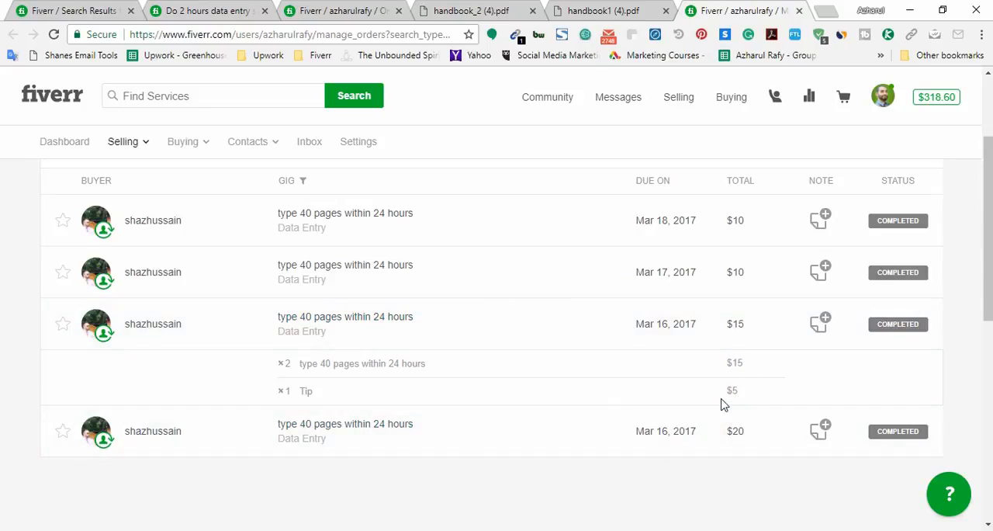
pyautogui.moveTo(655, 350)
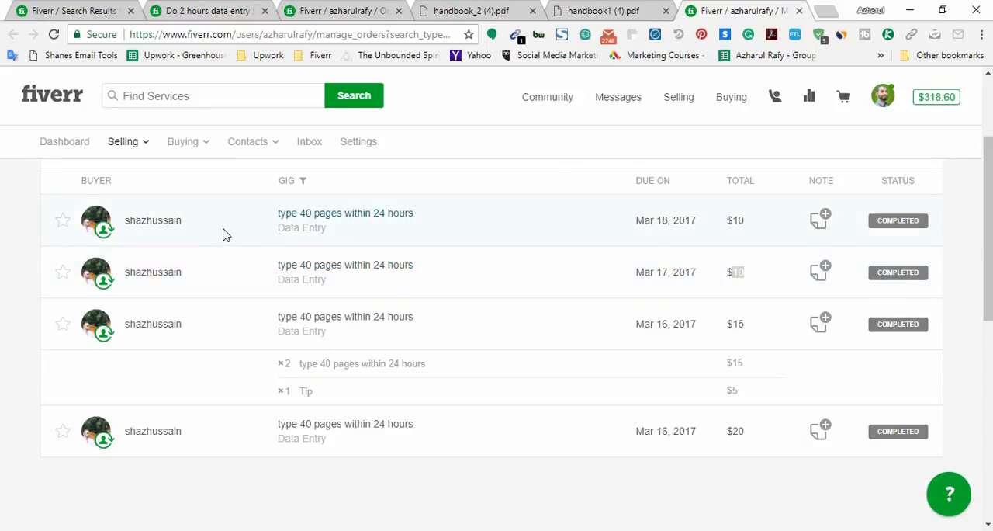
pyautogui.moveTo(394, 272)
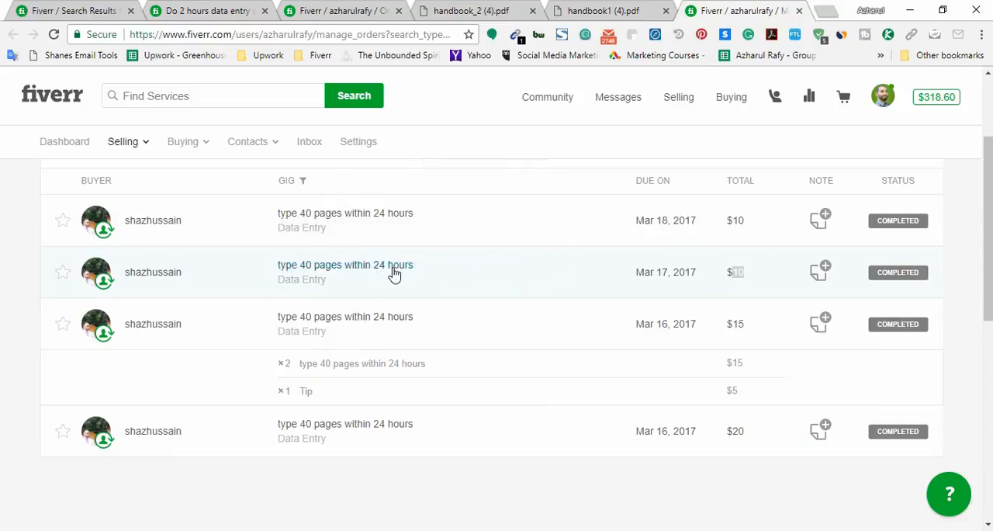
pyautogui.moveTo(304, 246)
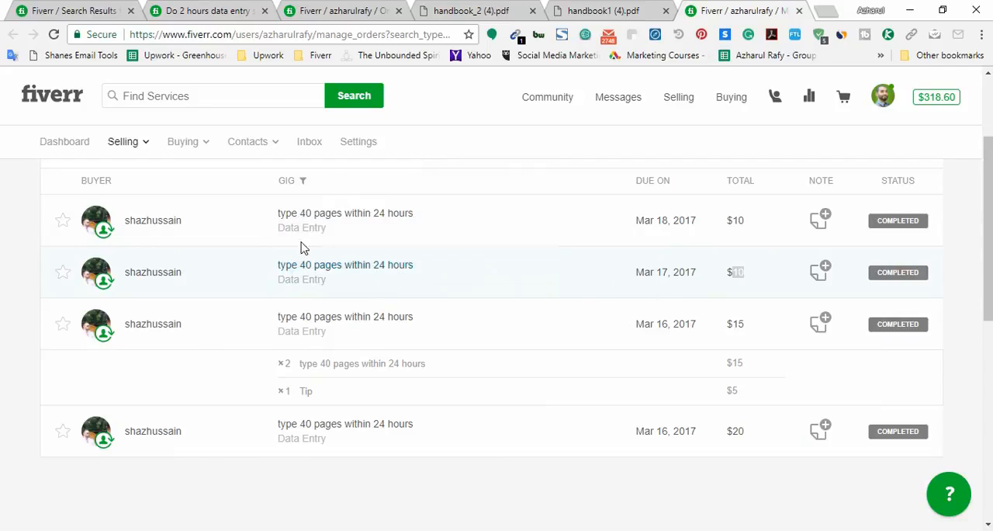